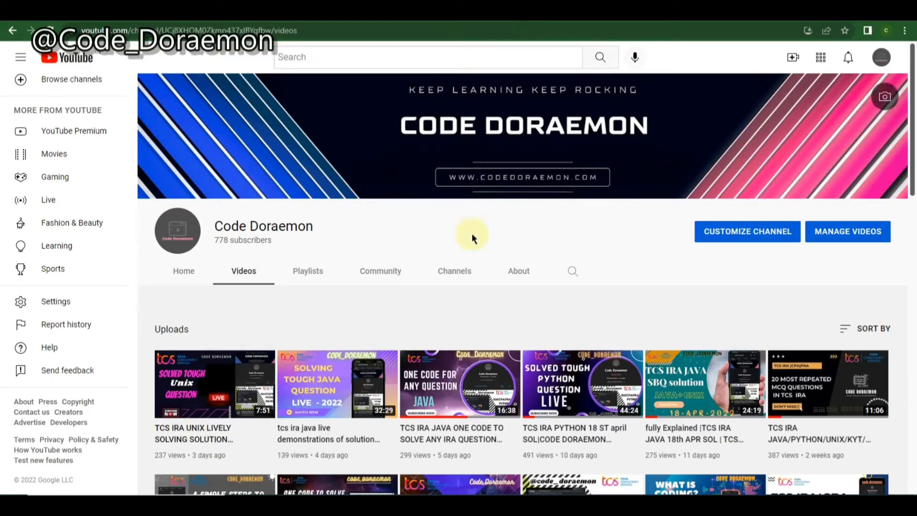
- Open the 'fully explained | TCS IRA JAVA 18th APR SOL' video and expand its description to show the blog link
scroll("down", 3)
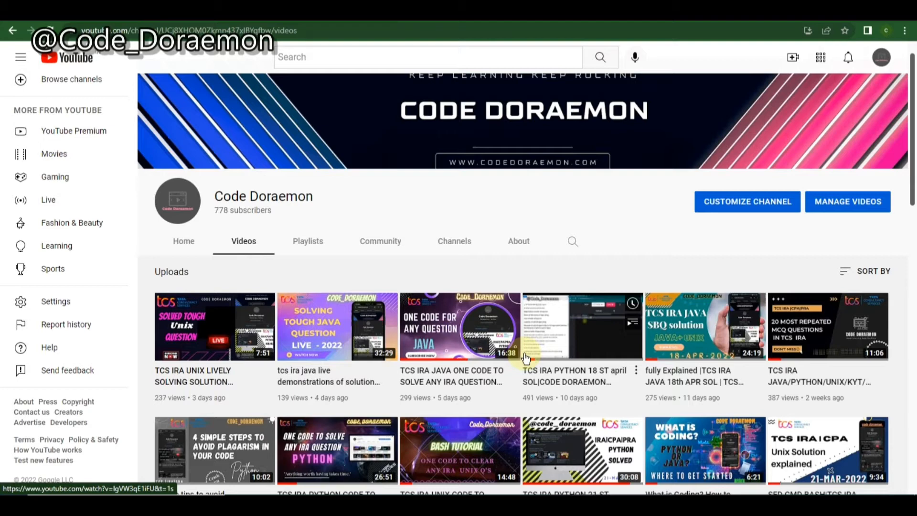
scroll("down", 3)
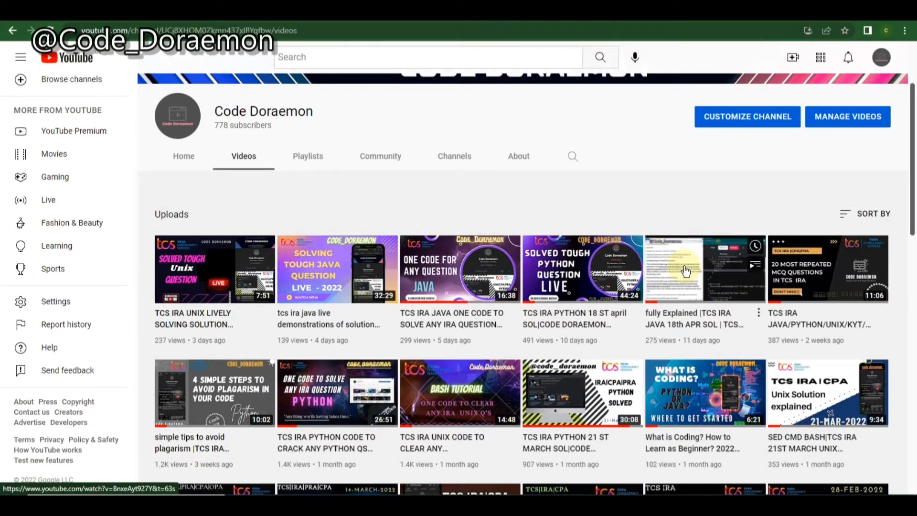
left_click(705, 269)
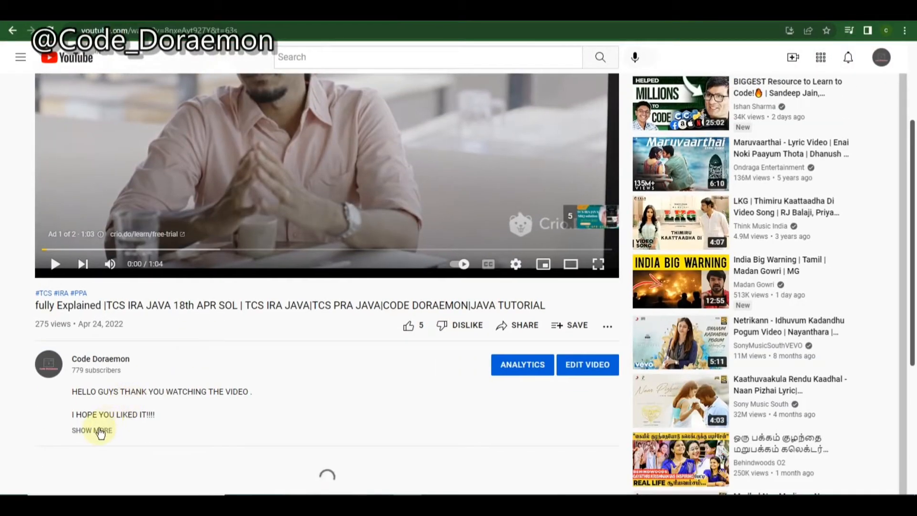
left_click(92, 430)
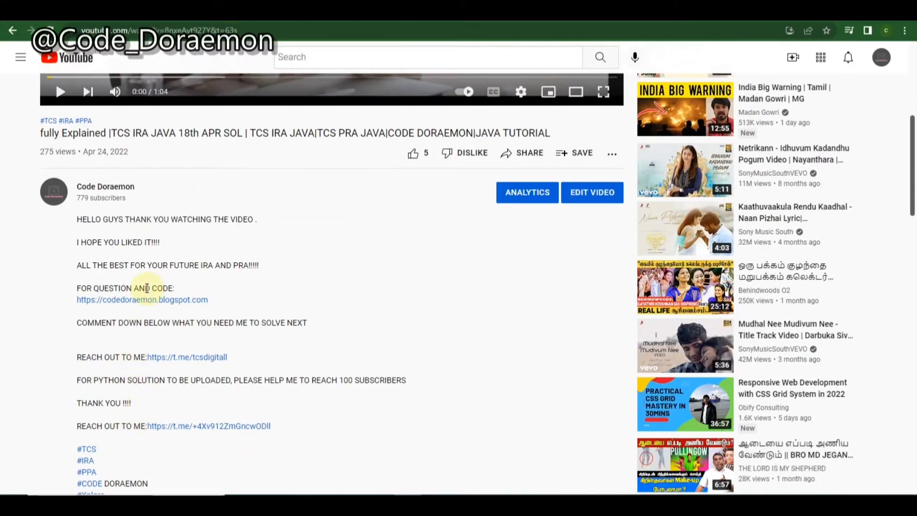
- Follow the codedoraemon.blogspot.com link and choose TCS IRA JAVA from the TCS IRA QUESTIONS menu
left_click(141, 299)
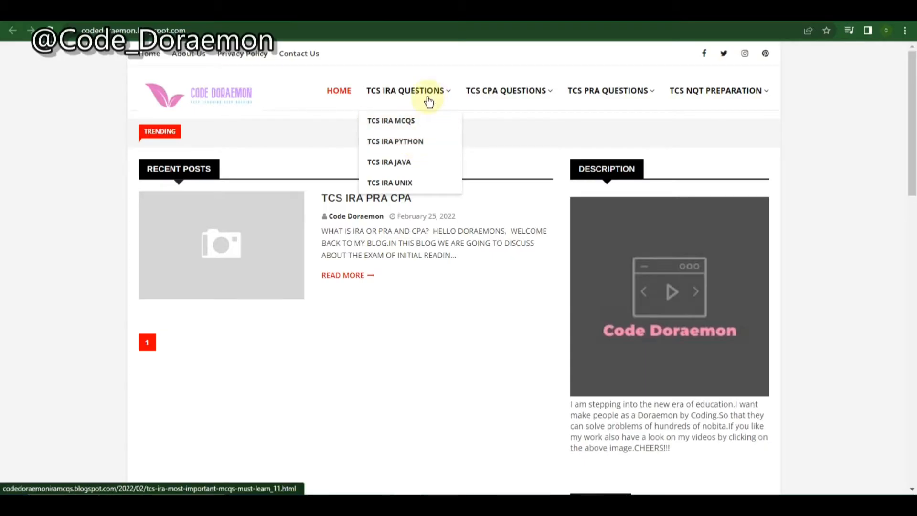
mouse_move(410, 163)
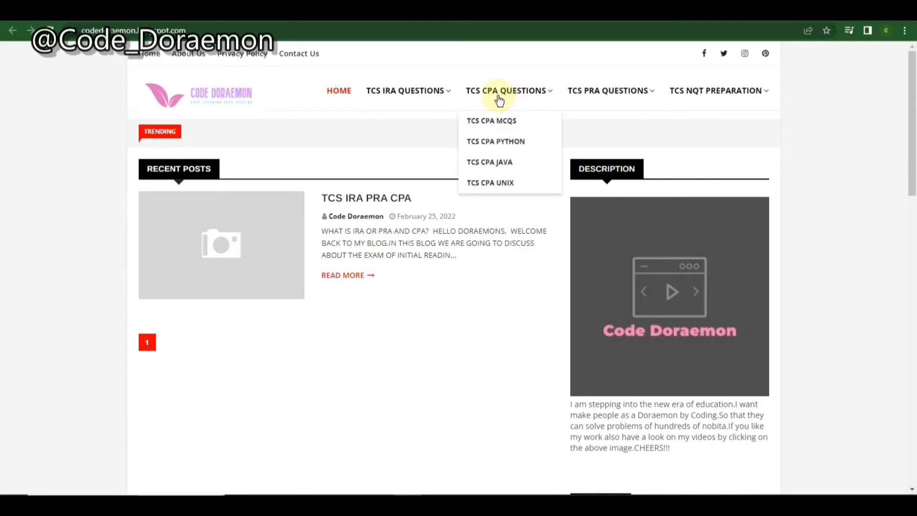
mouse_move(490, 182)
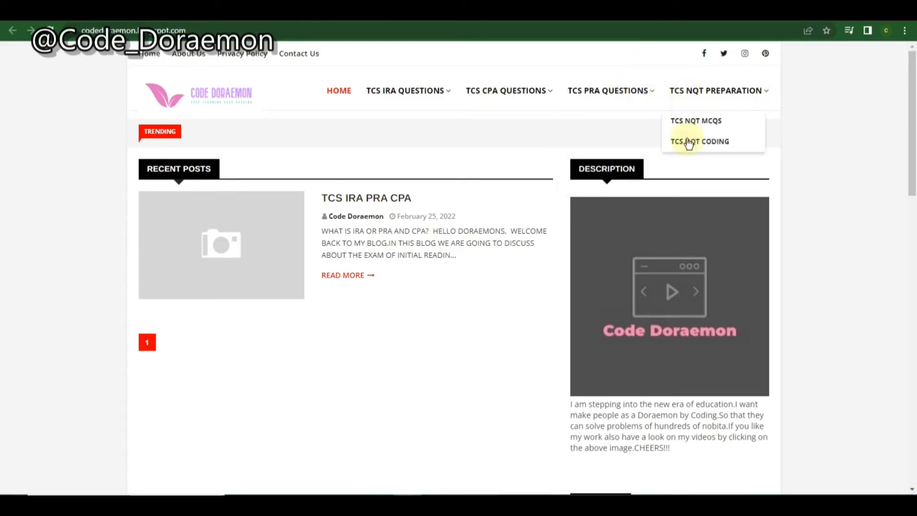
mouse_move(696, 120)
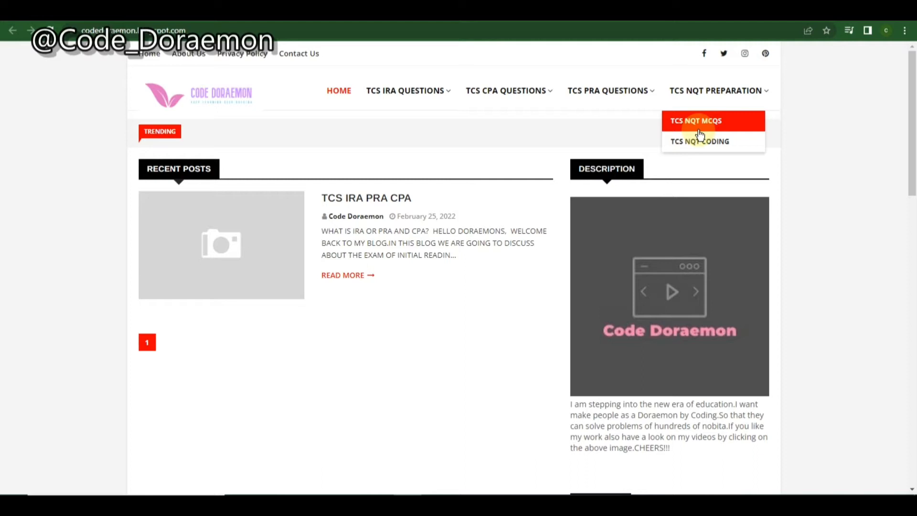
mouse_move(672, 113)
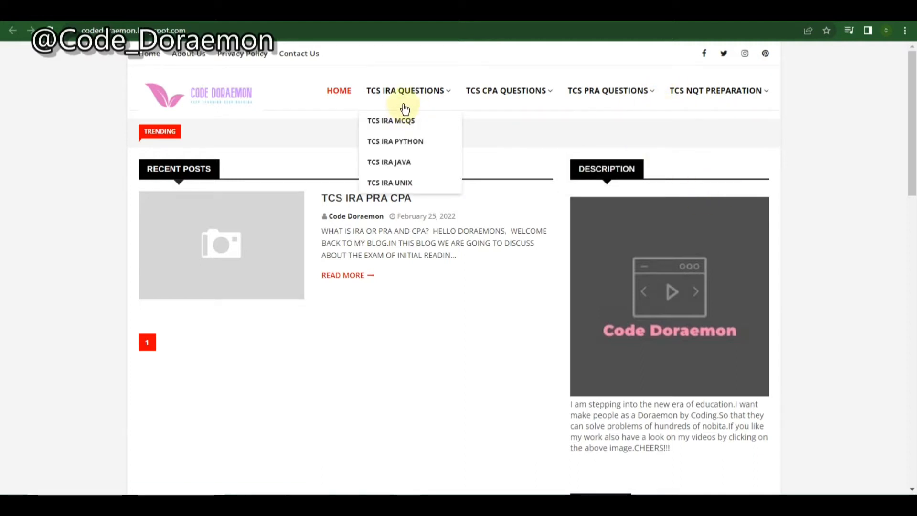
mouse_move(389, 163)
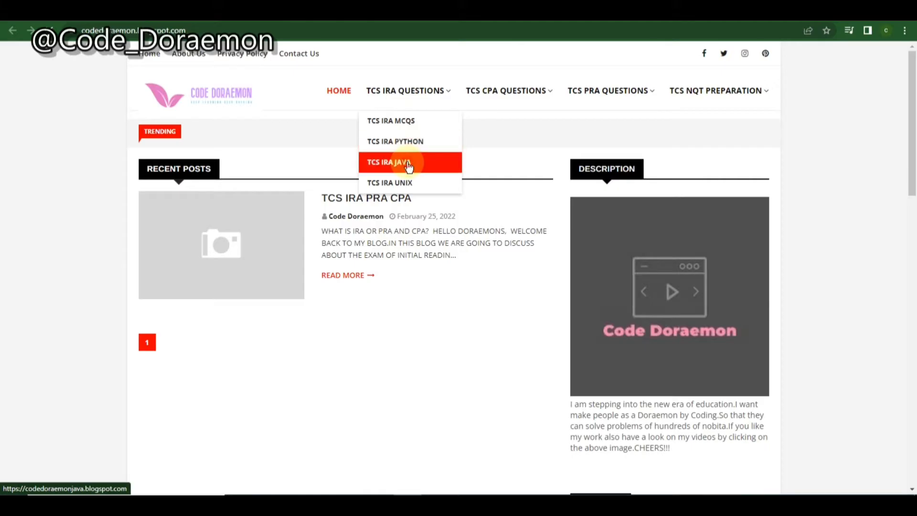
left_click(388, 162)
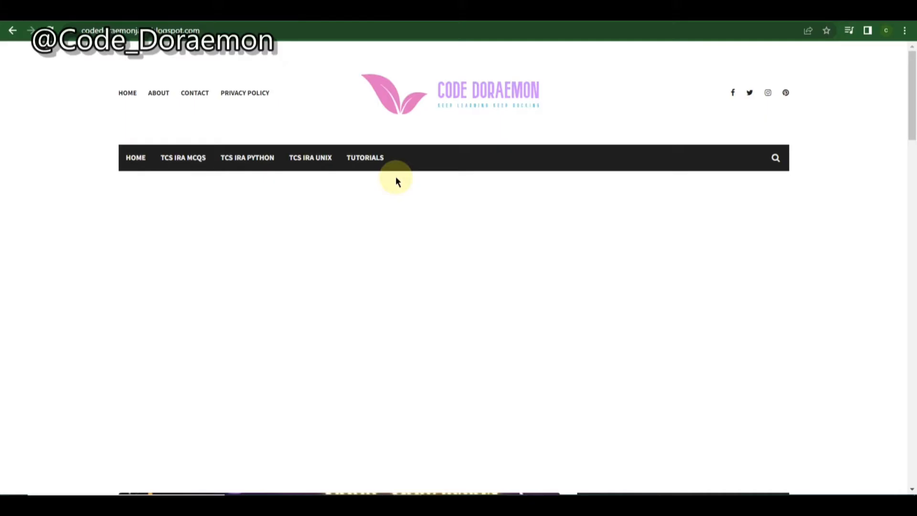
- Find and open the 'TCS IRA JAVA 14TH FEB CODING/SBQ QUESTION AND SOLUTIONS' post in the Java blog's list
scroll("down", 3)
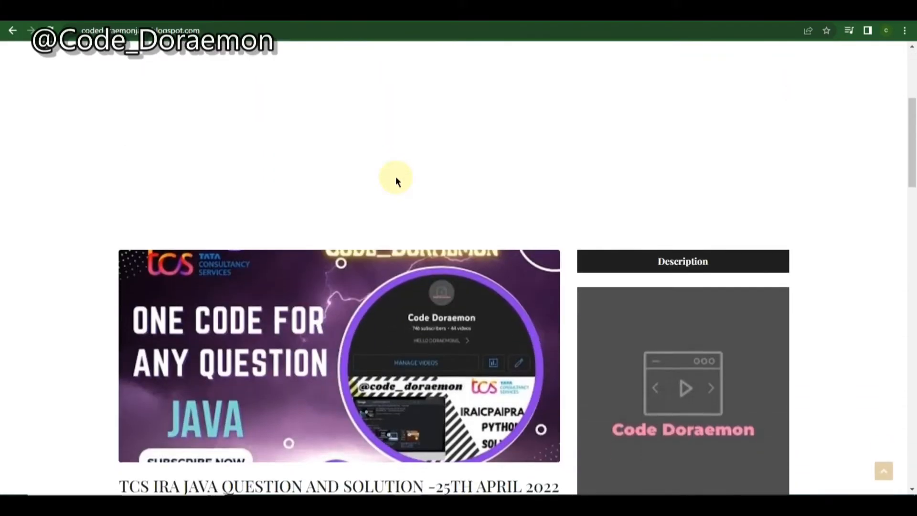
scroll("down", 3)
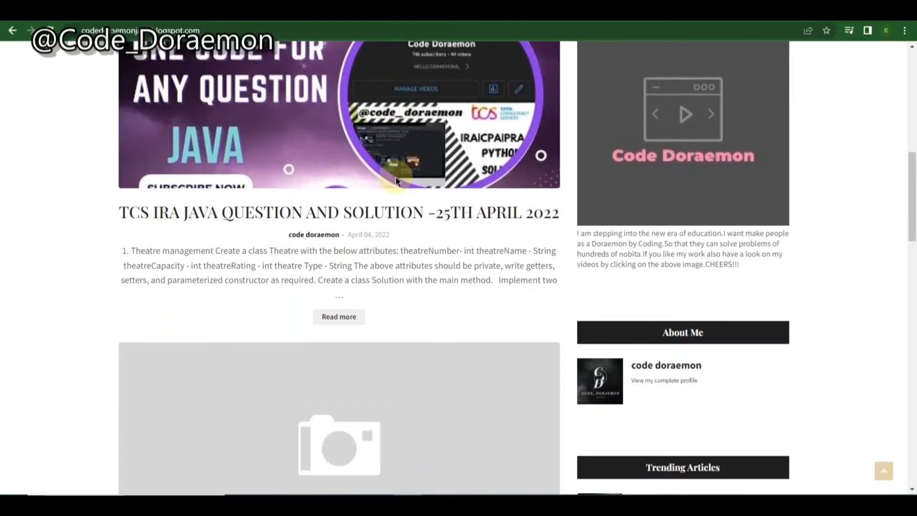
mouse_move(391, 188)
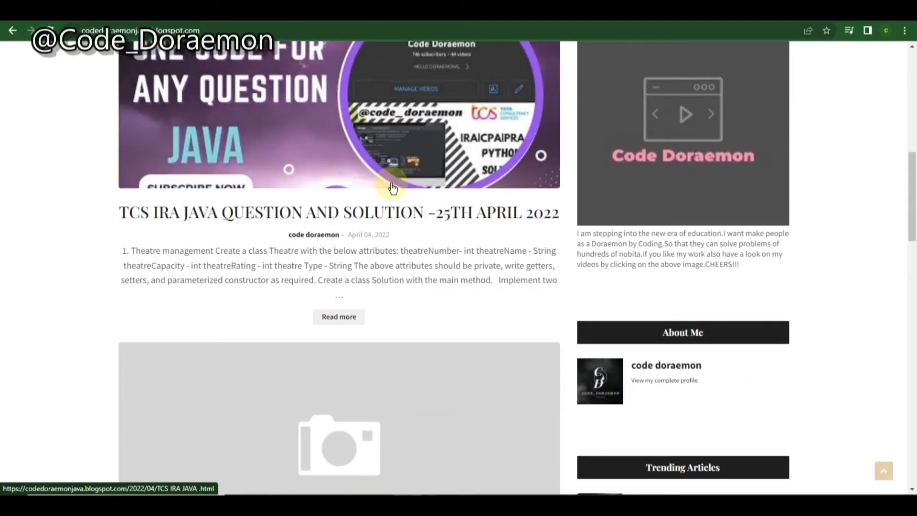
scroll("down", 3)
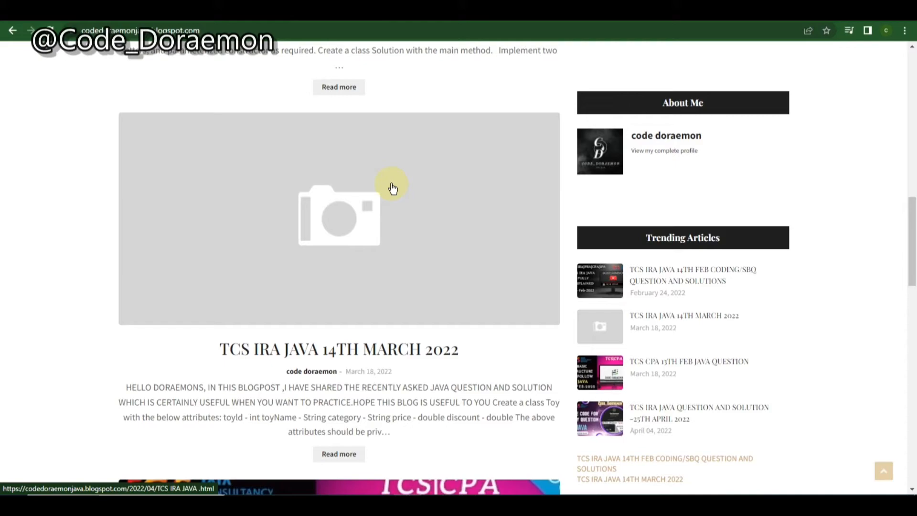
scroll("down", 3)
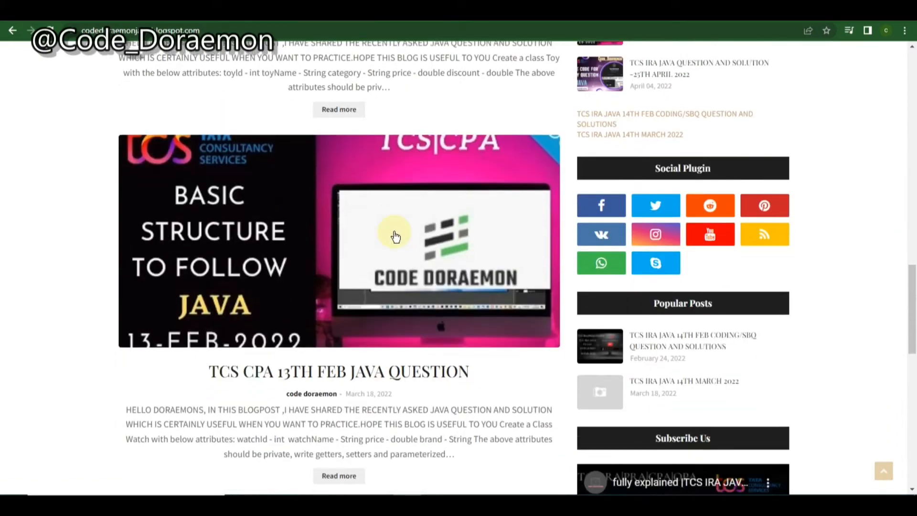
scroll("down", 3)
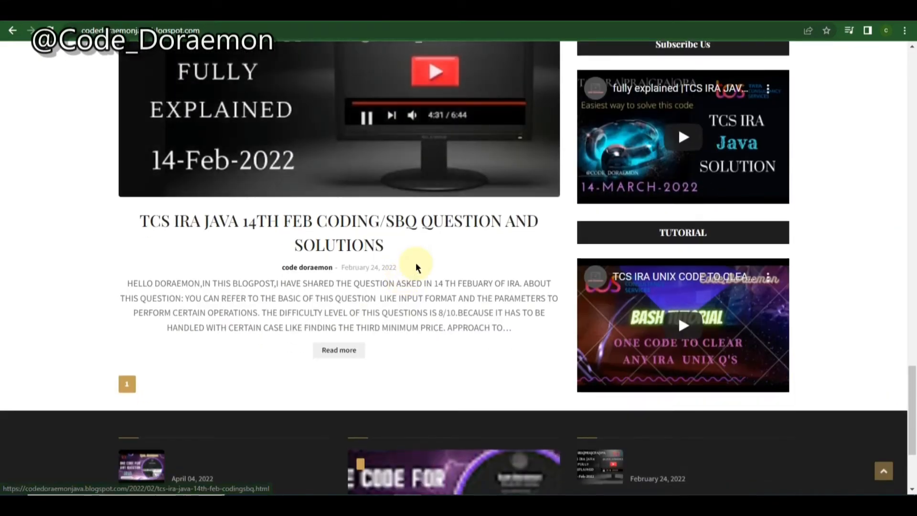
left_click(338, 350)
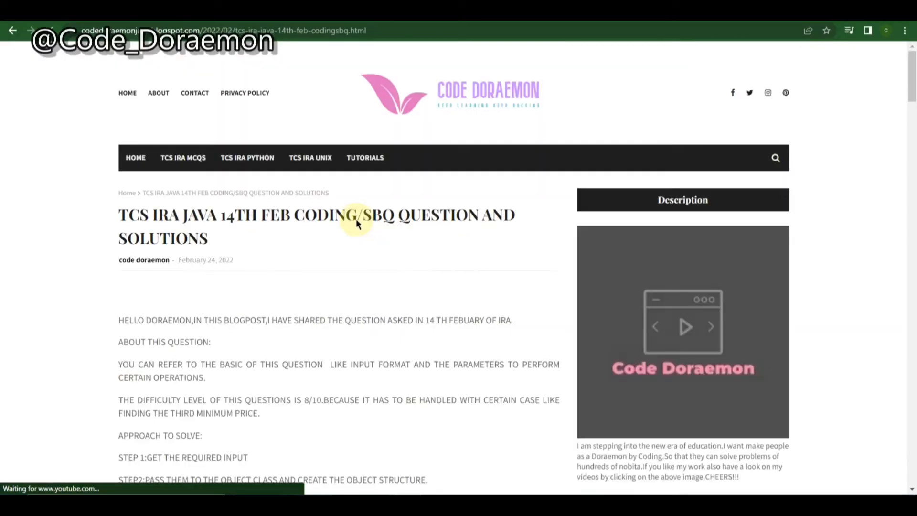
scroll("down", 3)
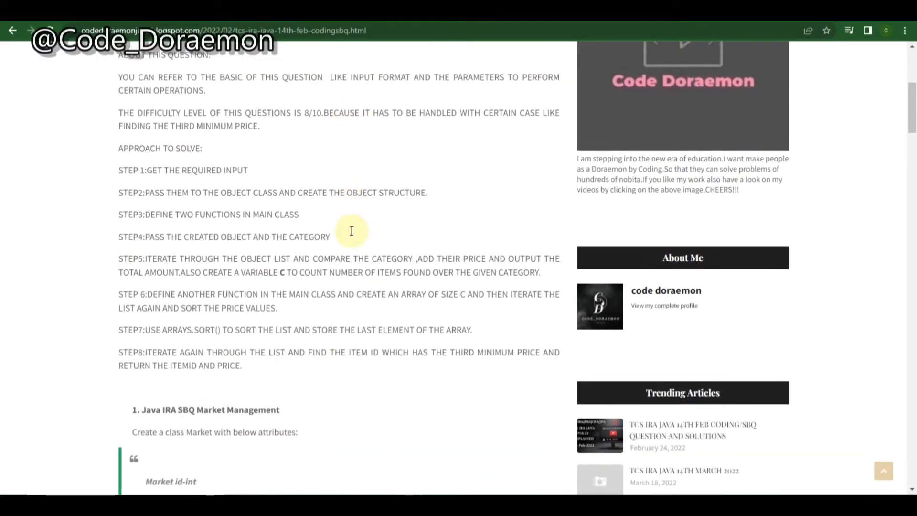
scroll("down", 3)
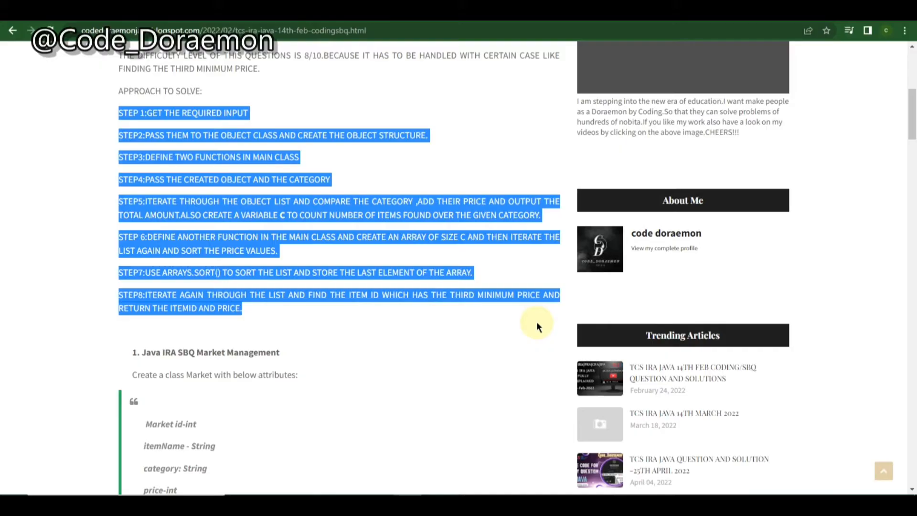
scroll("down", 3)
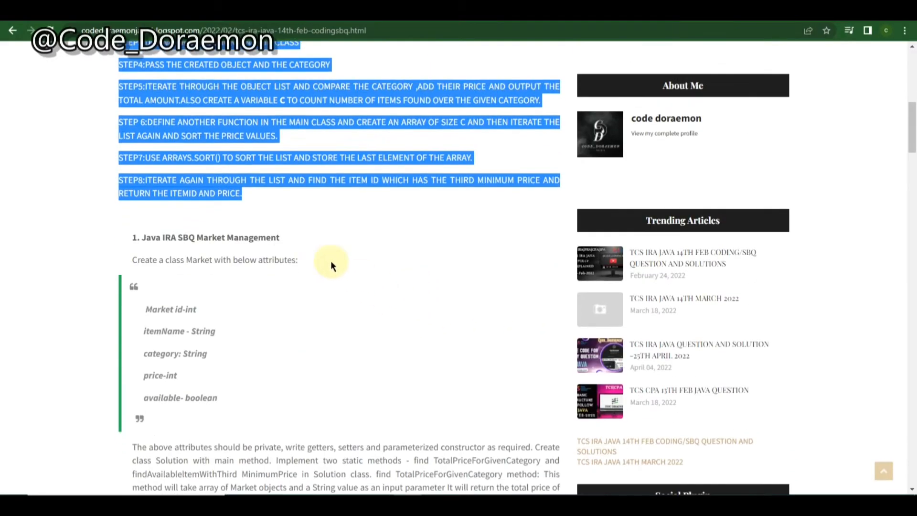
scroll("down", 3)
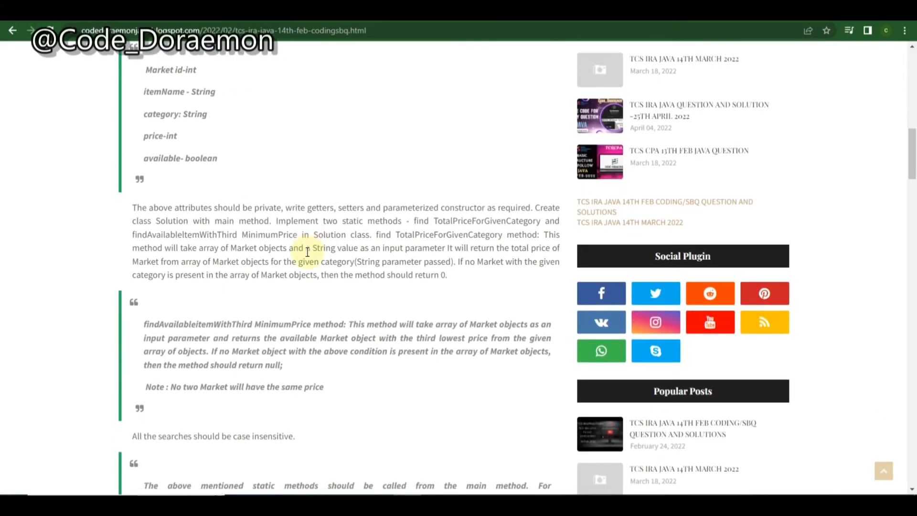
scroll("down", 3)
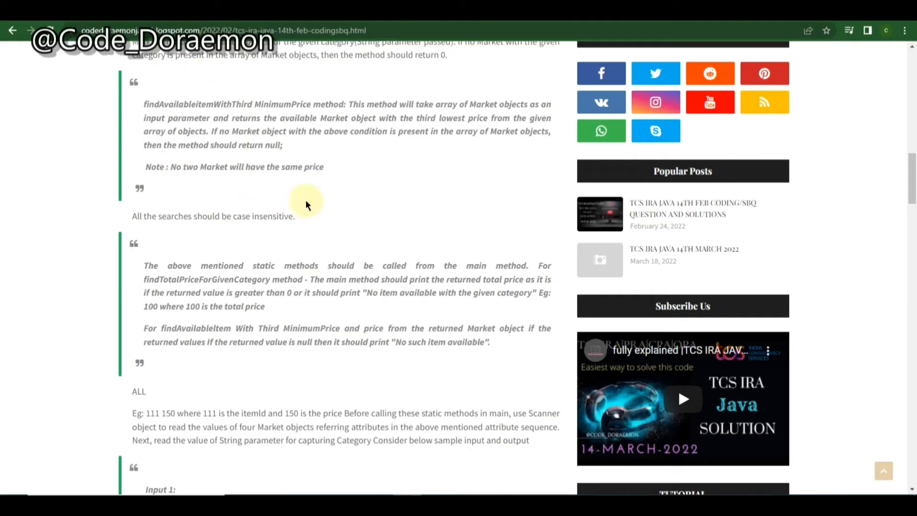
scroll("down", 3)
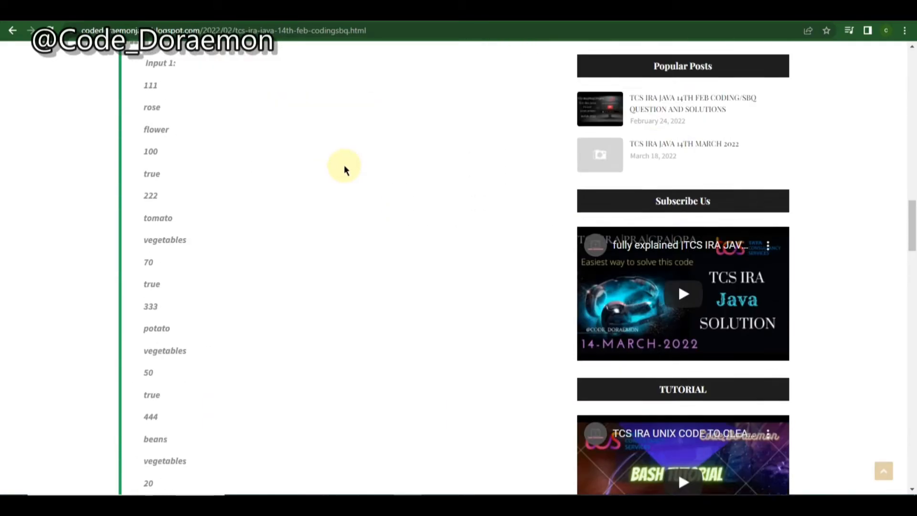
scroll("up", 3)
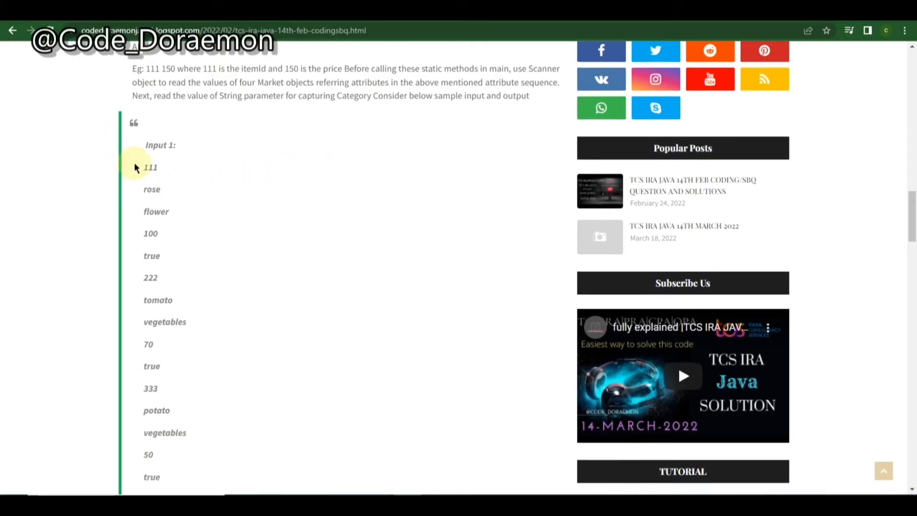
mouse_move(172, 193)
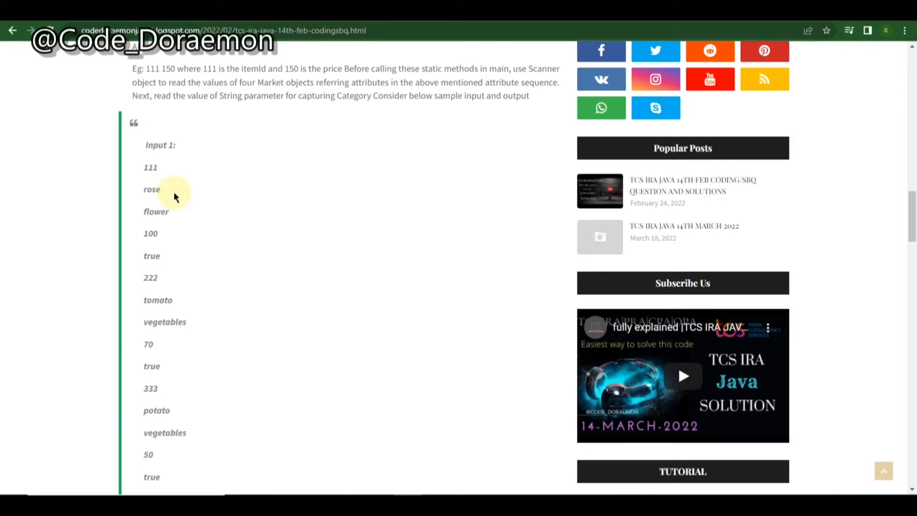
mouse_move(144, 228)
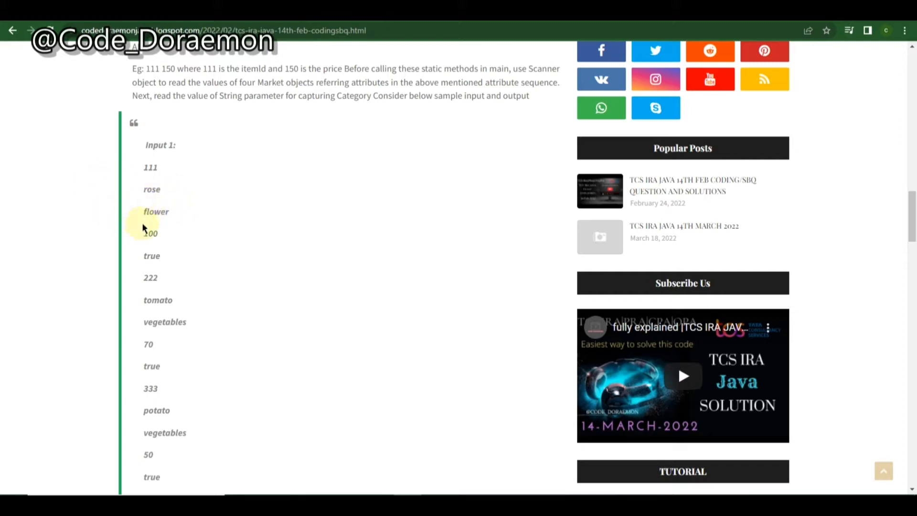
mouse_move(180, 213)
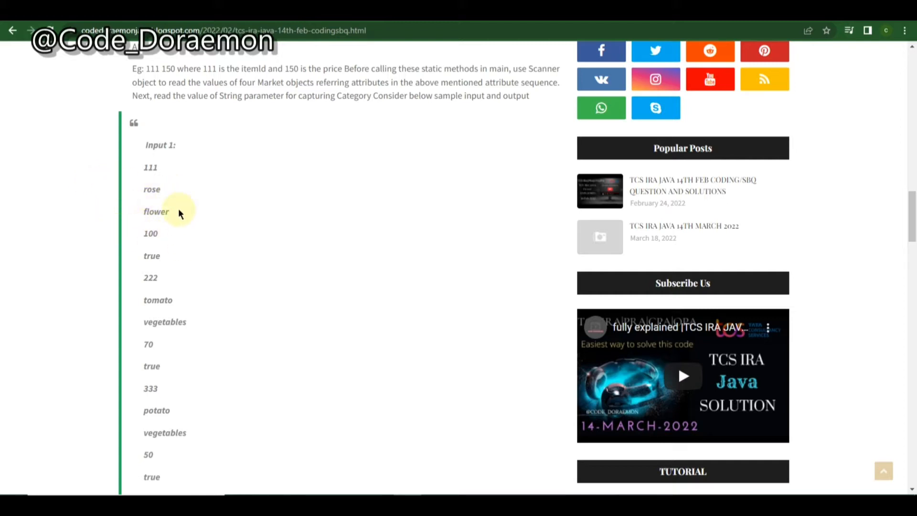
- Read down through the Market Management sample inputs, outputs, Scanner note and embedded video
scroll("down", 3)
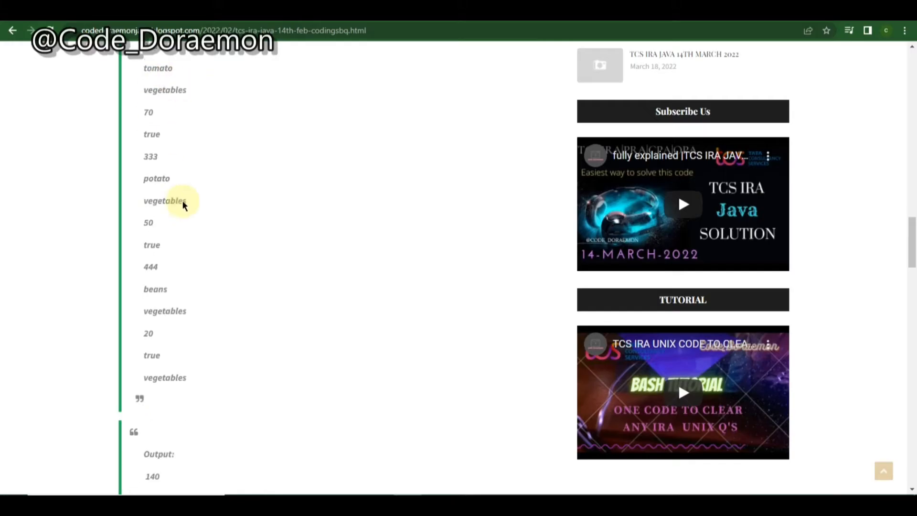
scroll("down", 3)
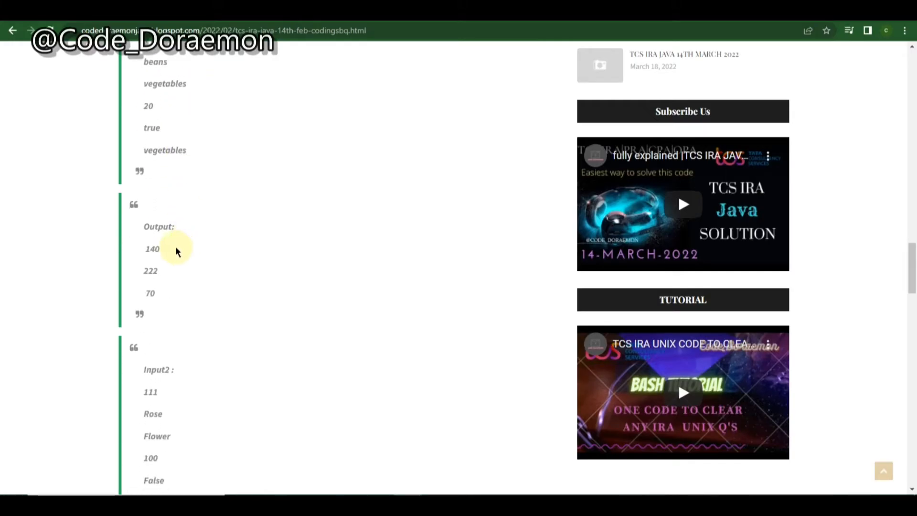
scroll("up", 3)
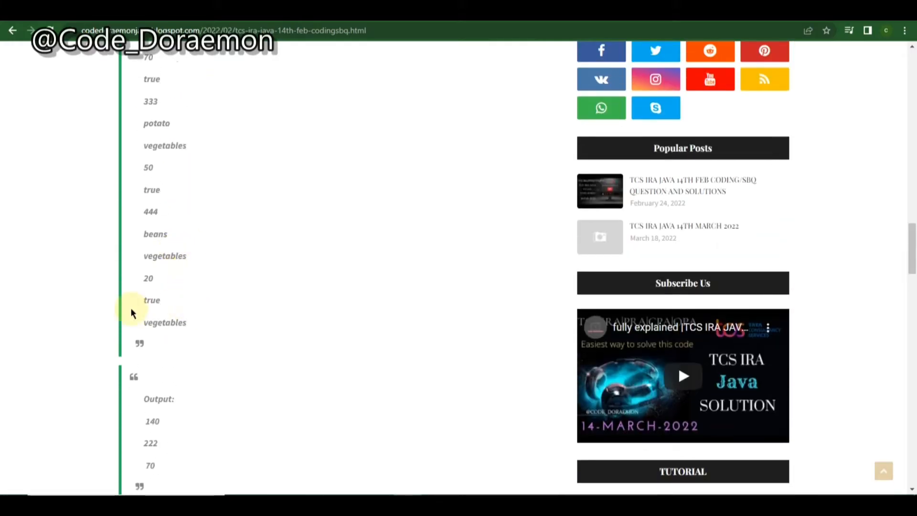
scroll("down", 3)
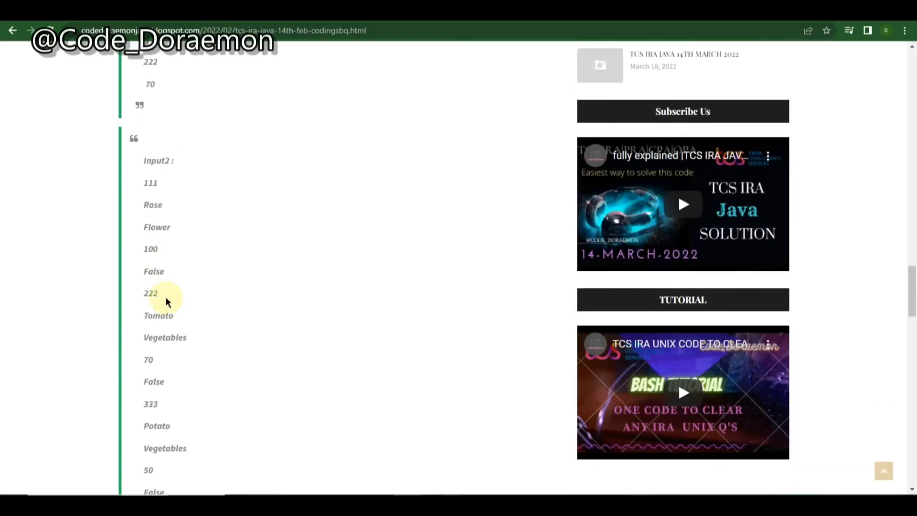
scroll("down", 3)
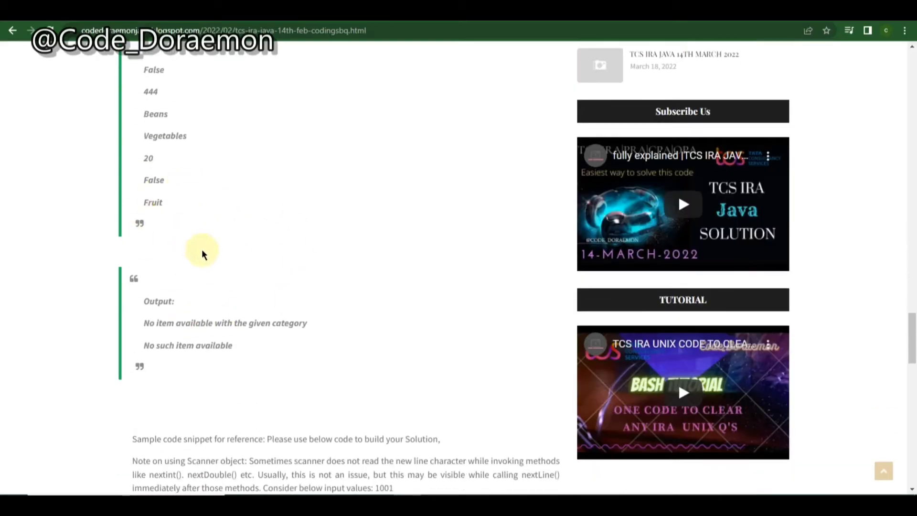
scroll("down", 3)
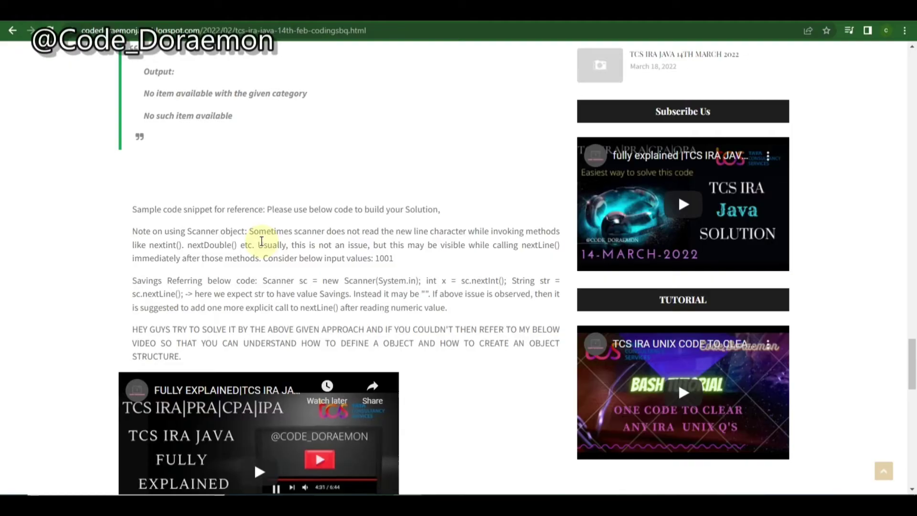
scroll("down", 3)
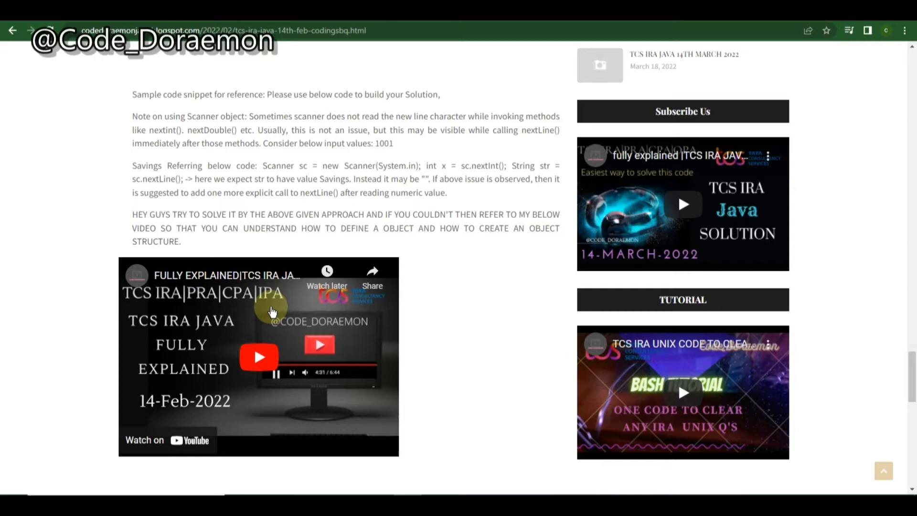
mouse_move(295, 280)
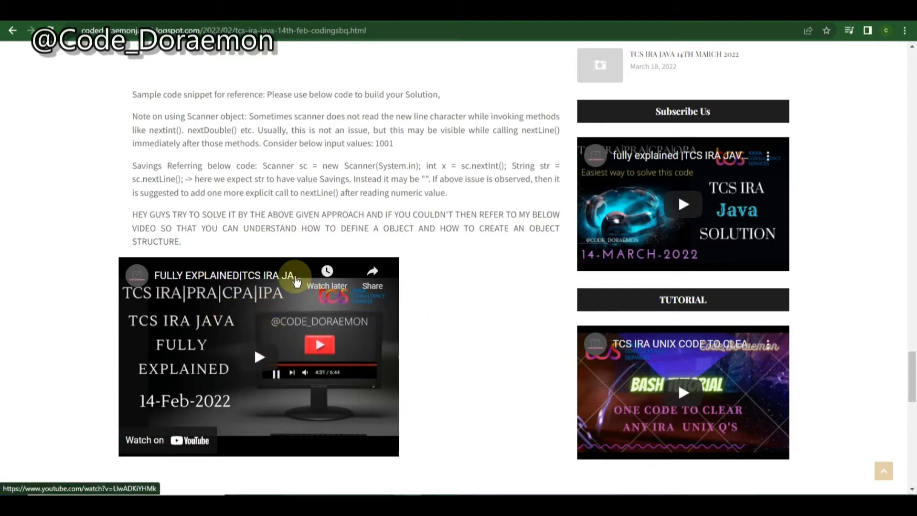
- Return to the top of the problem where the Market class attribute list is described
scroll("up", 3)
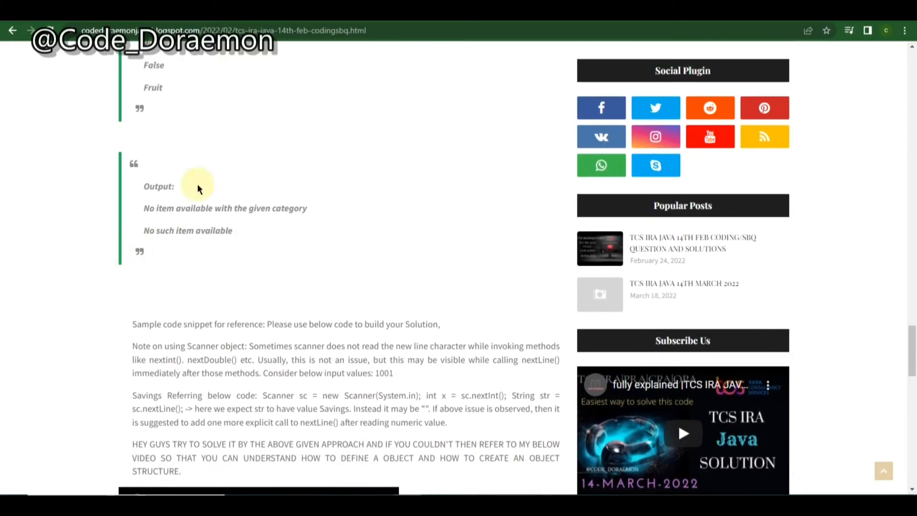
scroll("up", 3)
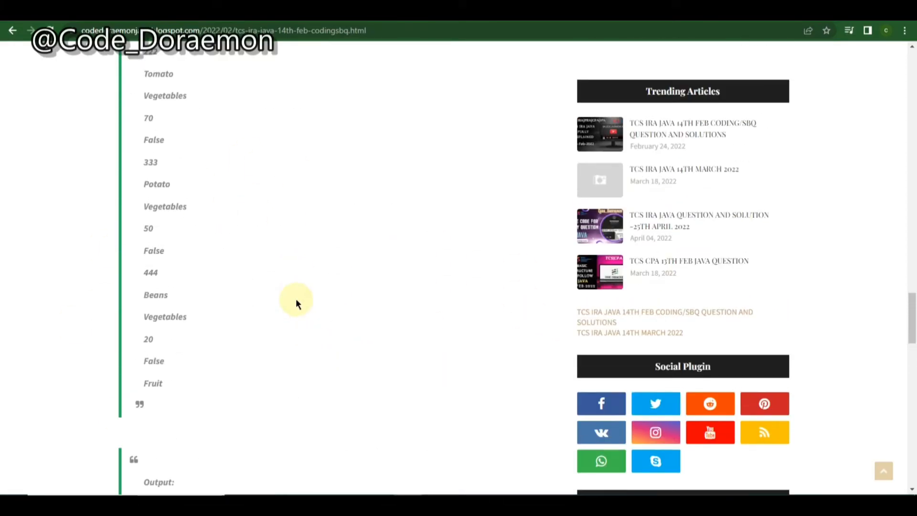
scroll("up", 3)
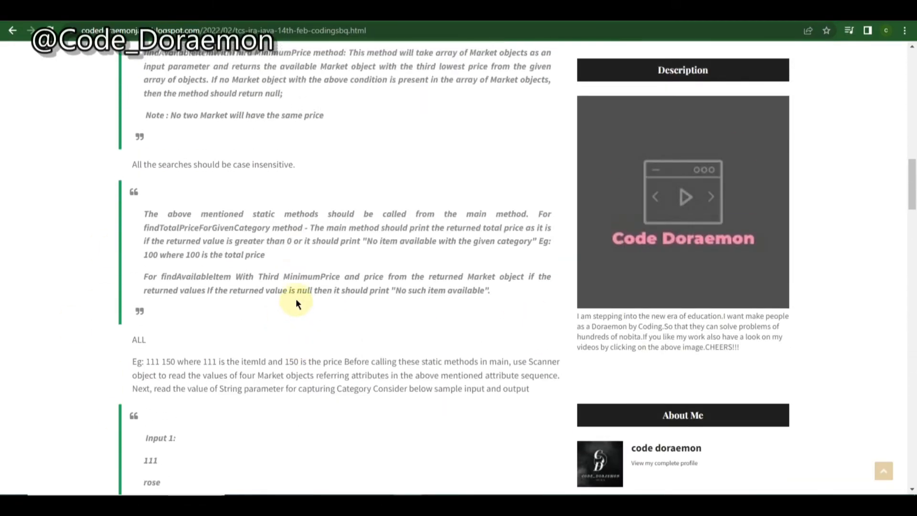
scroll("up", 3)
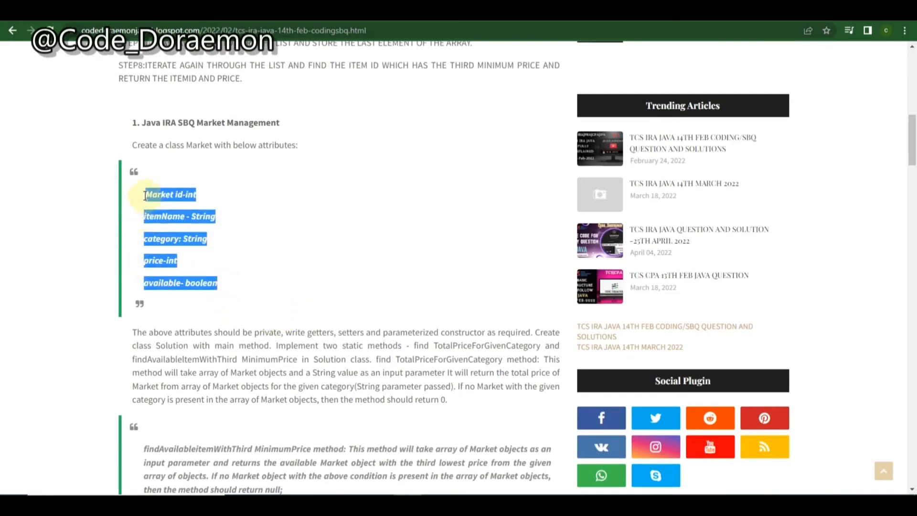
- Reread the main-method requirements and mark the TotalPriceForGivenCategory method name
scroll("down", 3)
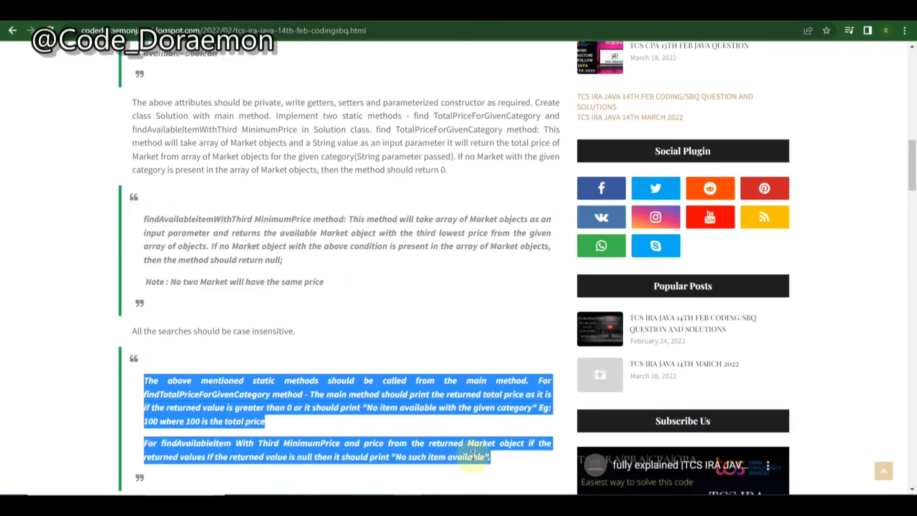
left_click(358, 346)
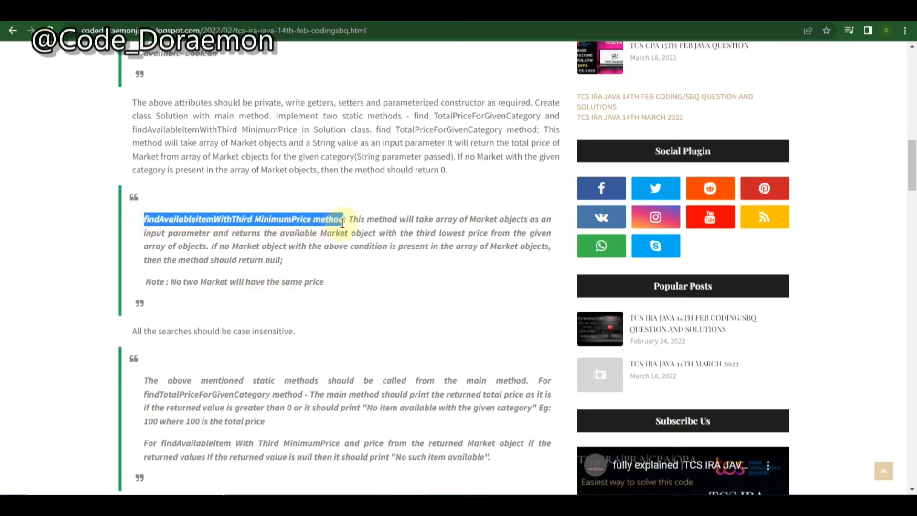
scroll("down", 3)
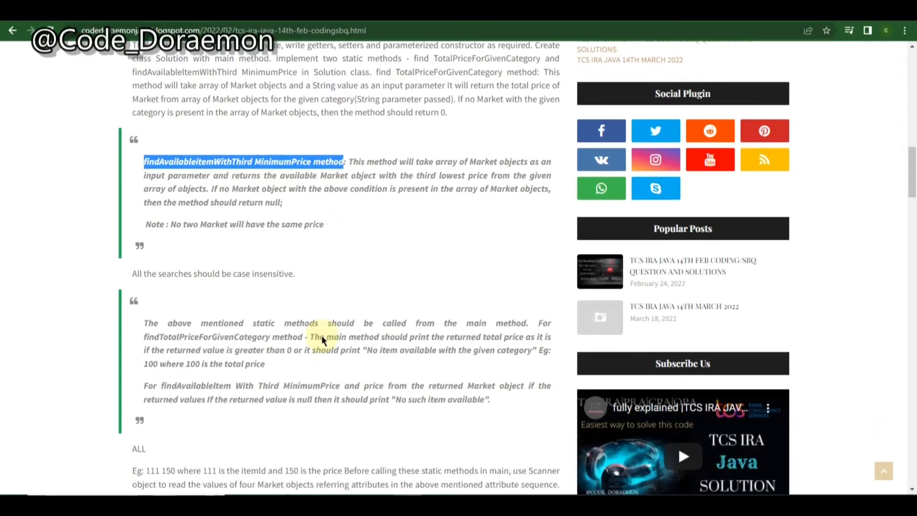
scroll("down", 3)
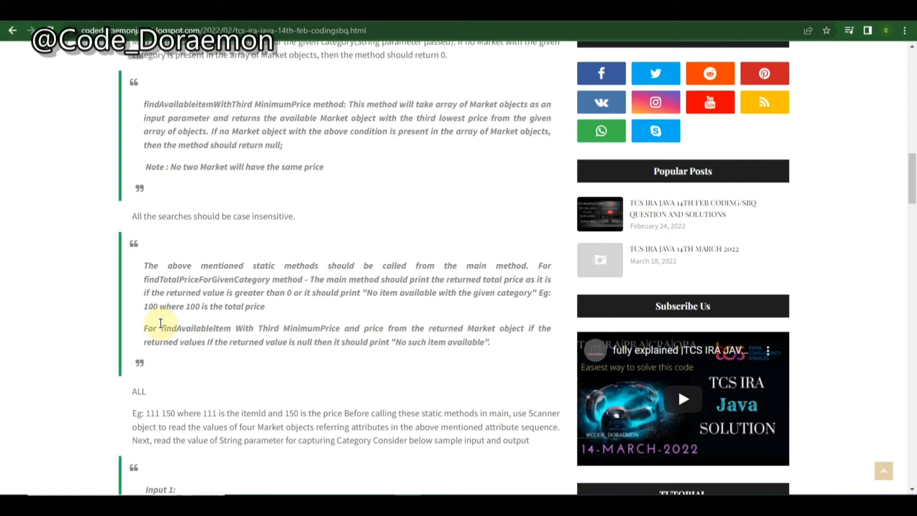
scroll("up", 3)
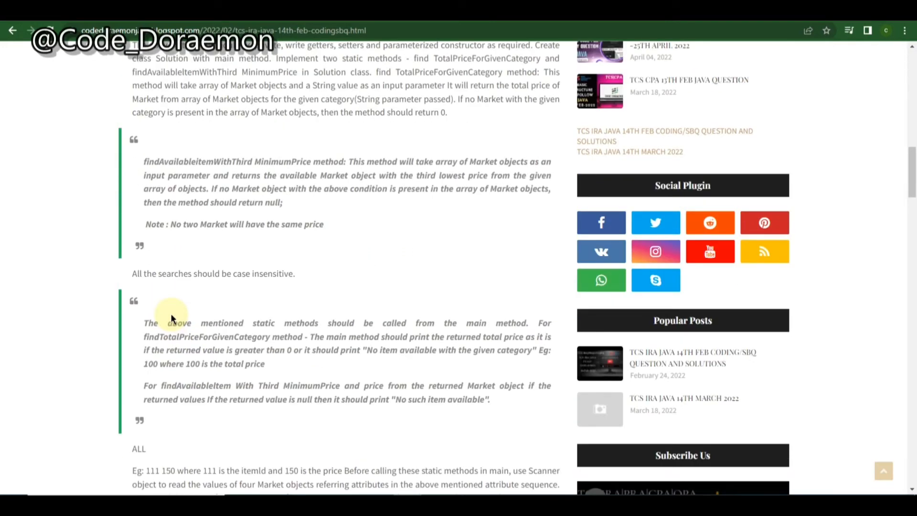
scroll("up", 3)
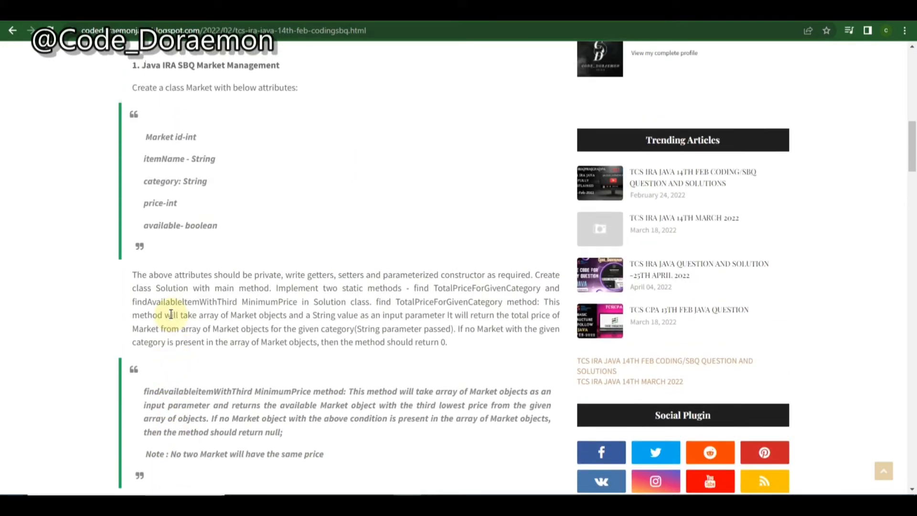
mouse_move(437, 291)
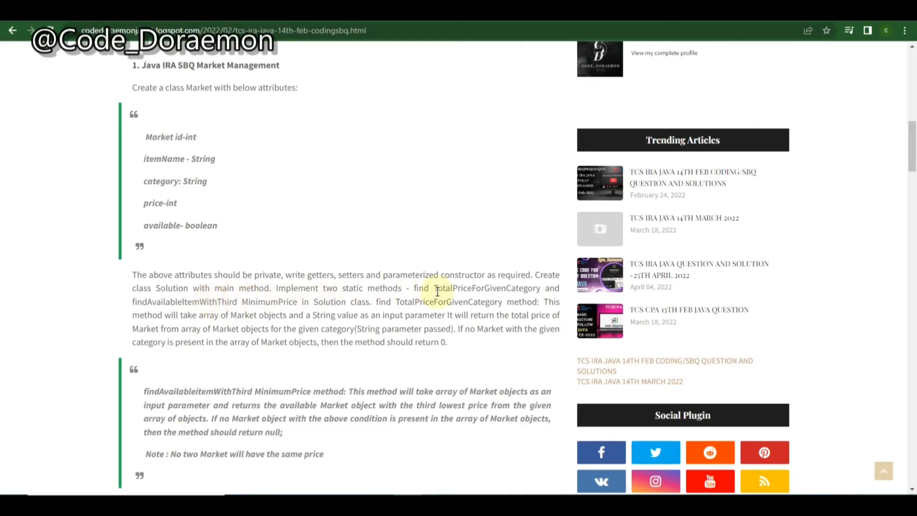
double_click(483, 288)
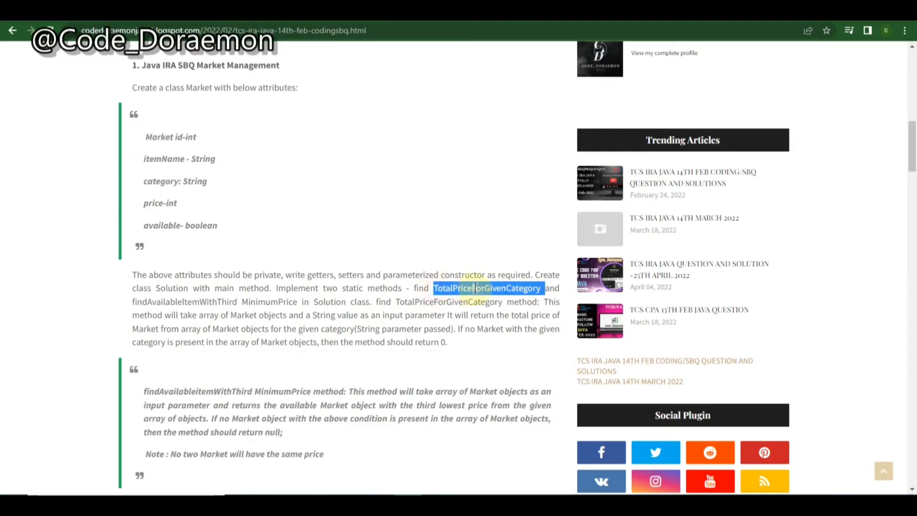
- Move down to the first sample Output block showing 140, 222 and 70
scroll("down", 3)
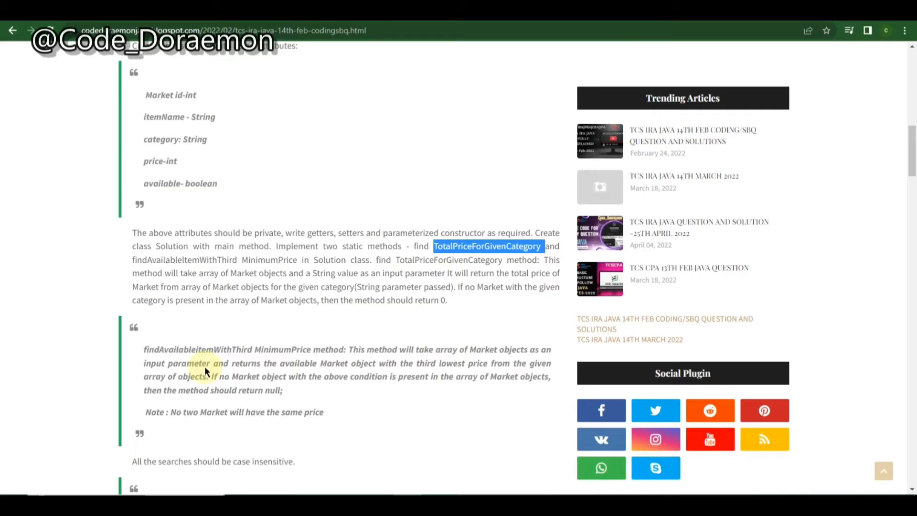
scroll("down", 3)
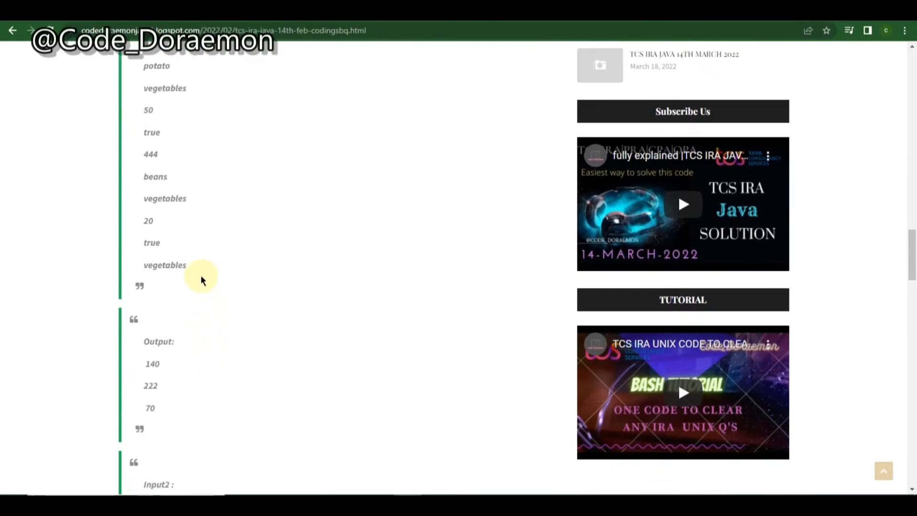
- Mark output value 140, trace it against Input 1, and return to the findAvailableItem With Third MinimumPrice requirement
double_click(152, 363)
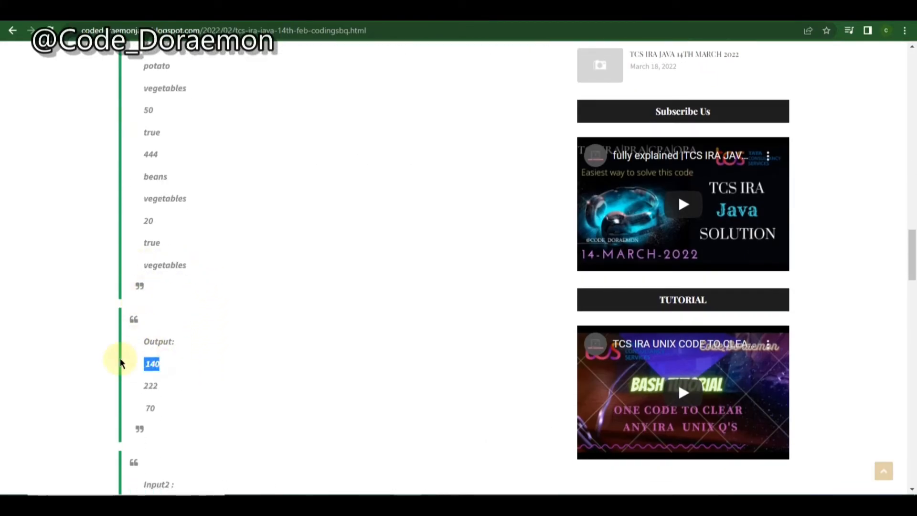
mouse_move(193, 280)
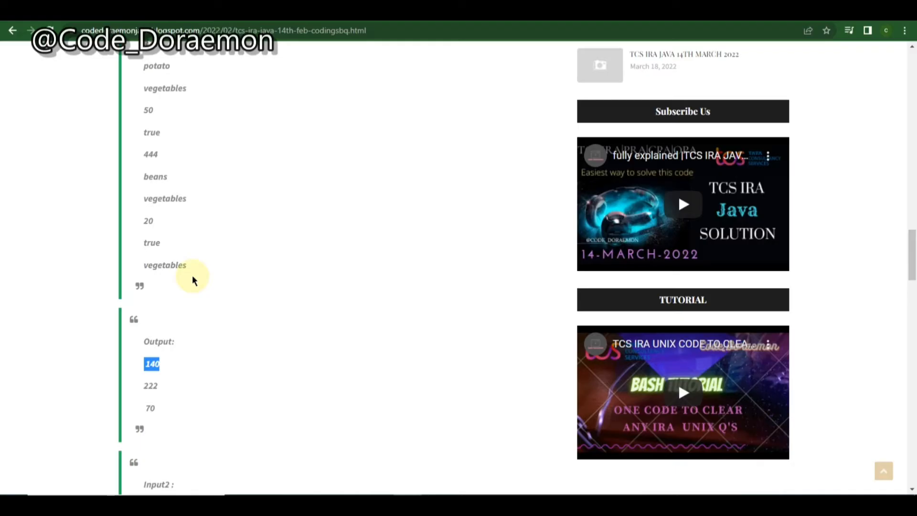
scroll("up", 3)
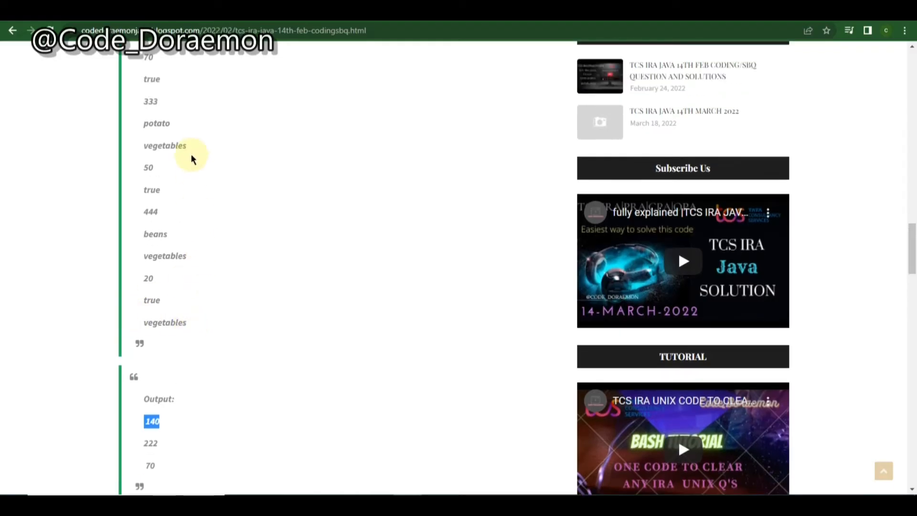
scroll("up", 3)
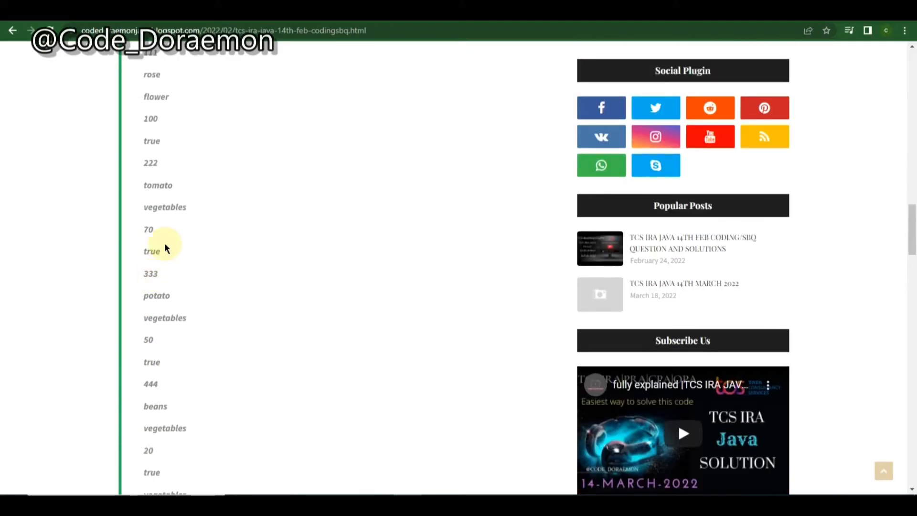
scroll("up", 3)
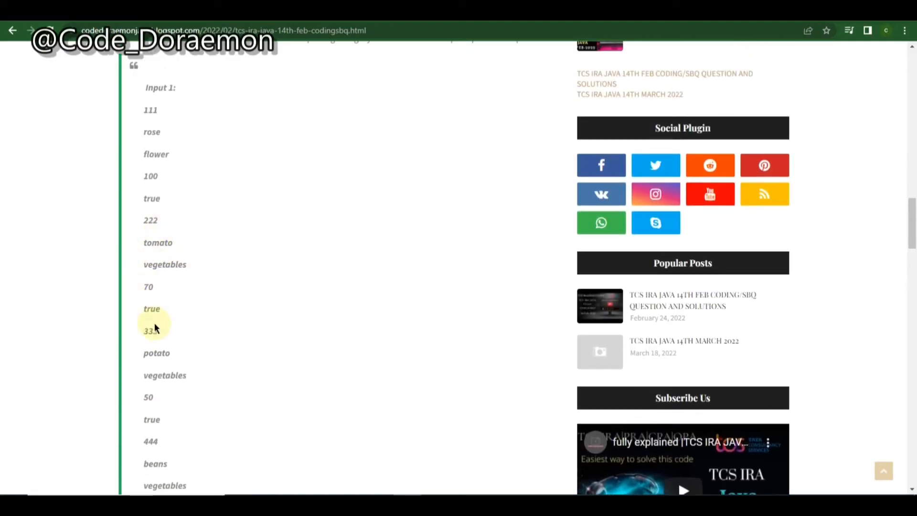
scroll("down", 3)
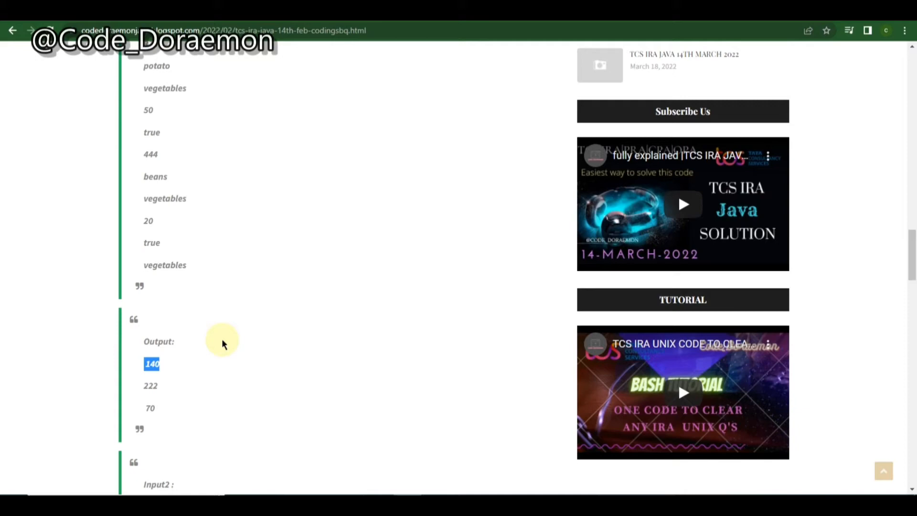
scroll("up", 3)
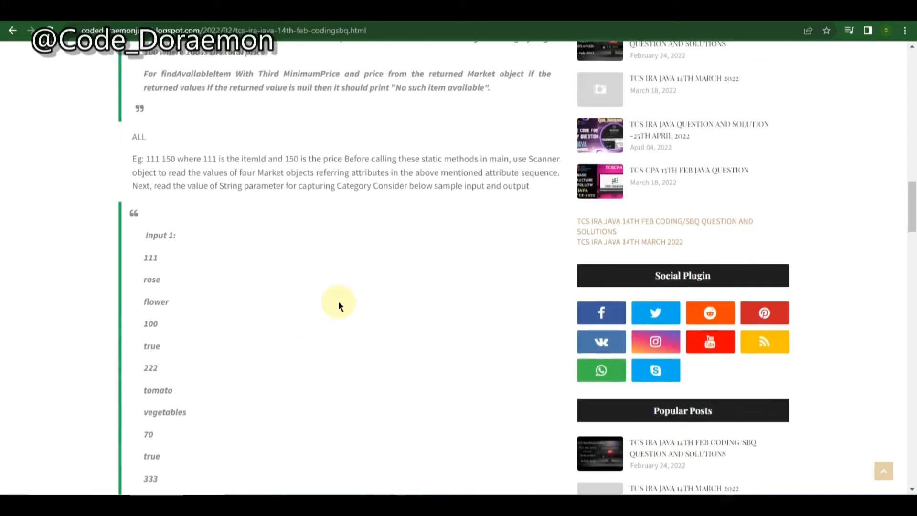
scroll("up", 3)
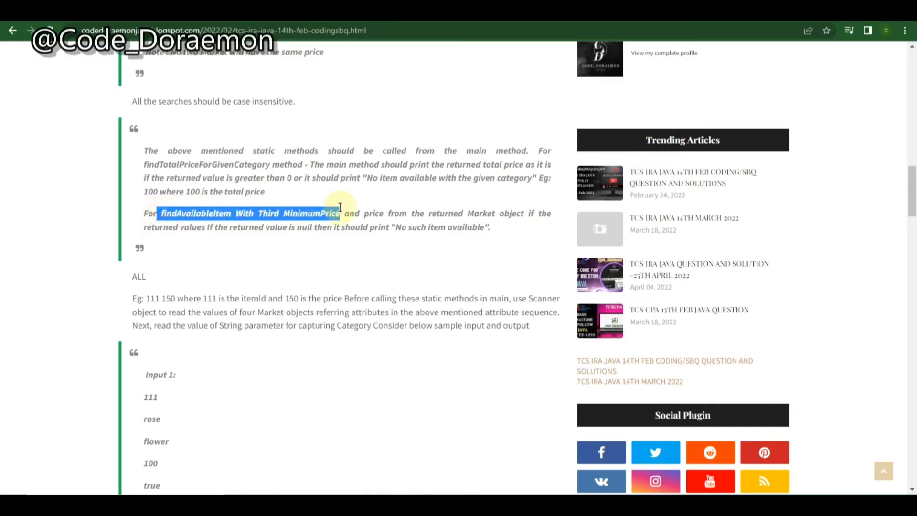
- Rescan sample input 1, then bring the Market attributes and two static method descriptions back into view
scroll("down", 3)
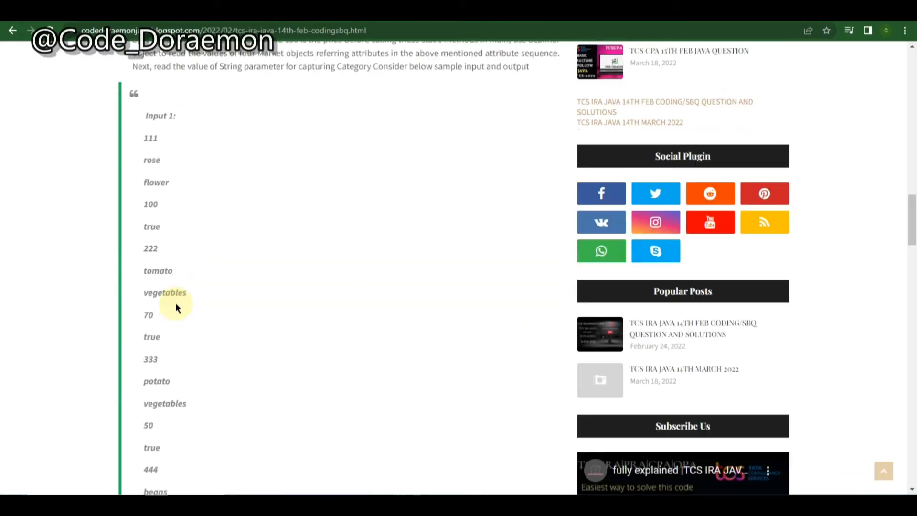
scroll("down", 3)
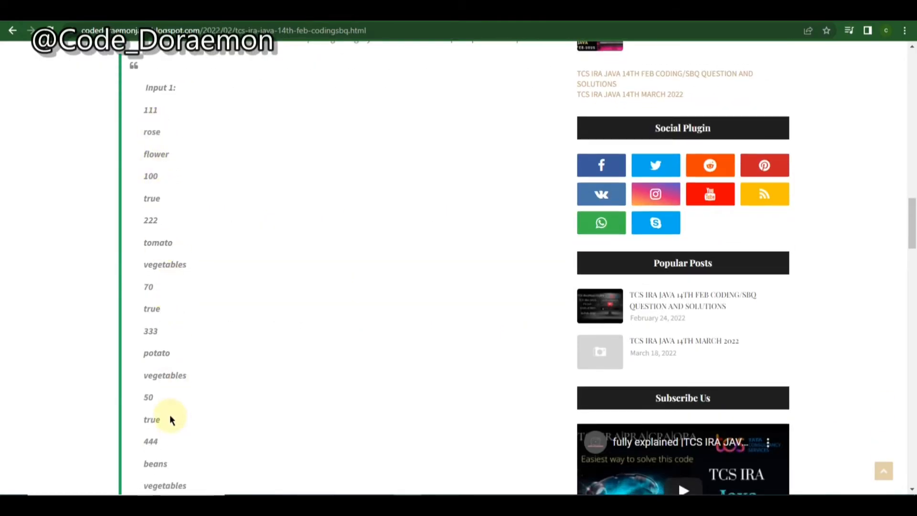
scroll("down", 3)
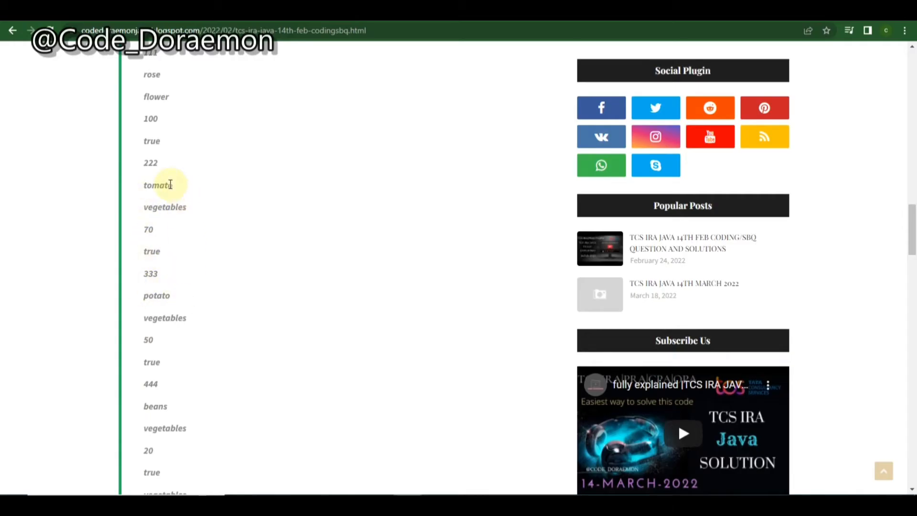
scroll("up", 3)
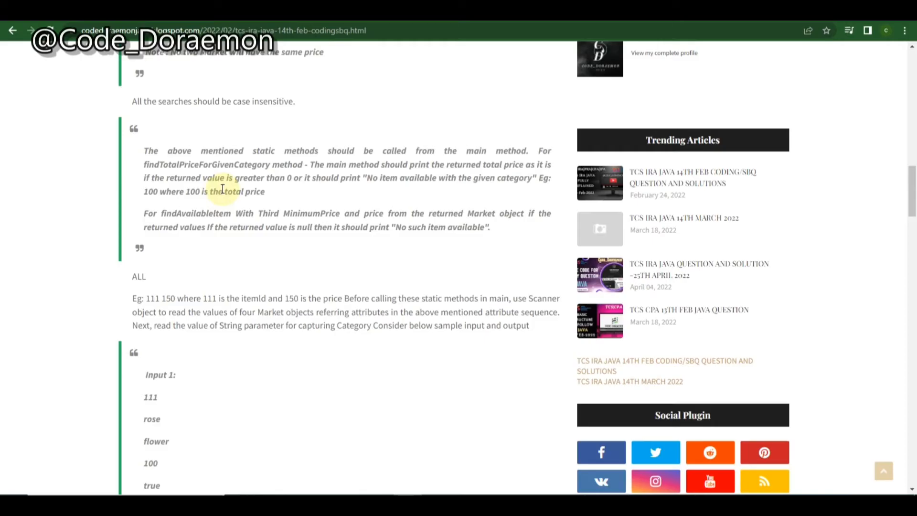
scroll("up", 3)
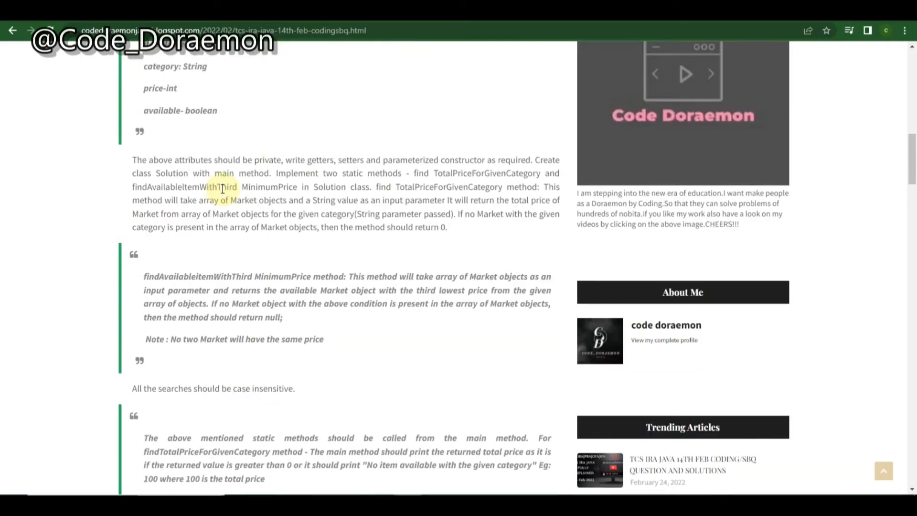
mouse_move(293, 314)
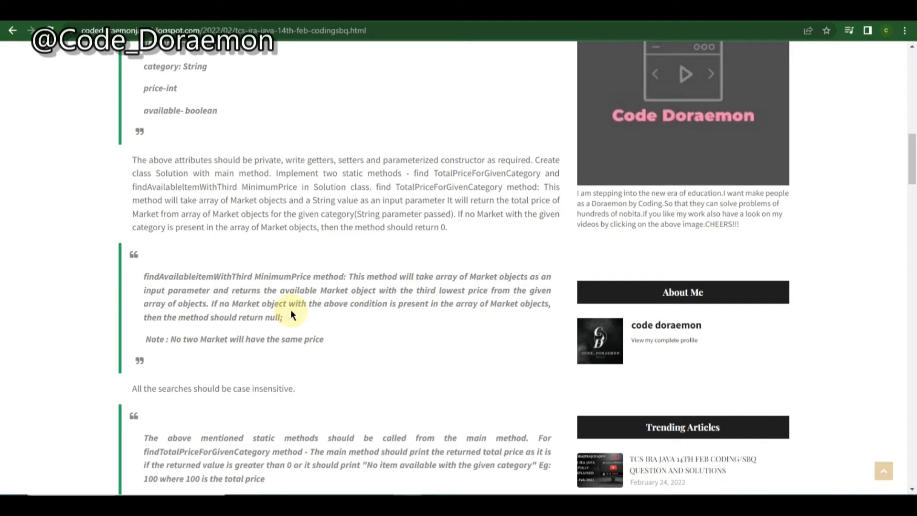
double_click(264, 277)
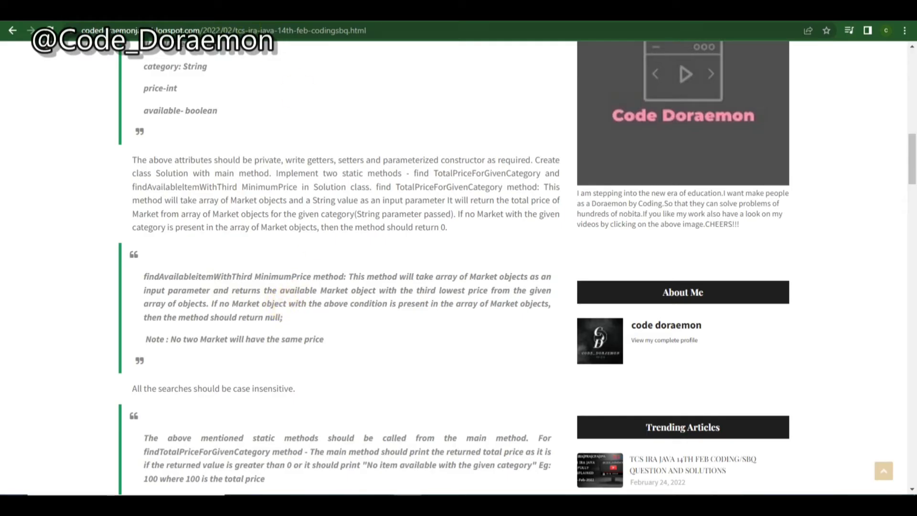
mouse_move(410, 356)
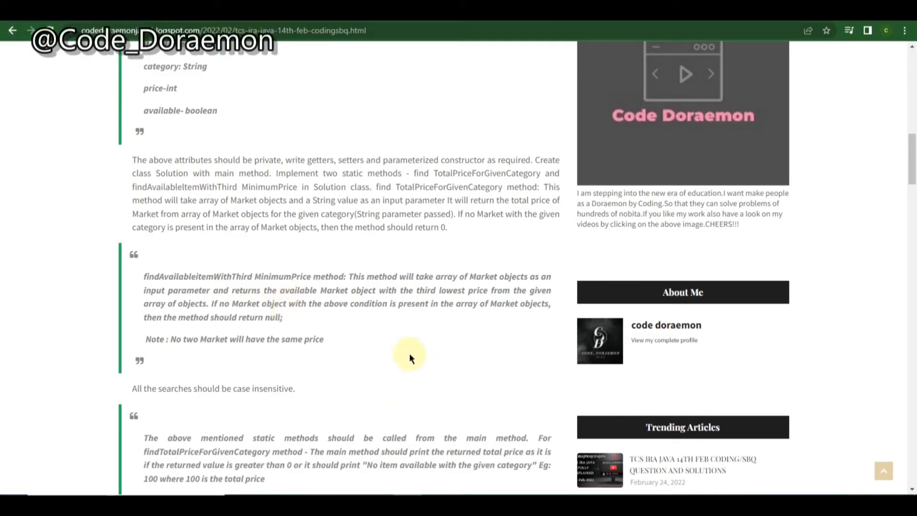
- Skim the rest of the 14th Feb post and return to the blog's home page
scroll("down", 3)
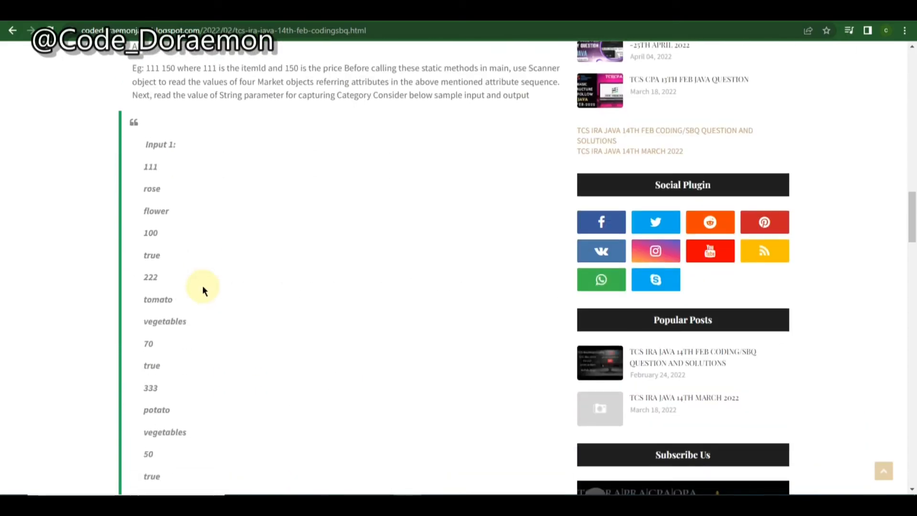
scroll("down", 3)
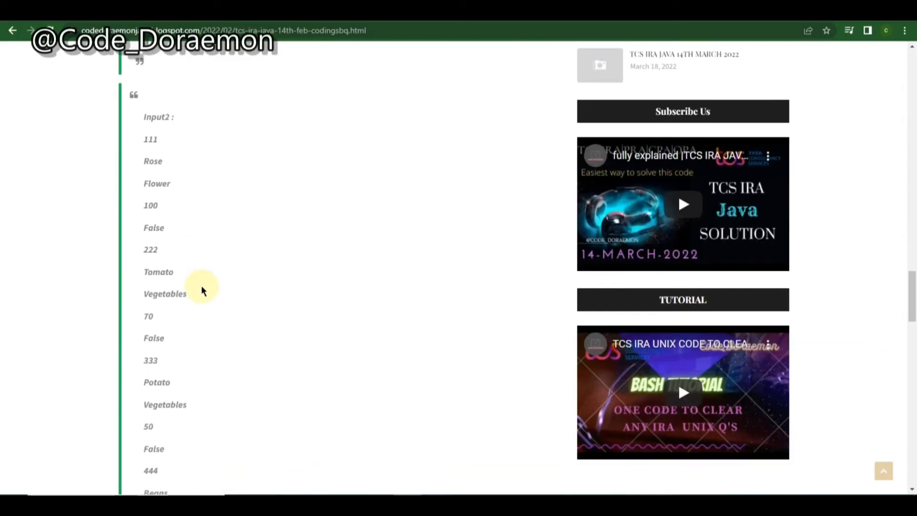
scroll("down", 3)
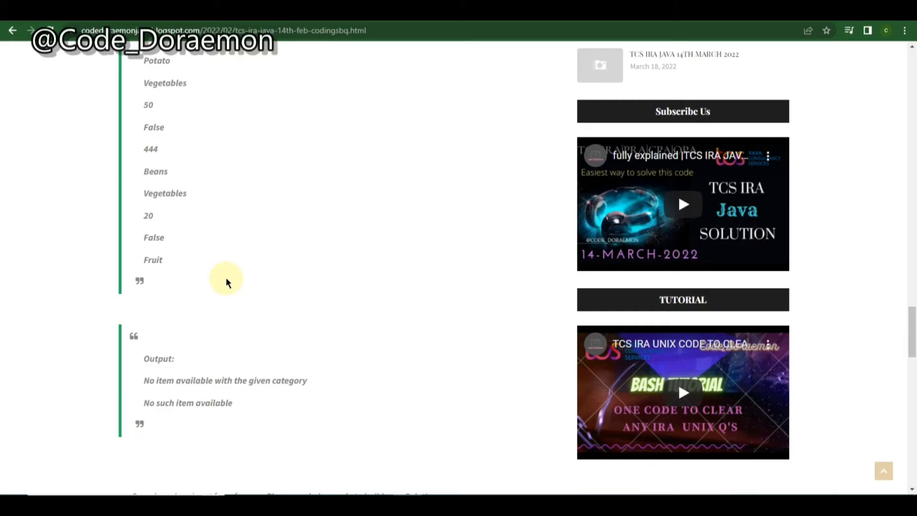
scroll("up", 3)
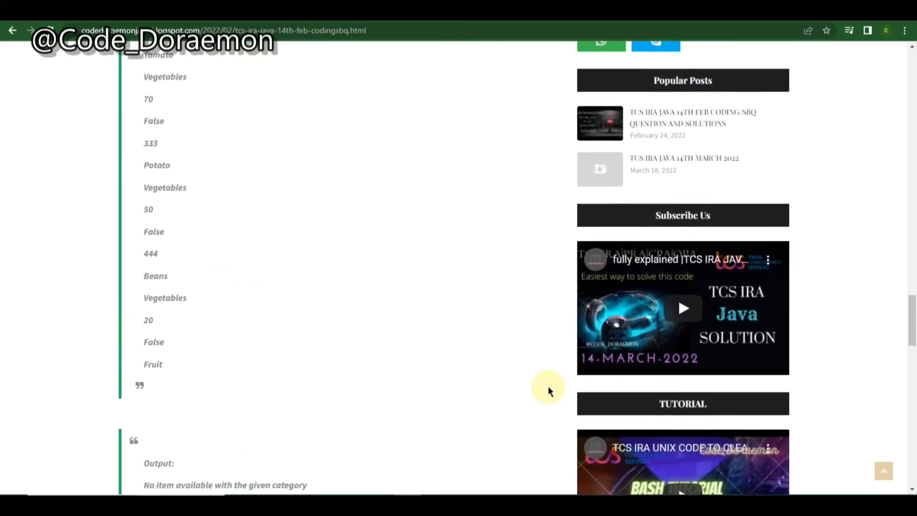
scroll("down", 3)
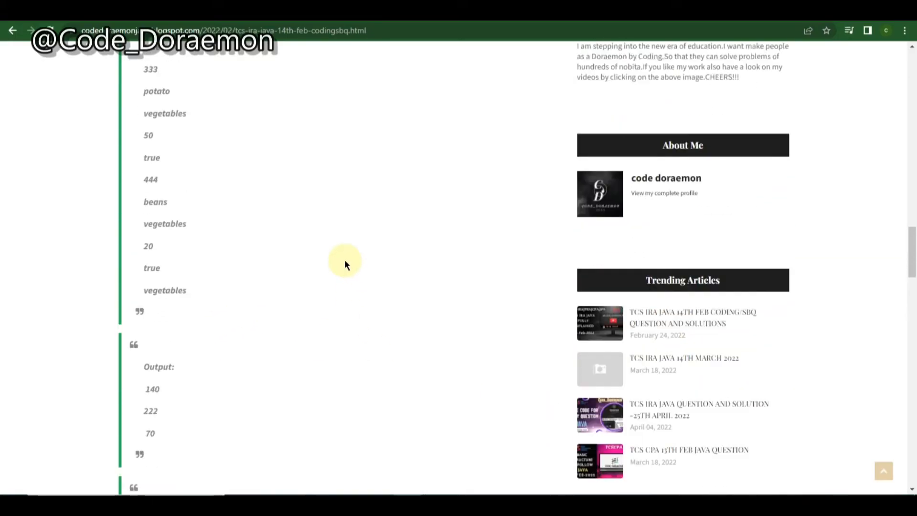
scroll("up", 3)
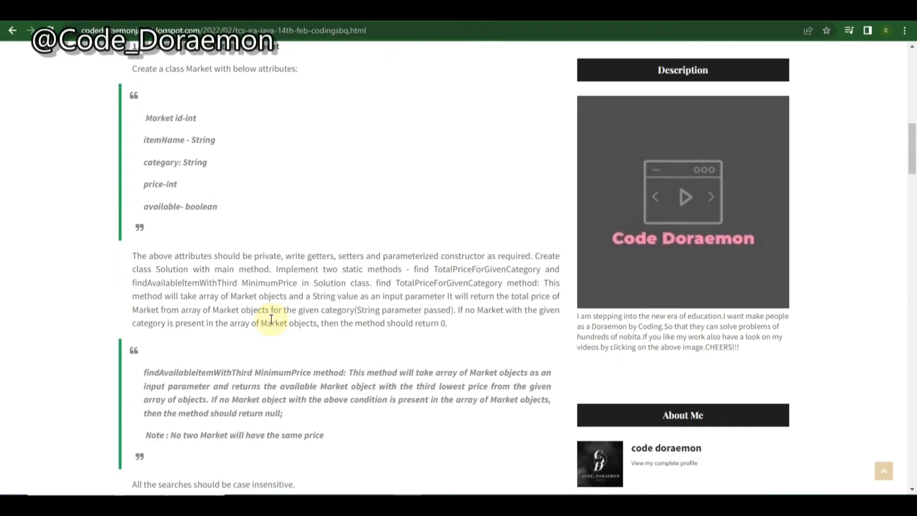
scroll("up", 3)
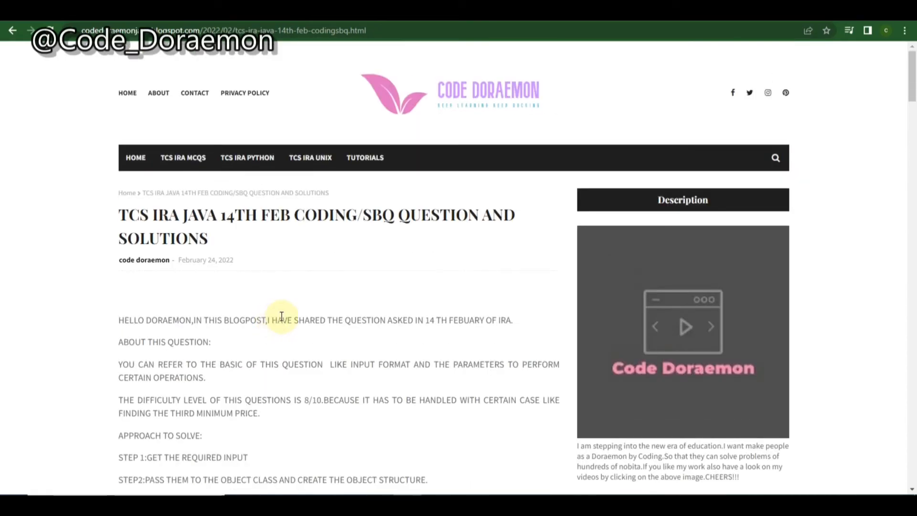
mouse_move(74, 93)
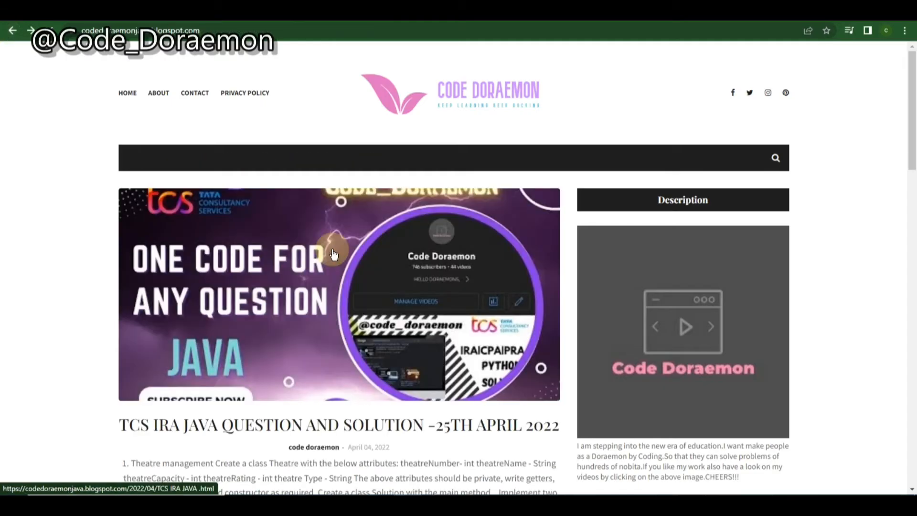
- Open the TCS IRA JAVA 14TH MARCH 2022 post from the home page list
scroll("down", 3)
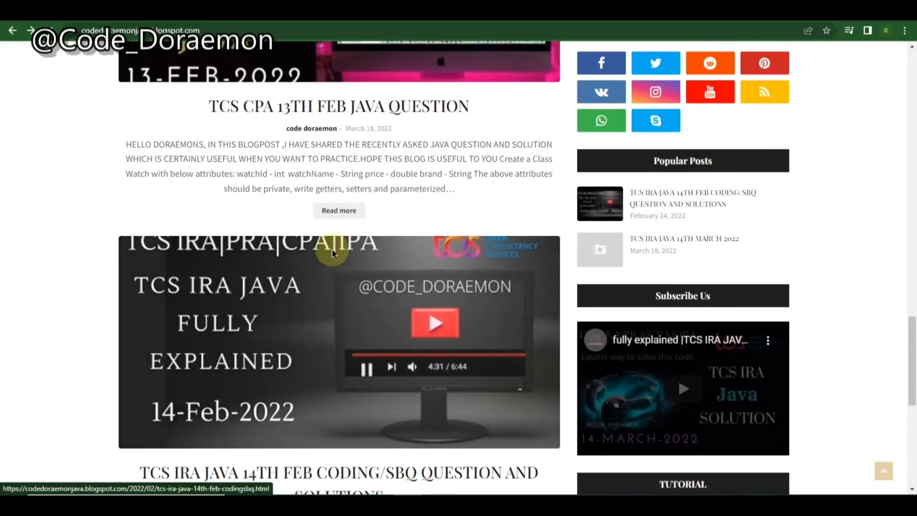
scroll("down", 3)
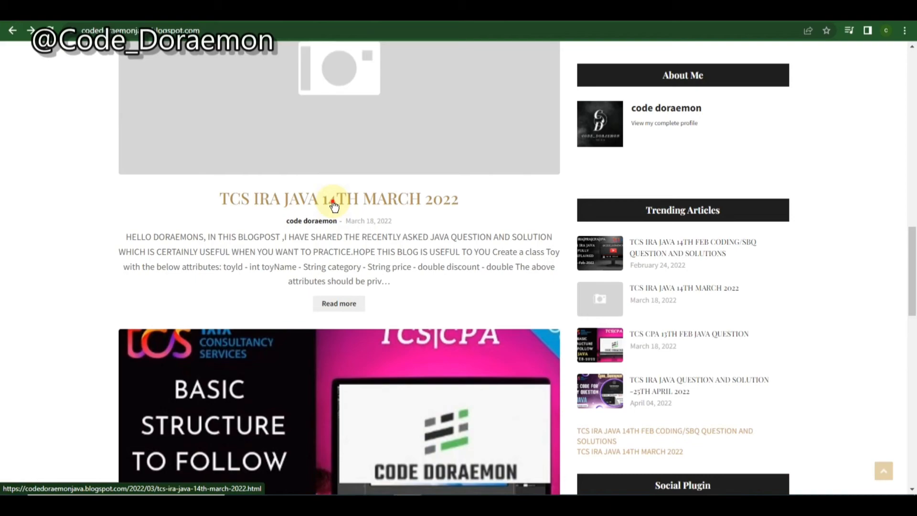
left_click(339, 199)
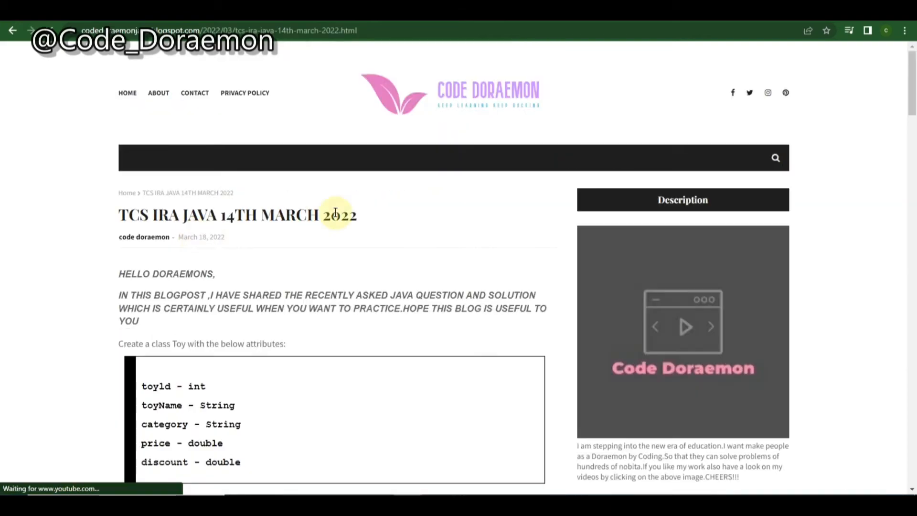
- Read the Toy class and static method requirements down to the SAMPLE INPUT 1 list starting with toy 101
scroll("down", 3)
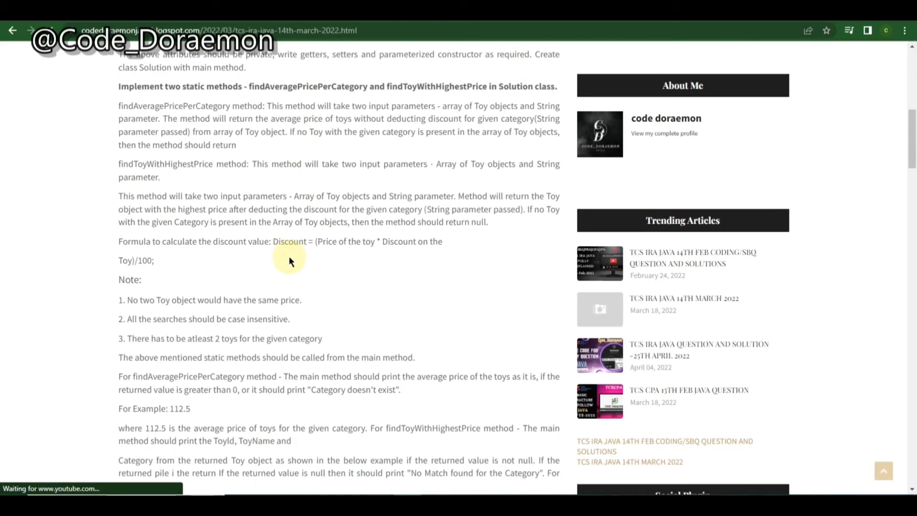
scroll("down", 3)
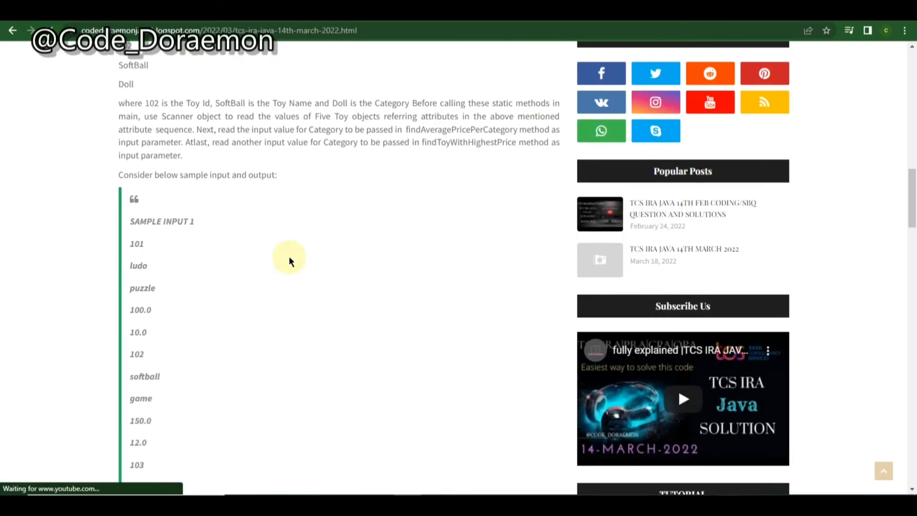
scroll("down", 3)
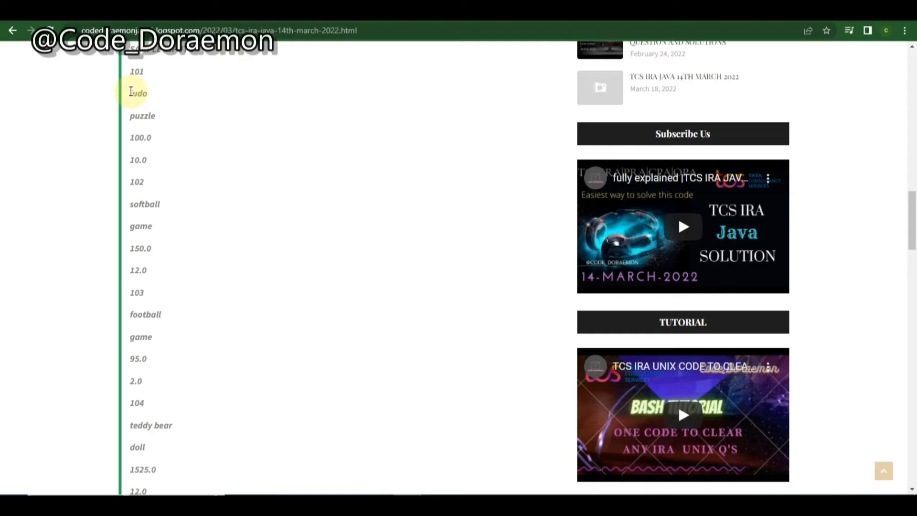
mouse_move(127, 97)
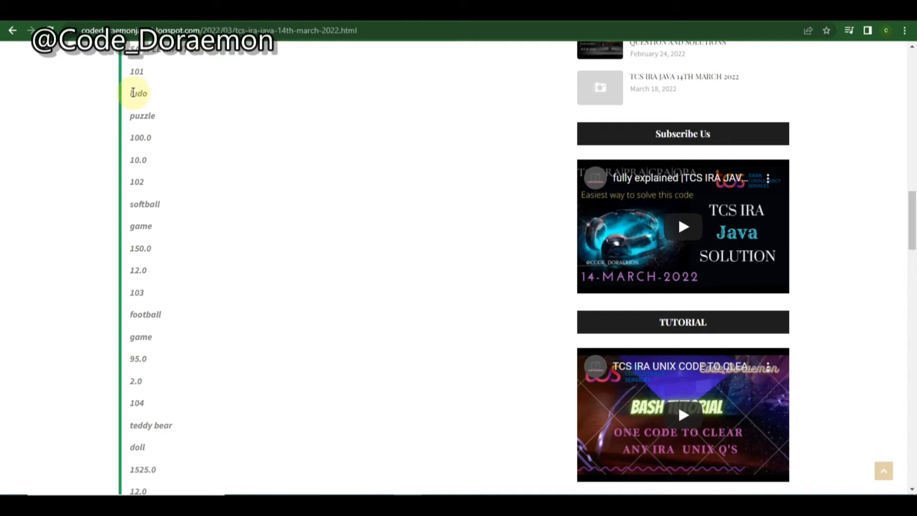
mouse_move(187, 249)
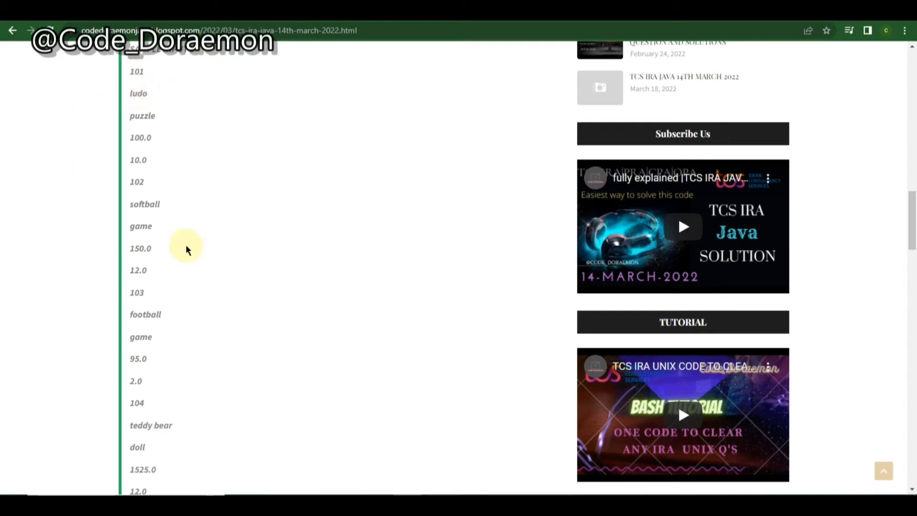
mouse_move(123, 204)
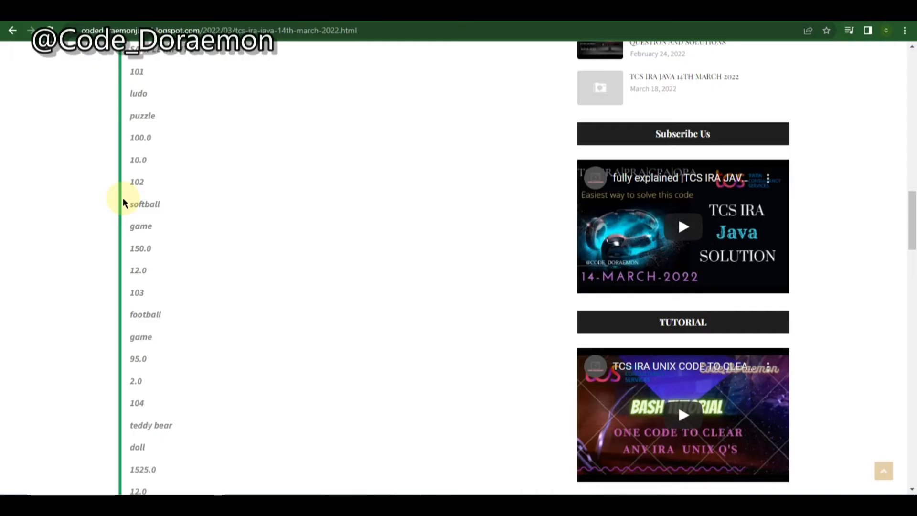
mouse_move(118, 98)
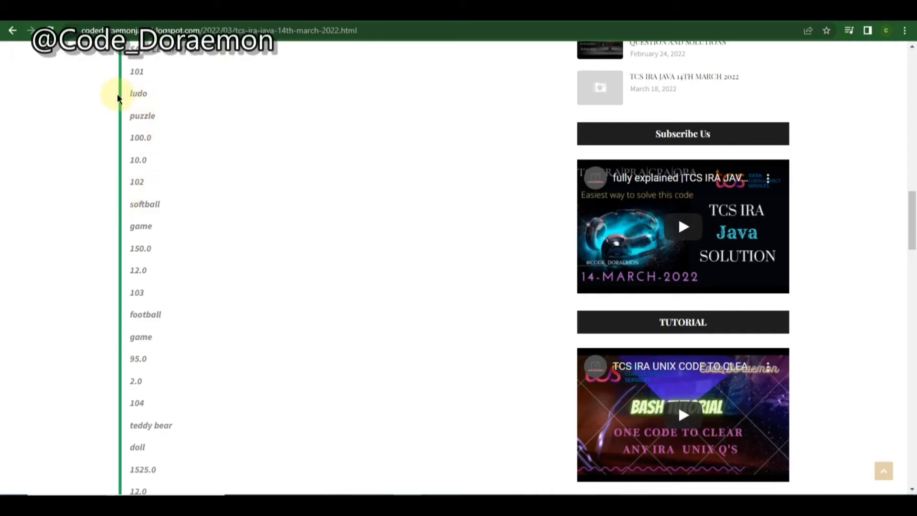
mouse_move(134, 71)
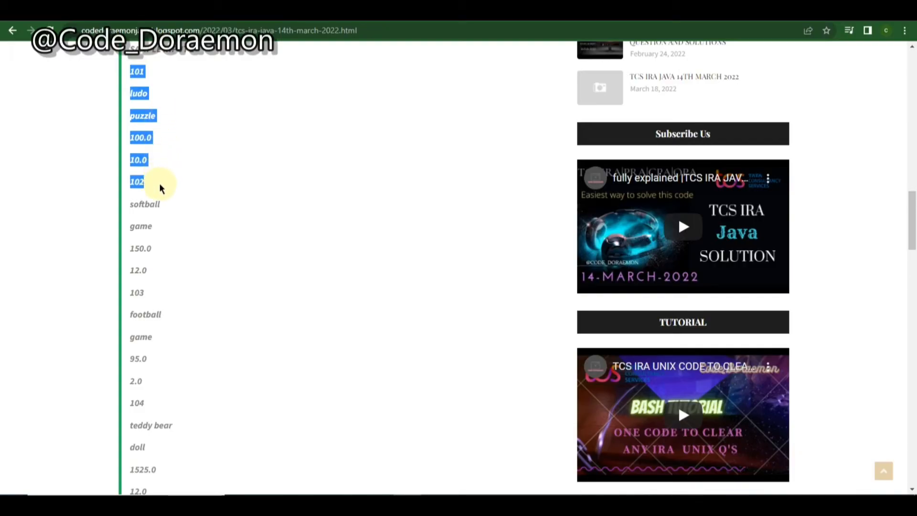
- Check sample output 122.5, 105, rubriks cube, puzzle, then return to the findAveragePricePerCategory and findToyWithHighestPrice requirements
scroll("up", 3)
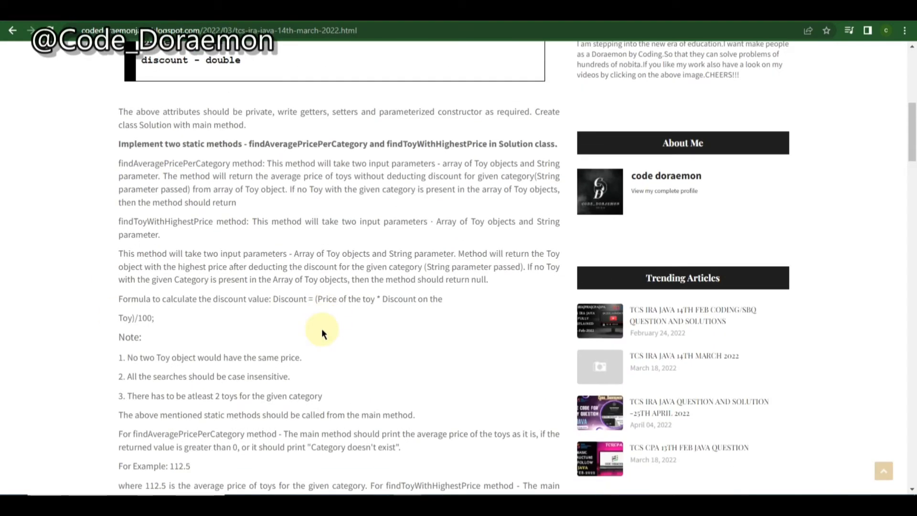
scroll("down", 3)
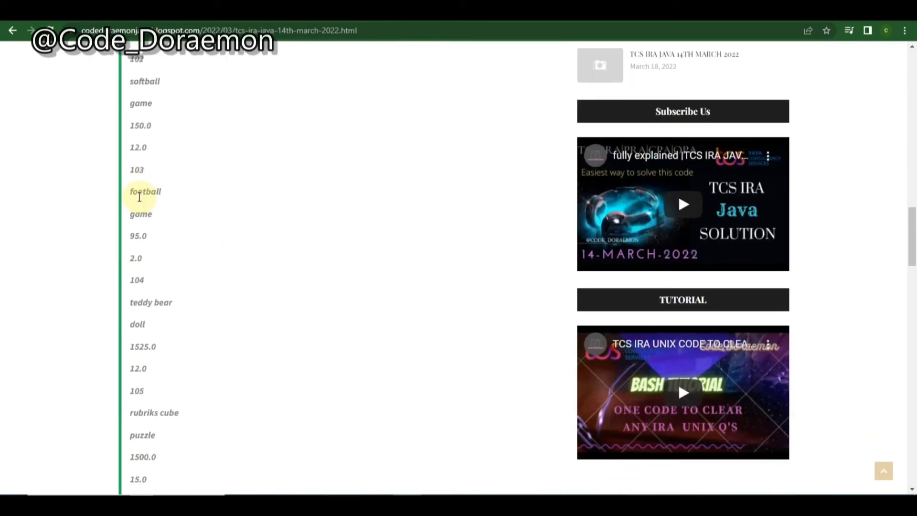
scroll("down", 3)
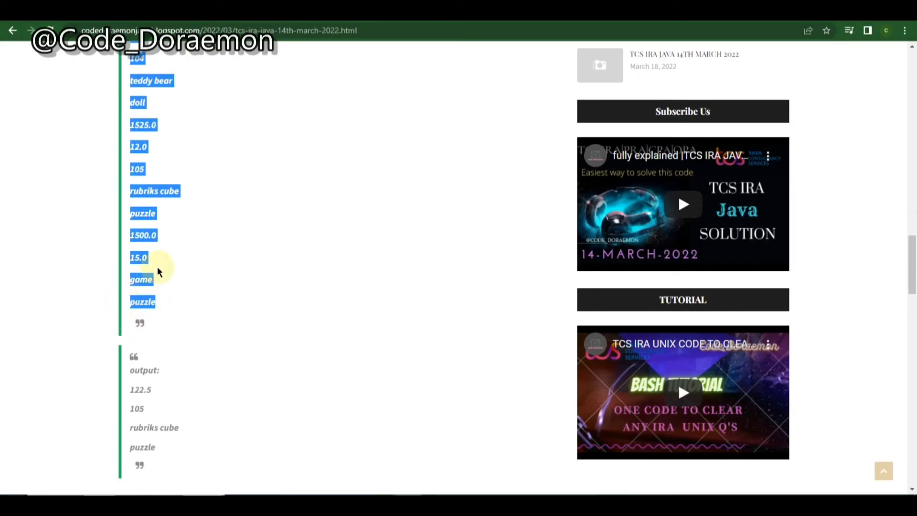
scroll("up", 3)
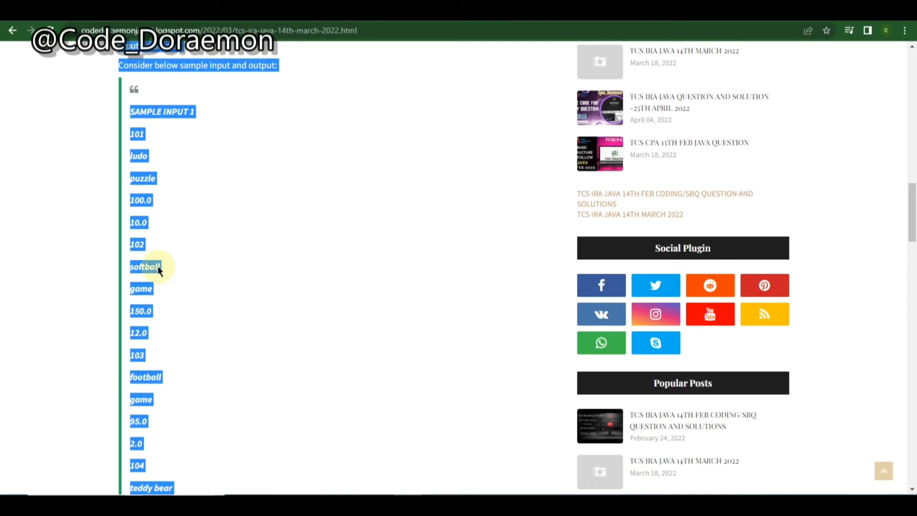
scroll("up", 3)
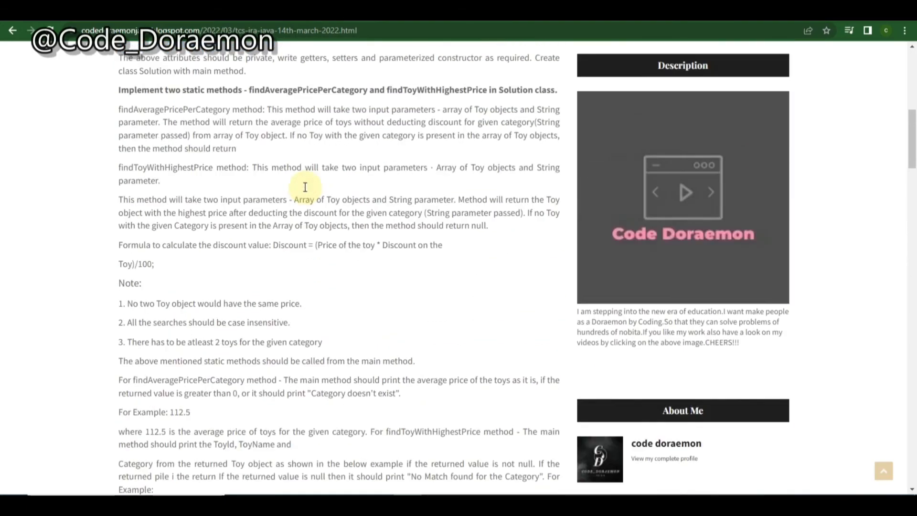
scroll("up", 3)
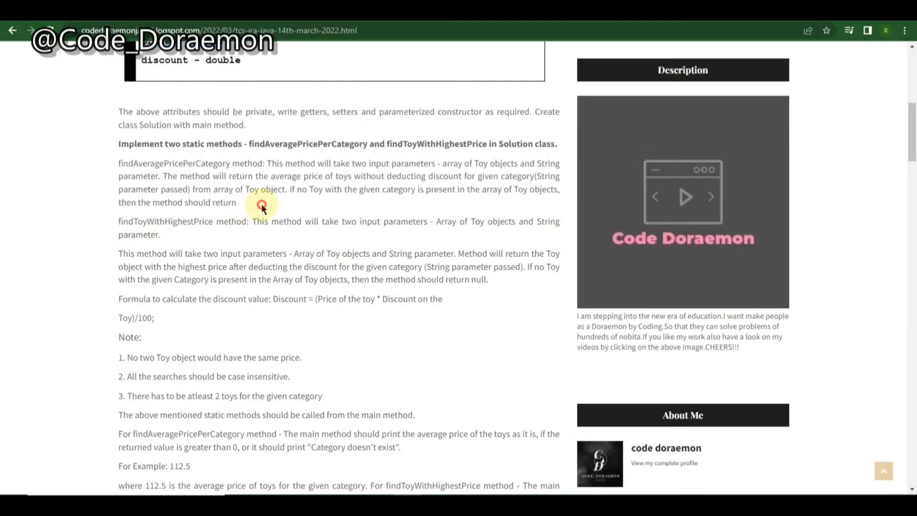
mouse_move(263, 160)
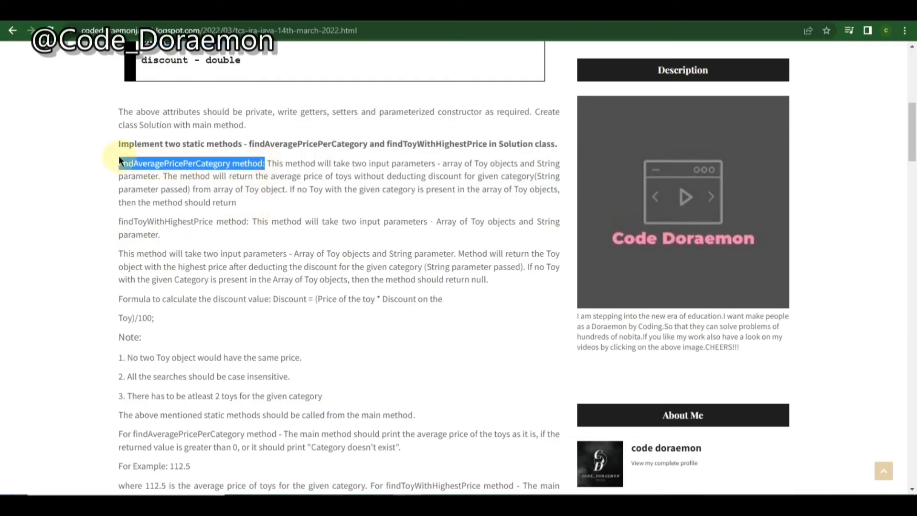
- Clear the findAveragePricePerCategory highlight and scroll to sample input 1's toy entries (ludo, softball)
left_click(134, 248)
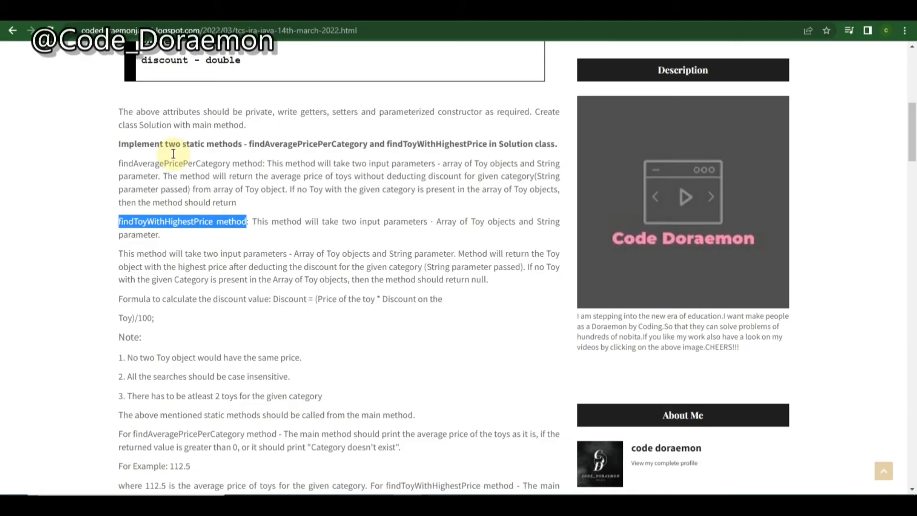
mouse_move(262, 172)
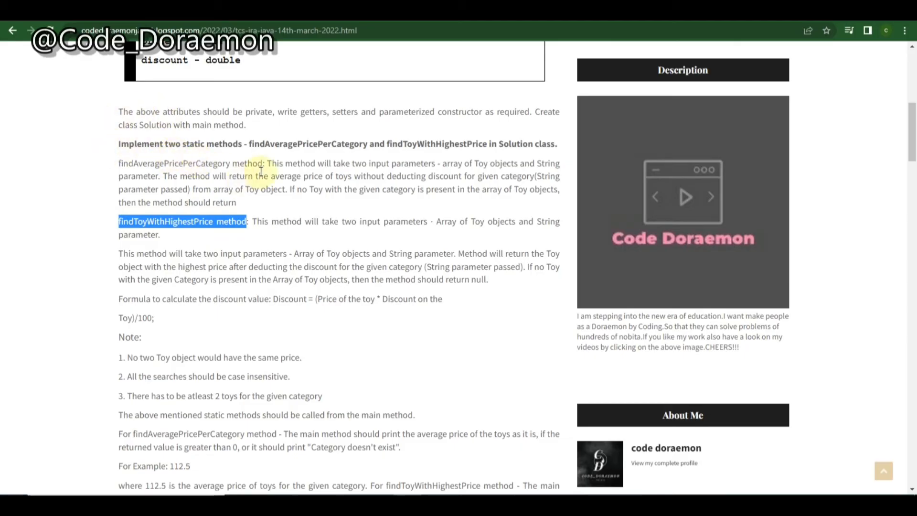
mouse_move(226, 281)
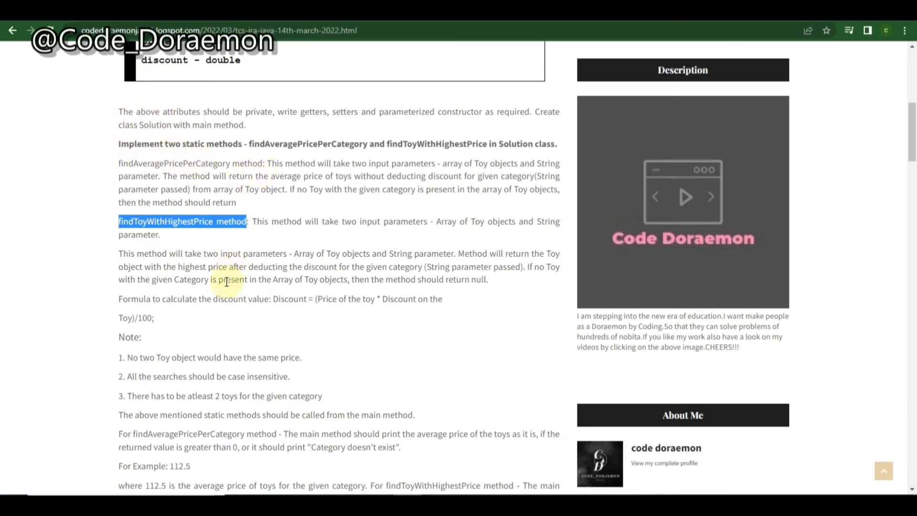
scroll("down", 3)
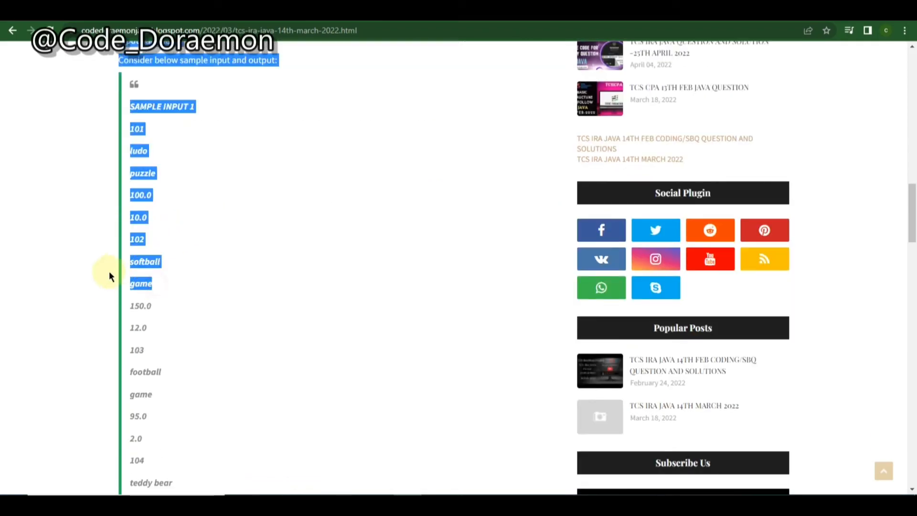
- Scroll through sample input 1 to its output block showing 122.5, 105, rubriks cube, puzzle
scroll("down", 3)
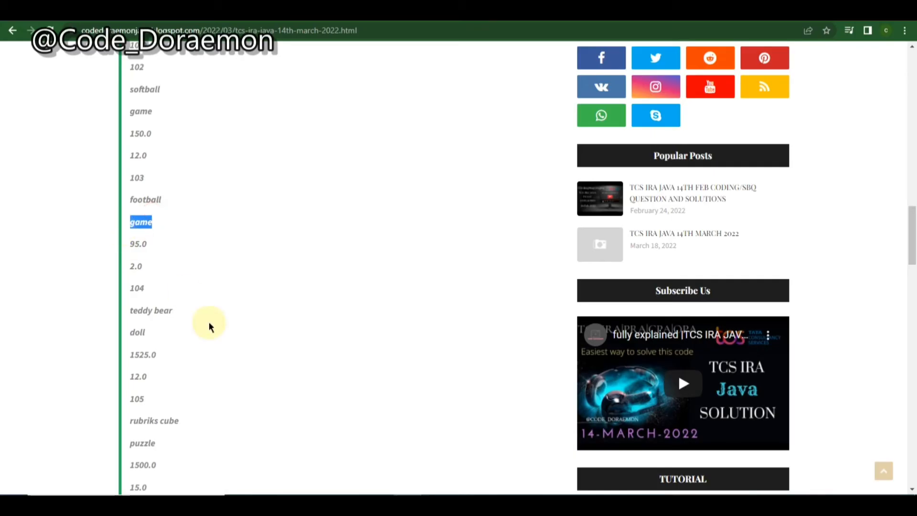
scroll("down", 3)
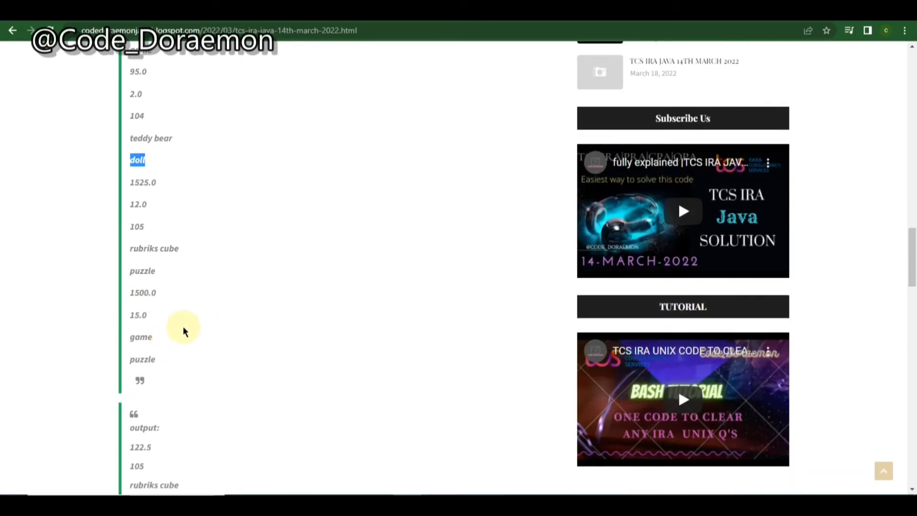
scroll("down", 3)
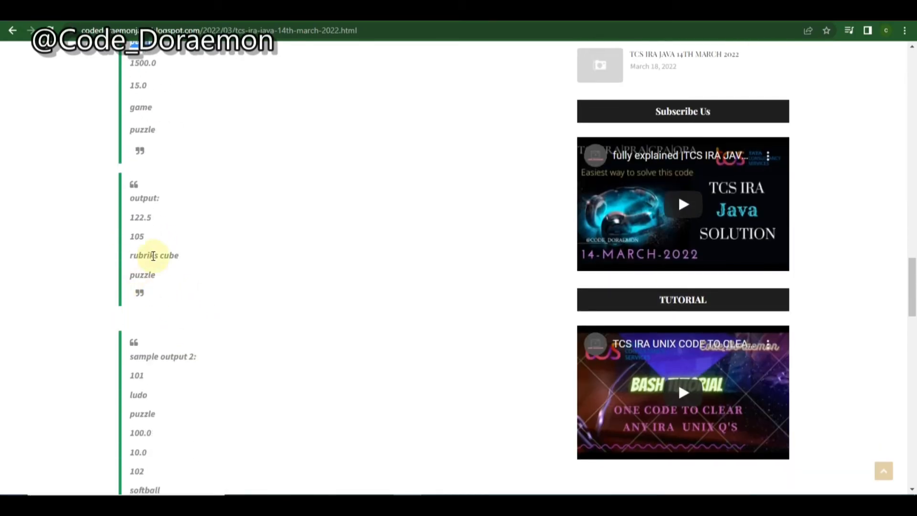
mouse_move(83, 238)
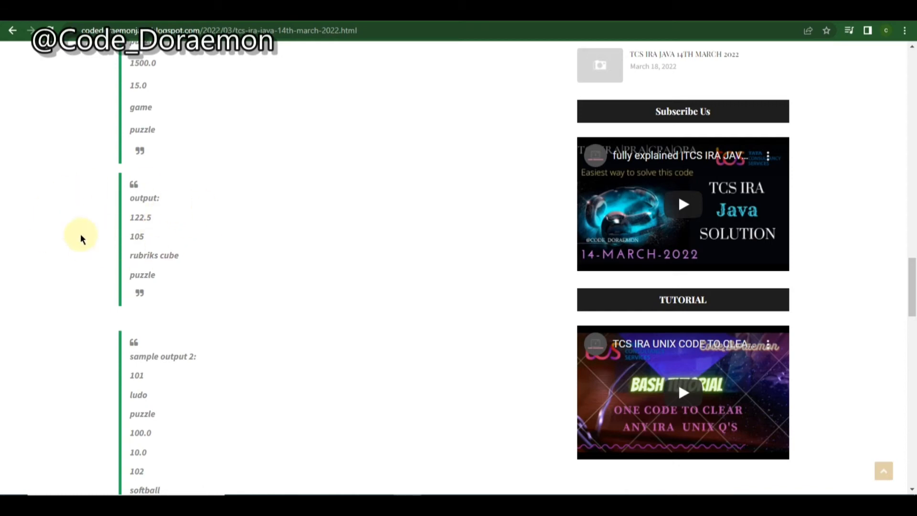
mouse_move(140, 213)
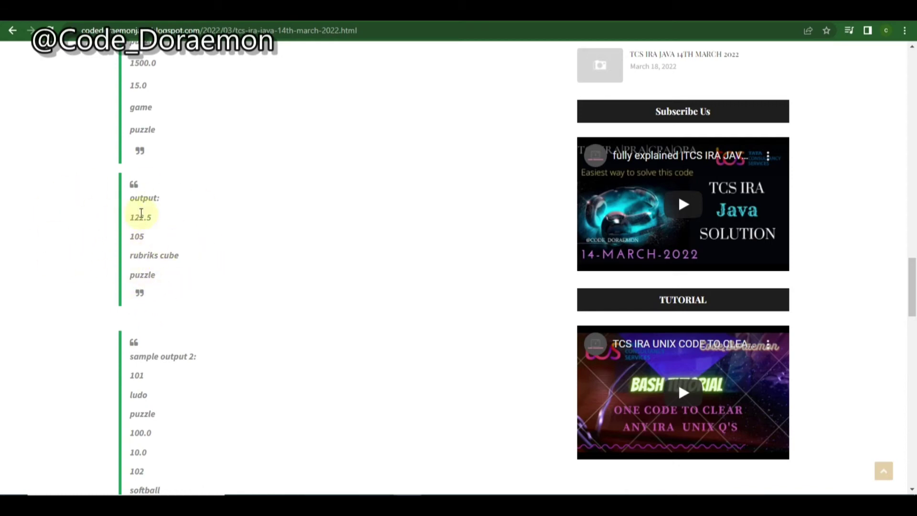
mouse_move(154, 248)
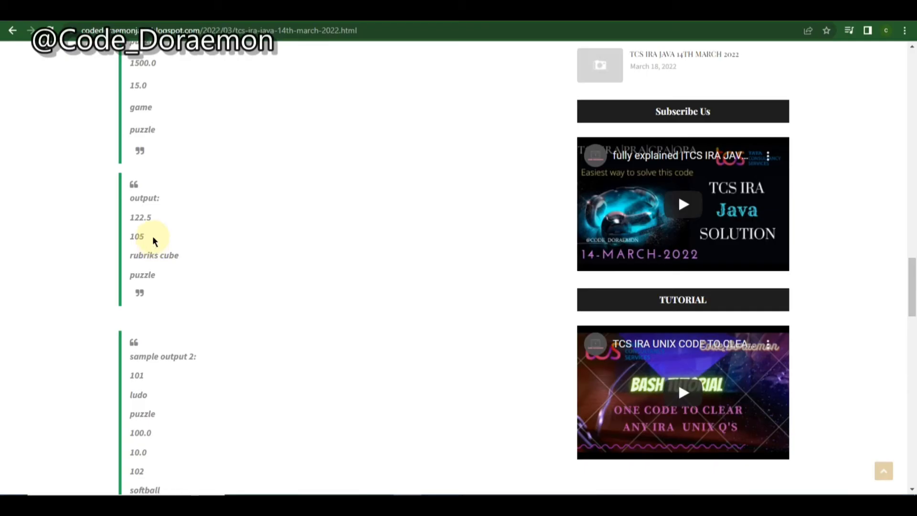
mouse_move(129, 290)
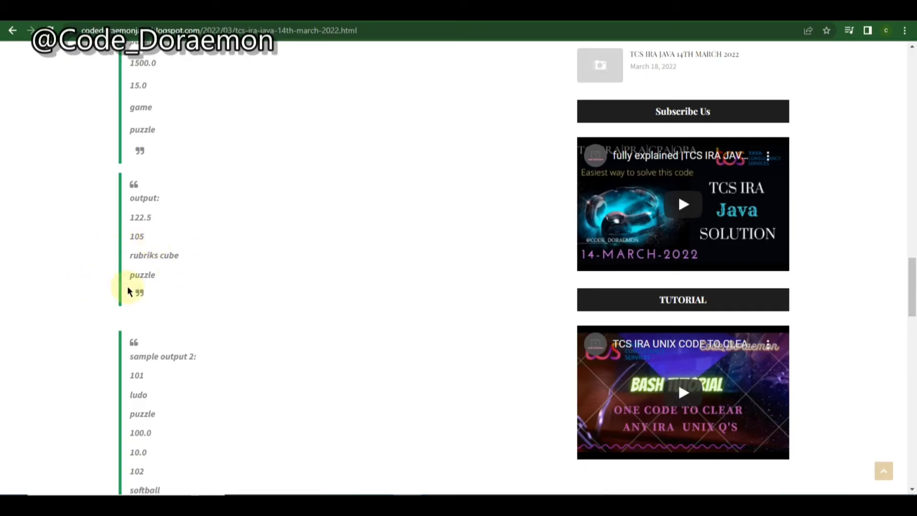
- Scroll between the sample blocks down to sample output 2's 'Category doesn't exist' line
scroll("down", 3)
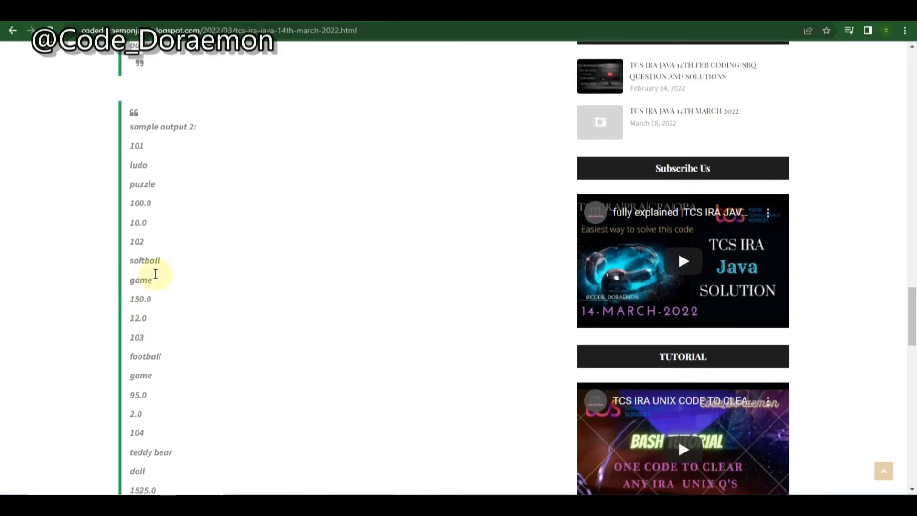
mouse_move(239, 155)
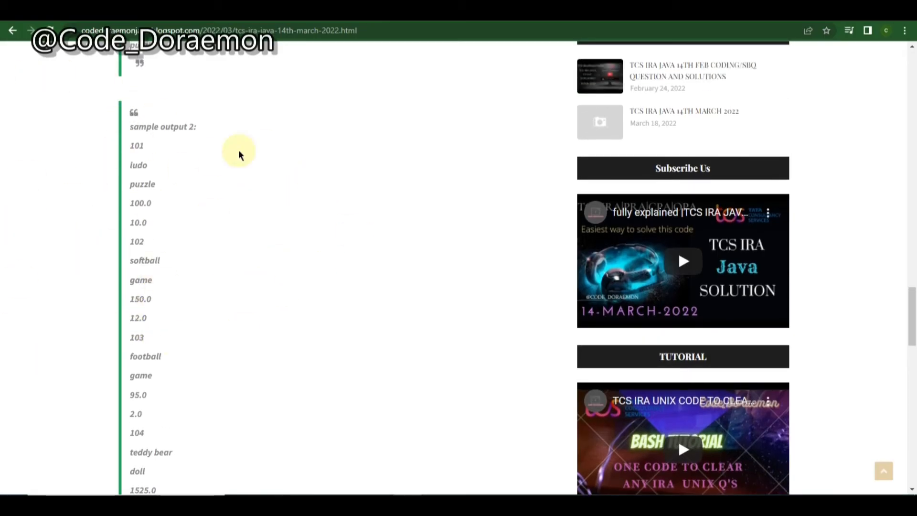
scroll("up", 3)
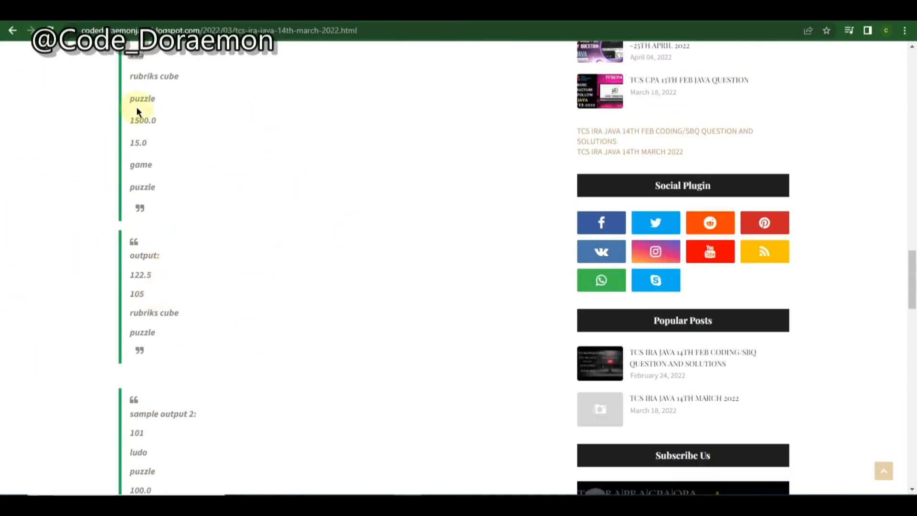
scroll("up", 3)
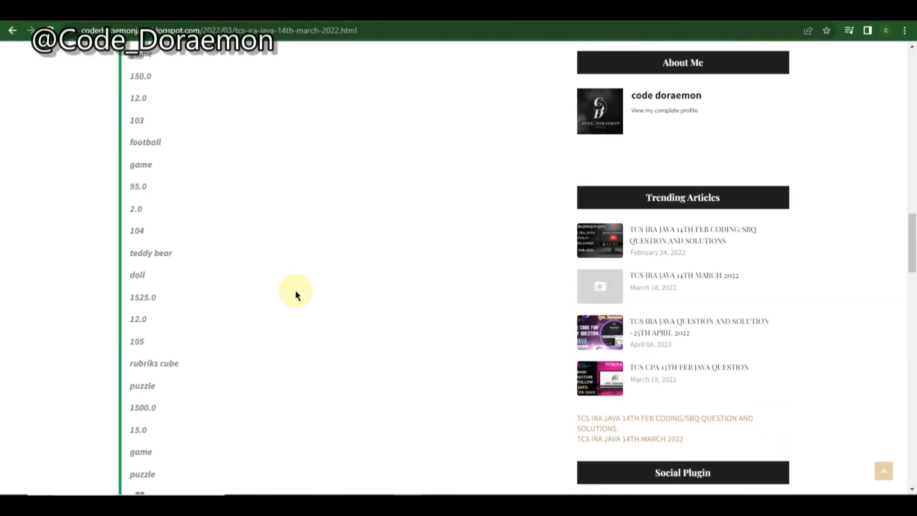
scroll("up", 3)
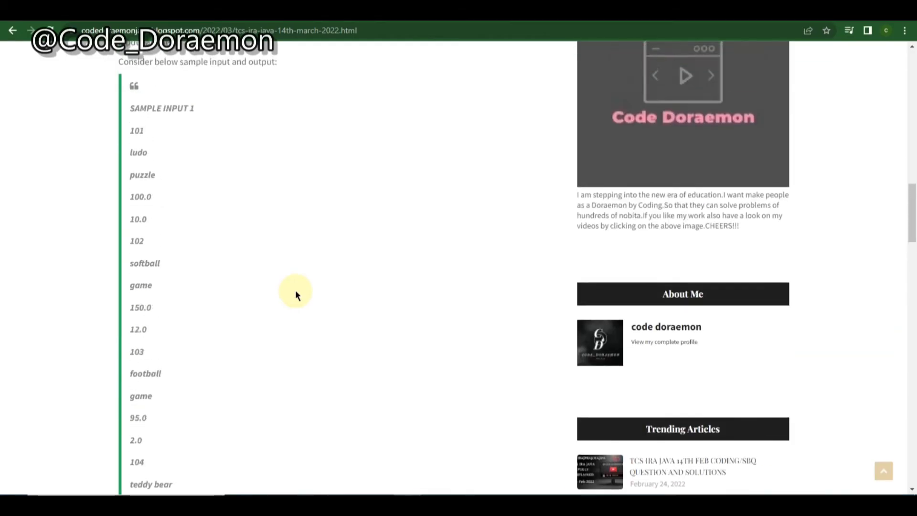
scroll("down", 3)
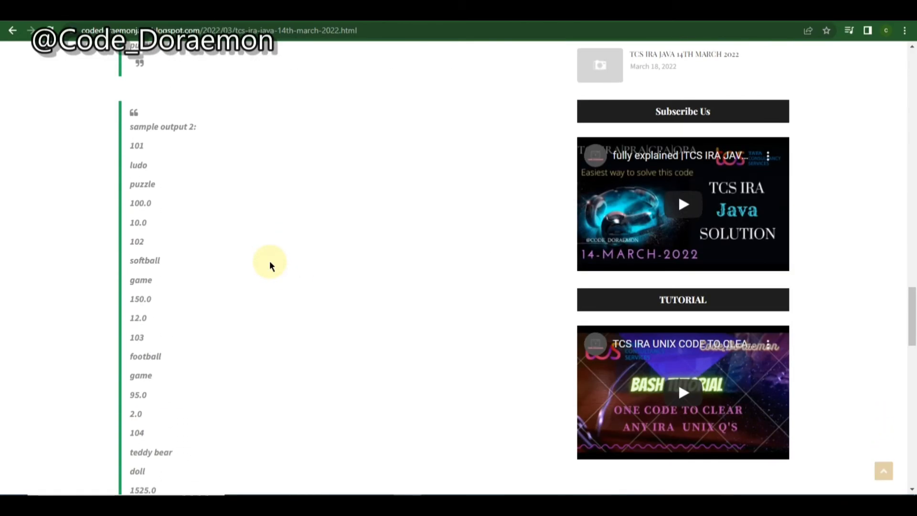
scroll("down", 3)
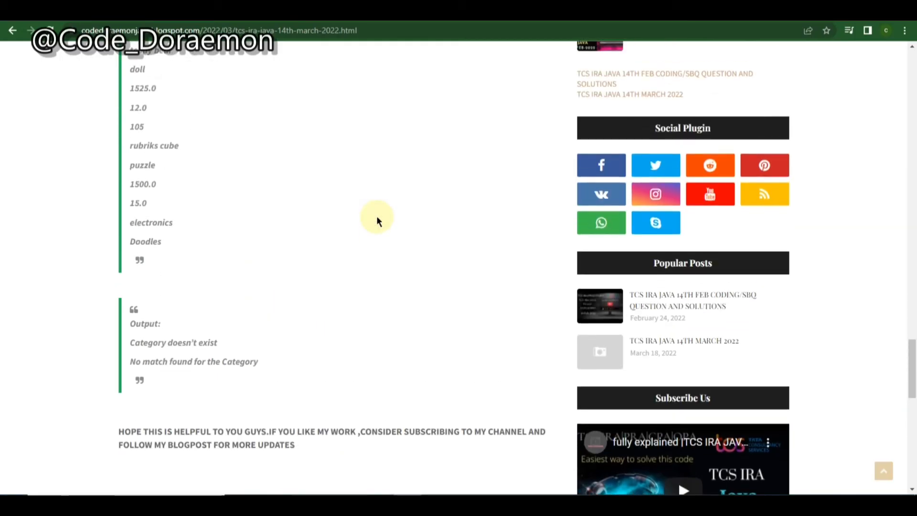
scroll("down", 3)
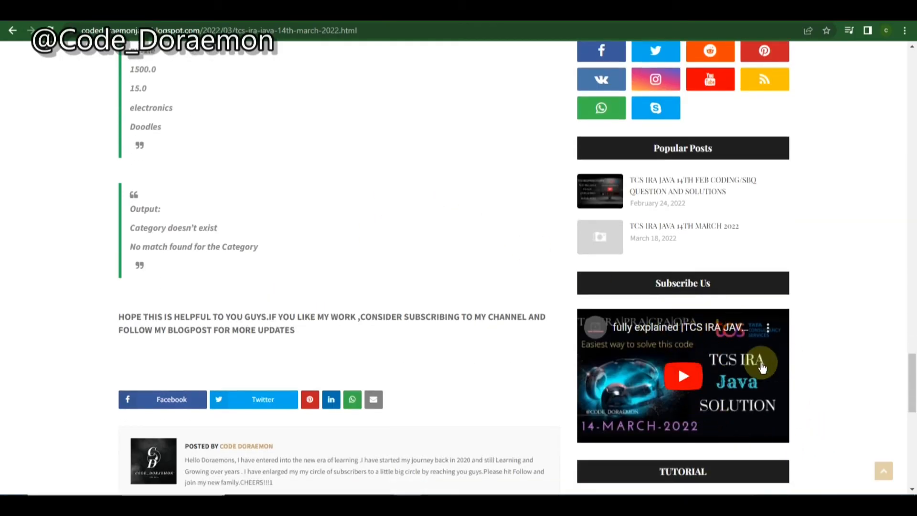
mouse_move(653, 356)
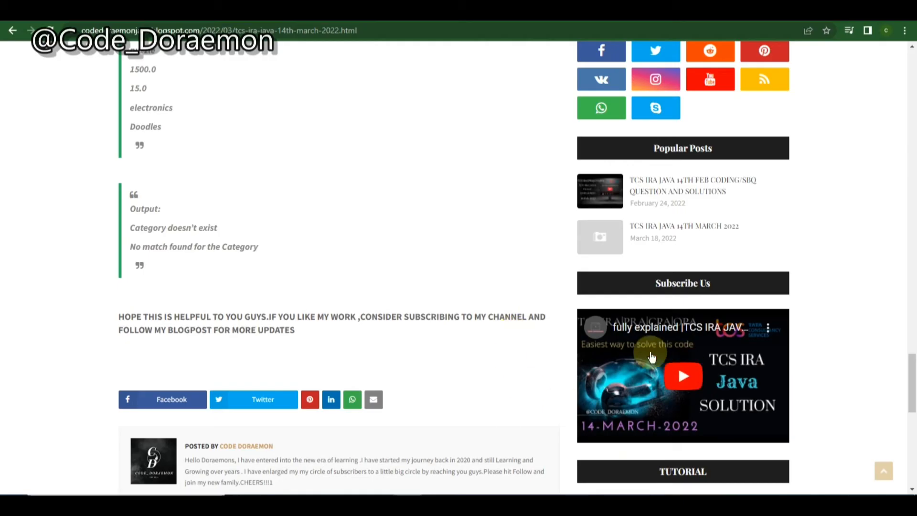
scroll("down", 3)
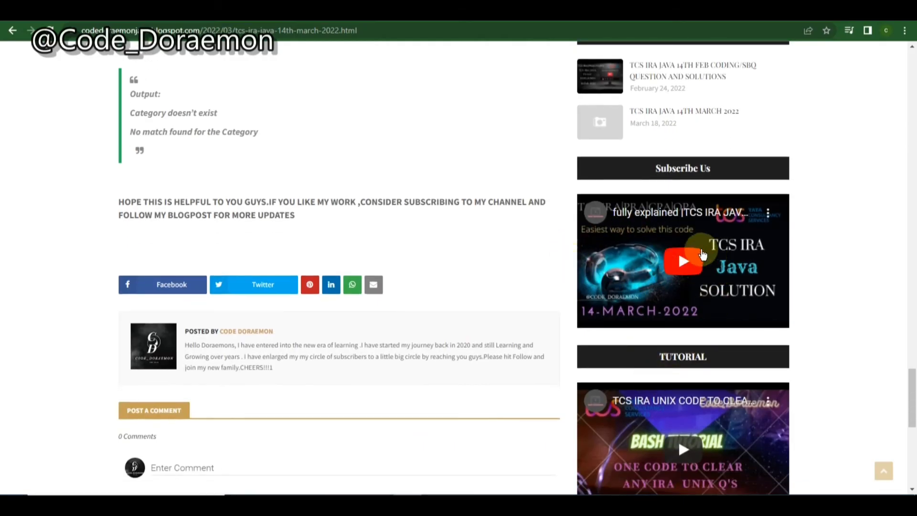
mouse_move(414, 116)
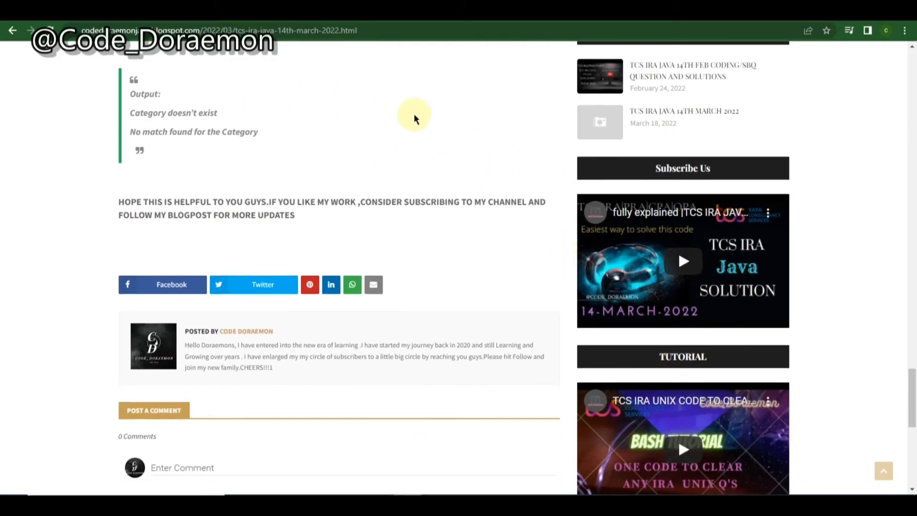
mouse_move(531, 259)
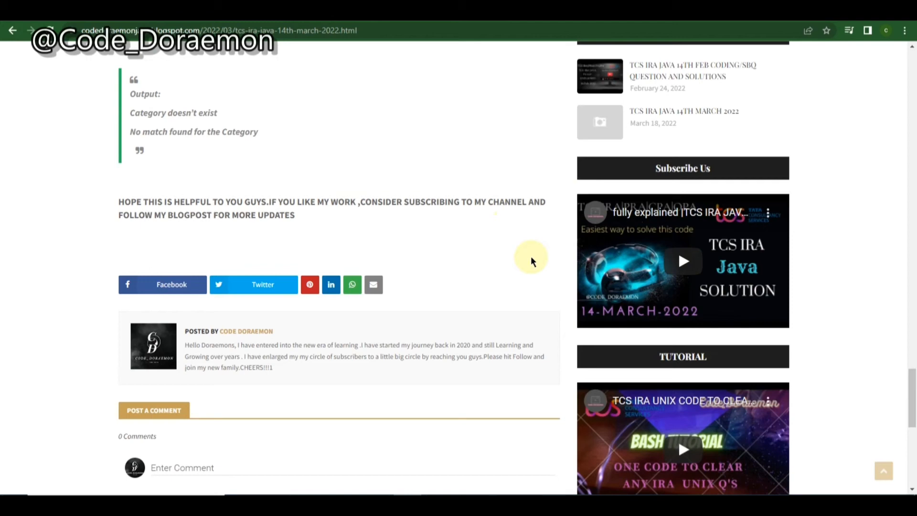
- Scroll back up to the Toy problem's discount formula and notes section
scroll("up", 3)
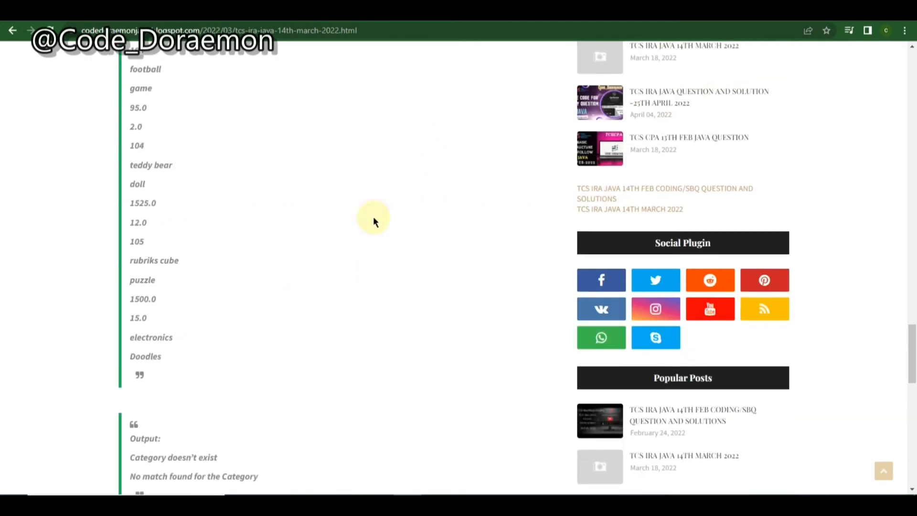
scroll("up", 3)
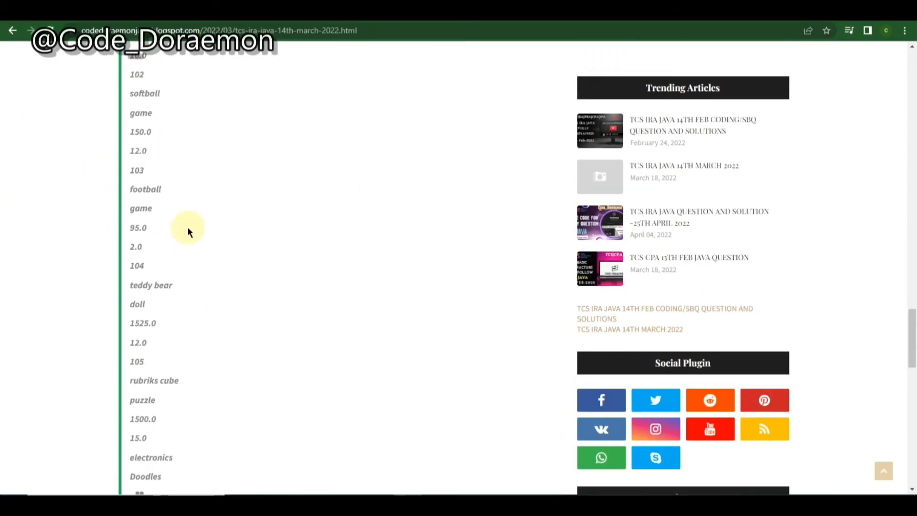
scroll("down", 3)
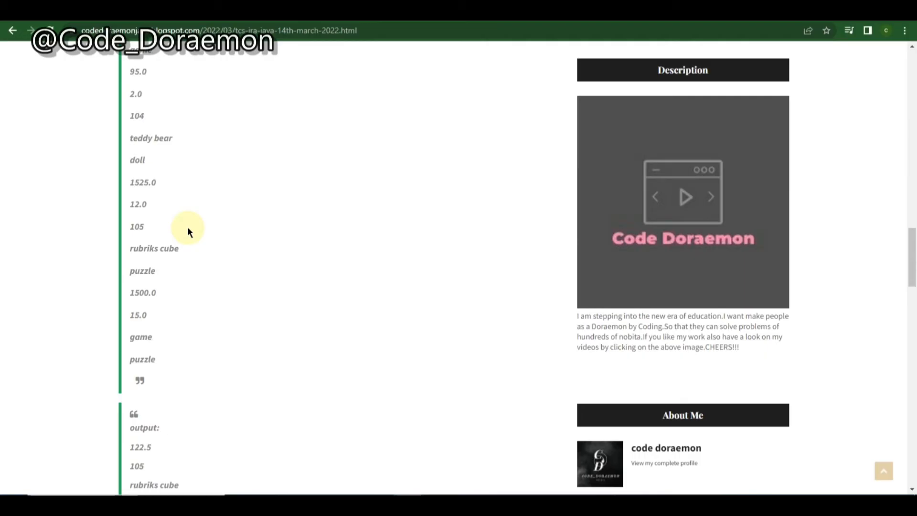
scroll("up", 3)
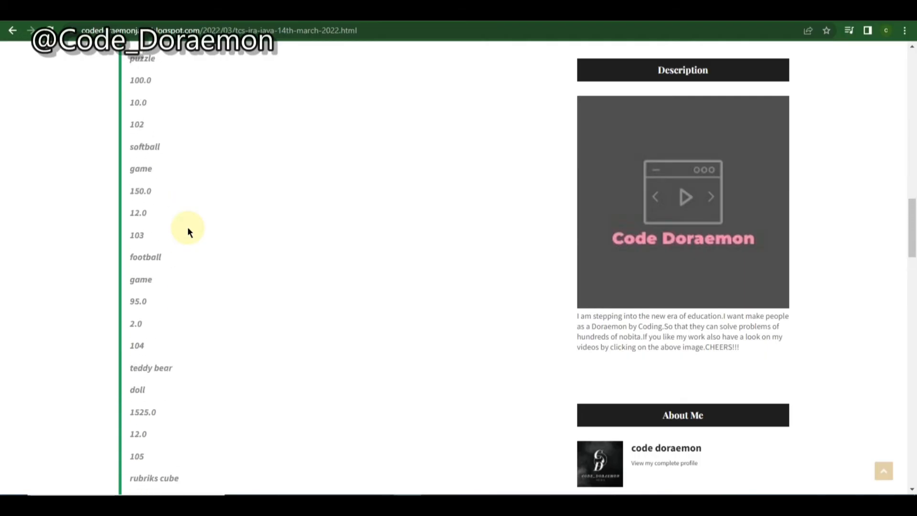
scroll("up", 3)
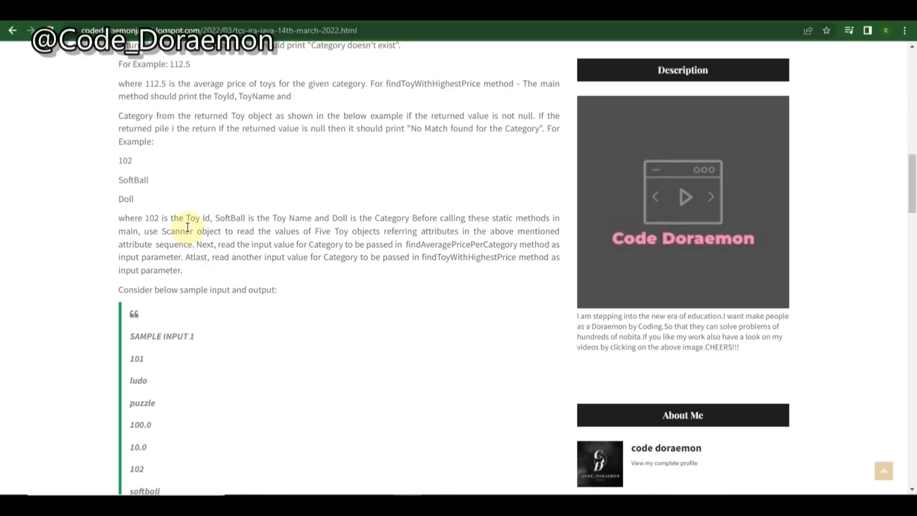
mouse_move(254, 189)
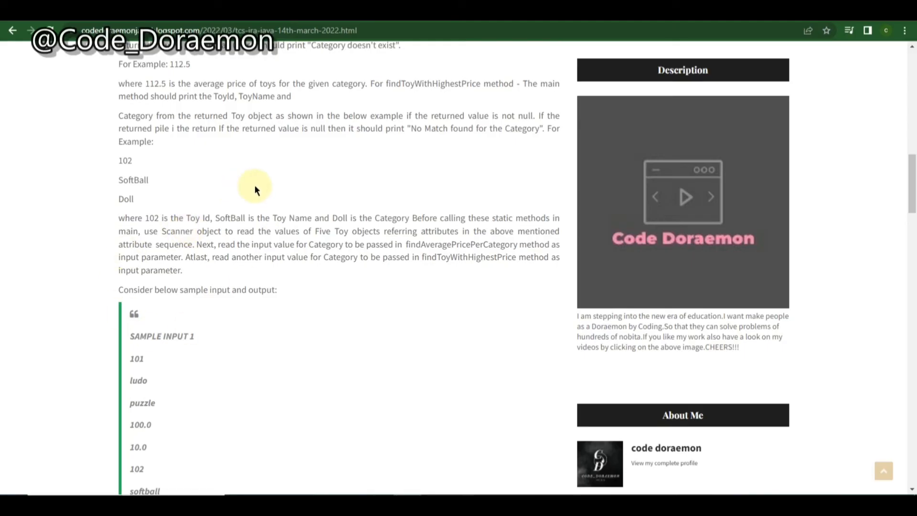
scroll("up", 3)
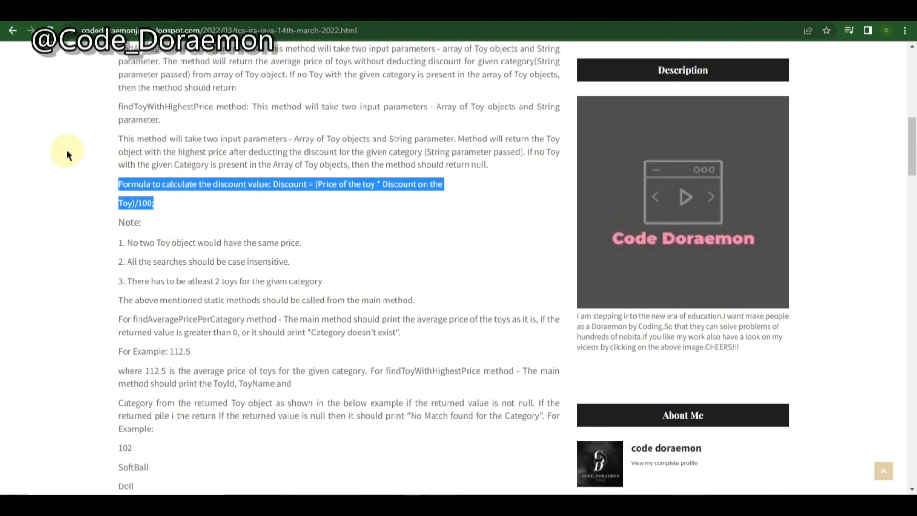
- Scroll to the post's top, then down to the Toy attributes box and static method descriptions
scroll("up", 3)
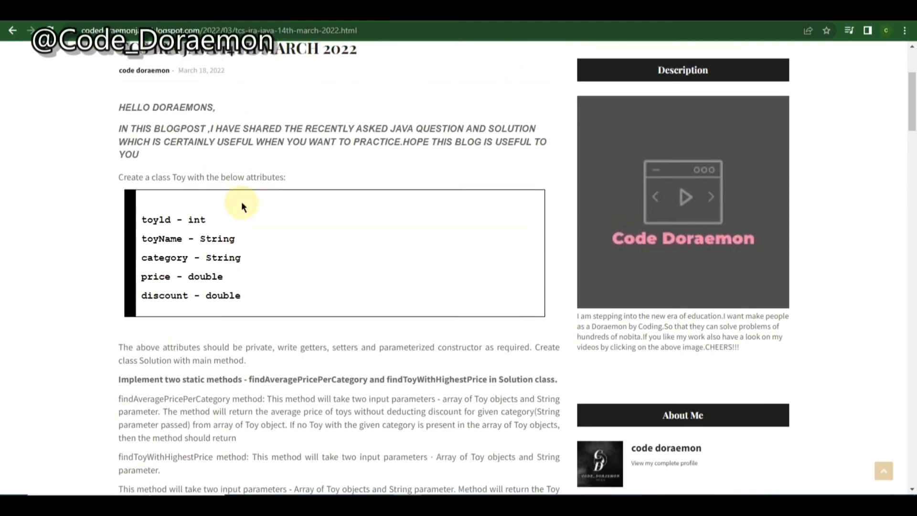
scroll("down", 3)
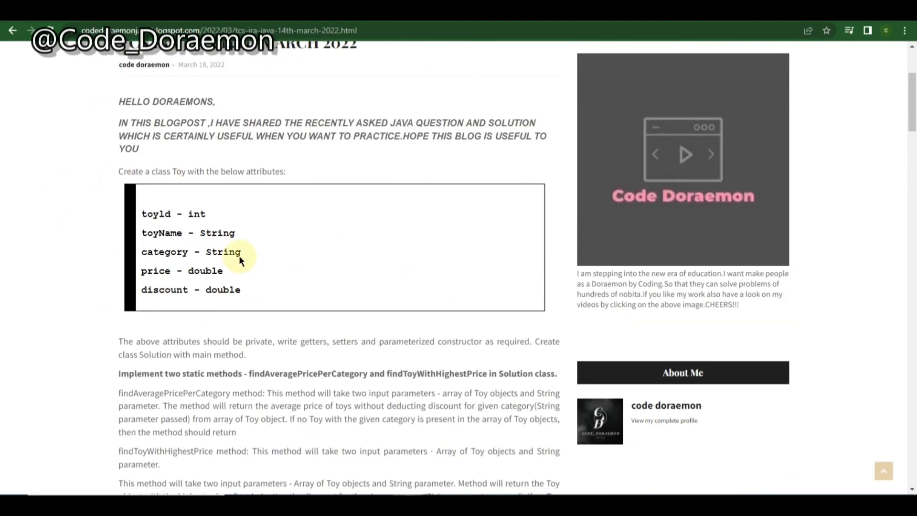
scroll("up", 3)
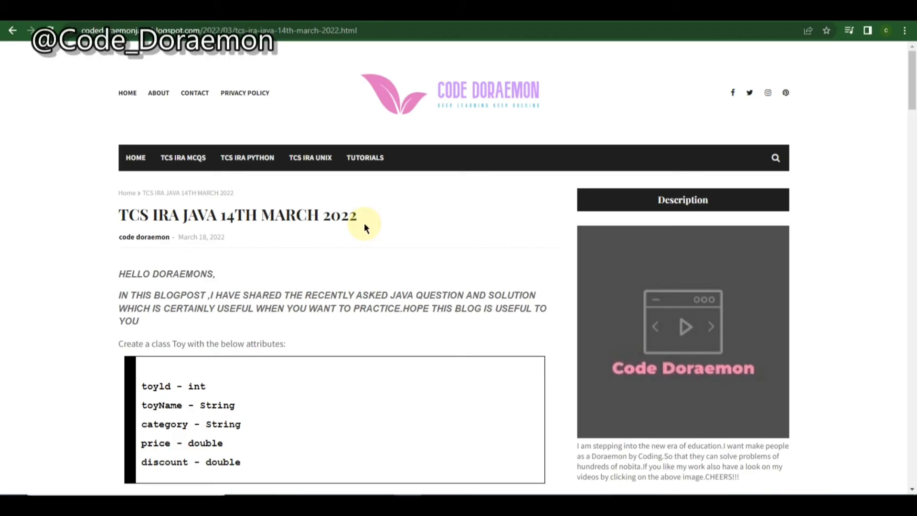
mouse_move(193, 307)
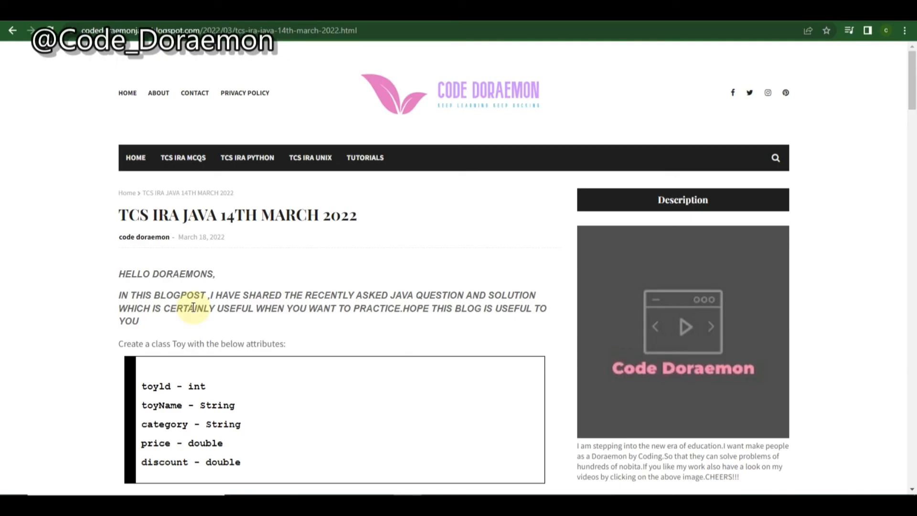
mouse_move(345, 132)
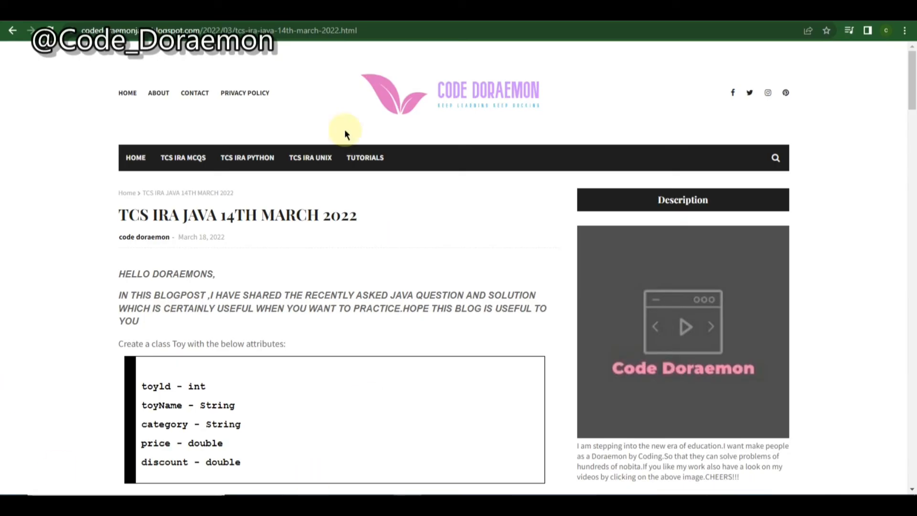
scroll("down", 3)
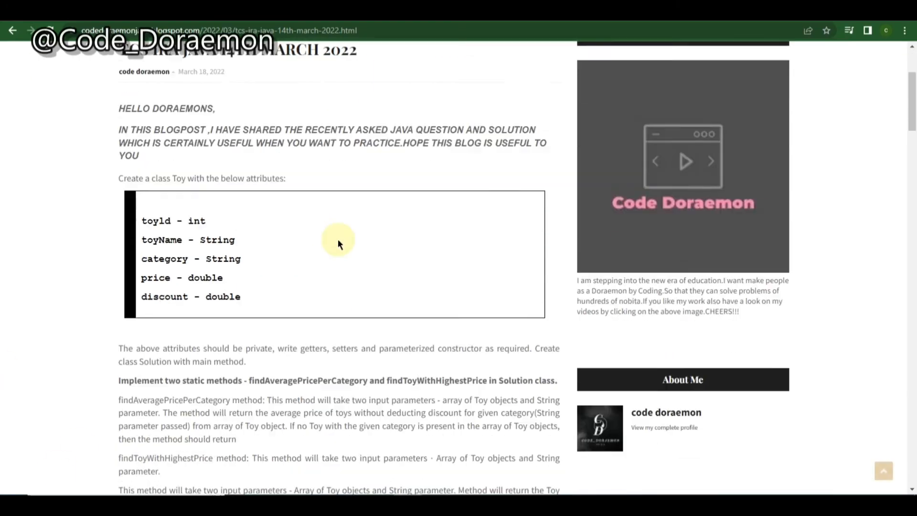
scroll("down", 3)
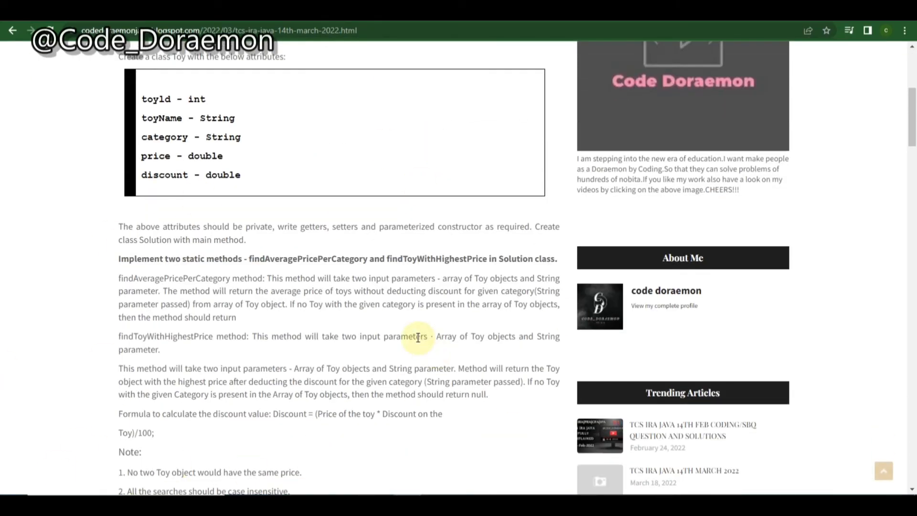
mouse_move(561, 448)
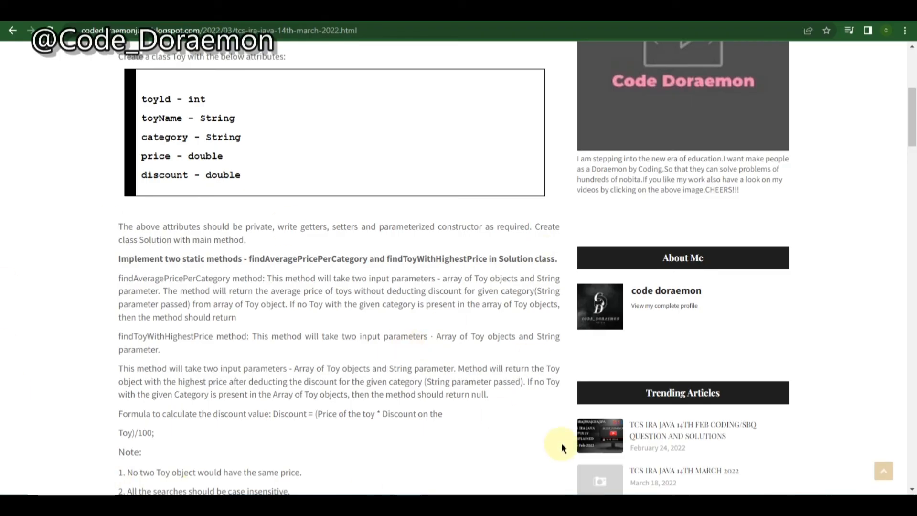
mouse_move(391, 184)
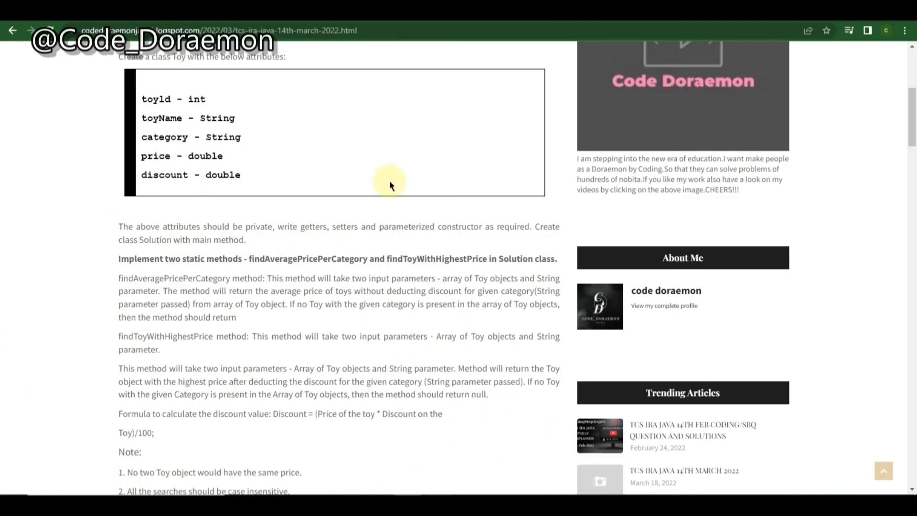
mouse_move(266, 292)
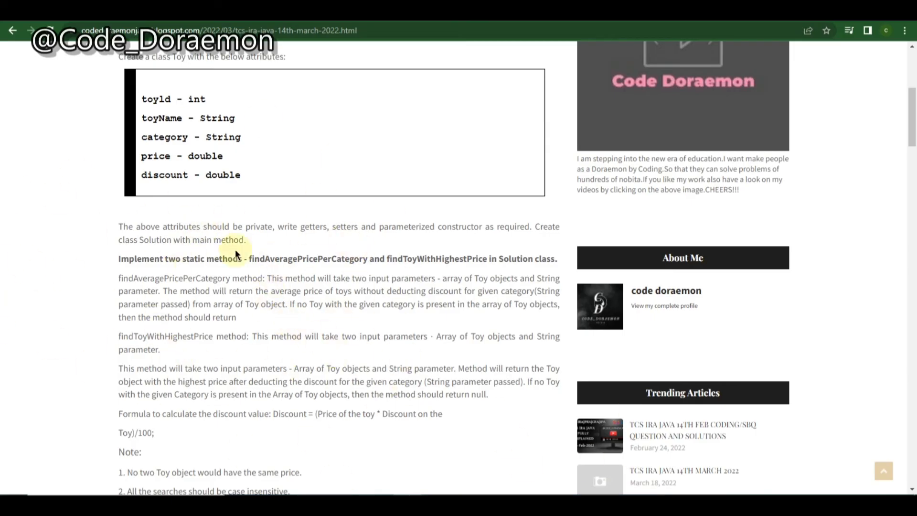
mouse_move(51, 345)
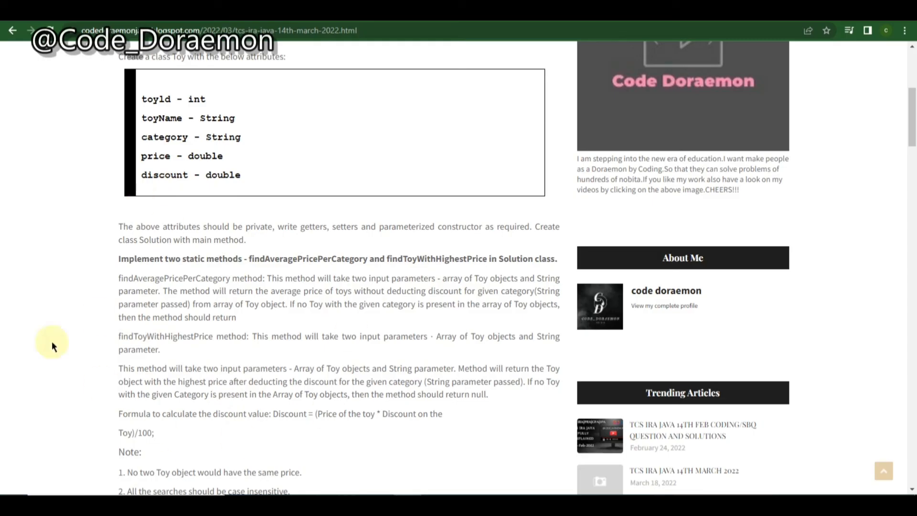
mouse_move(193, 228)
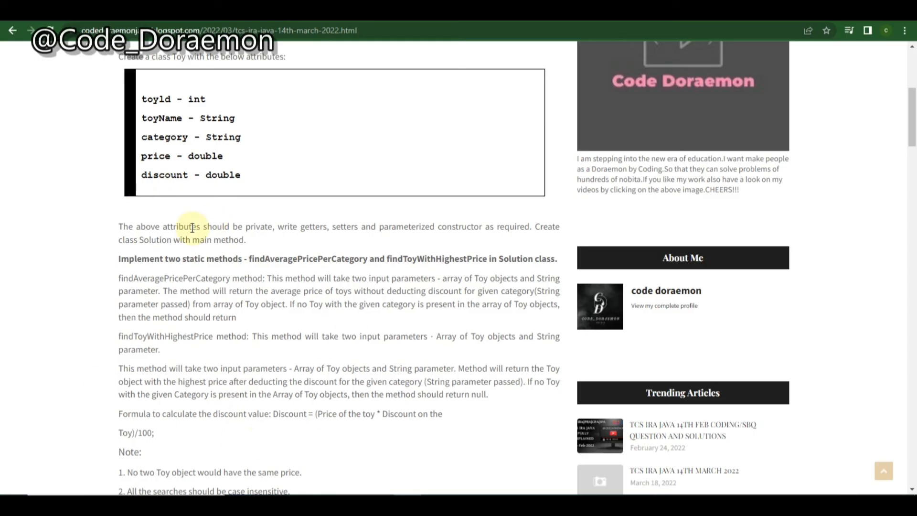
- Scroll the 14th March post back to its top ahead of returning to the blog home
scroll("up", 3)
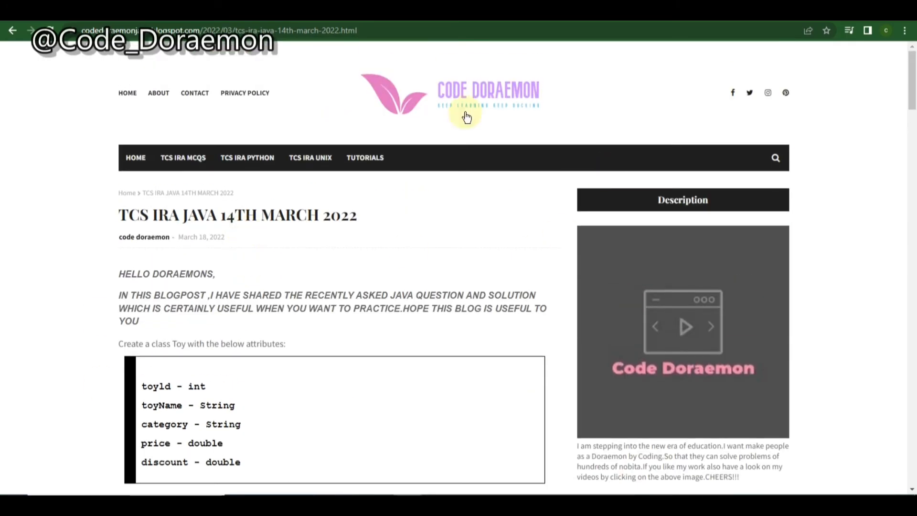
mouse_move(245, 93)
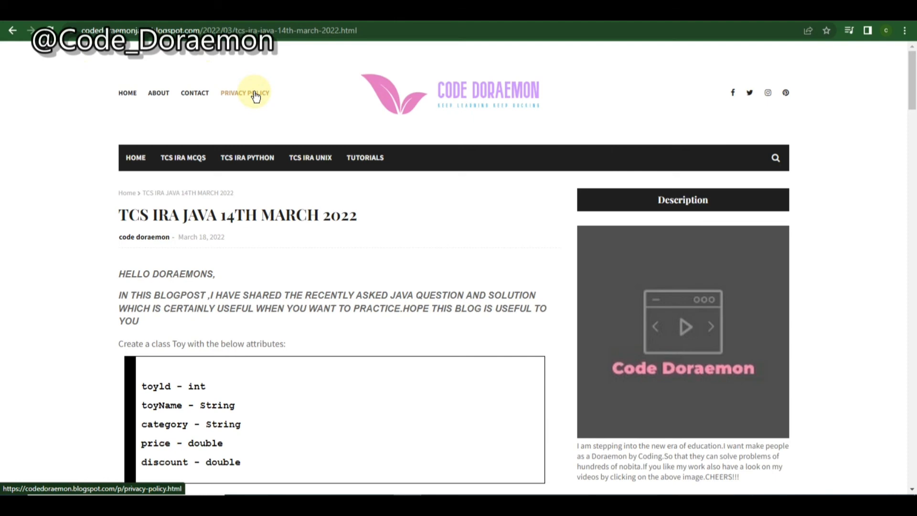
mouse_move(348, 133)
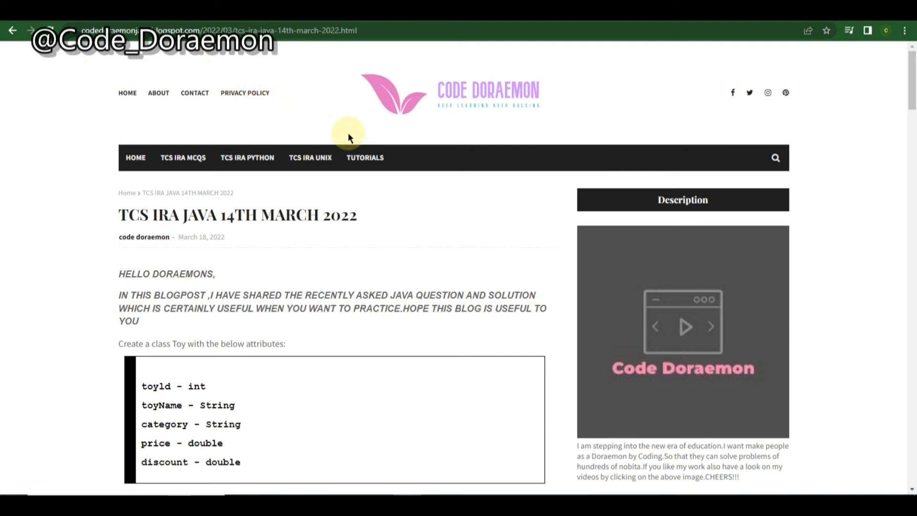
mouse_move(184, 158)
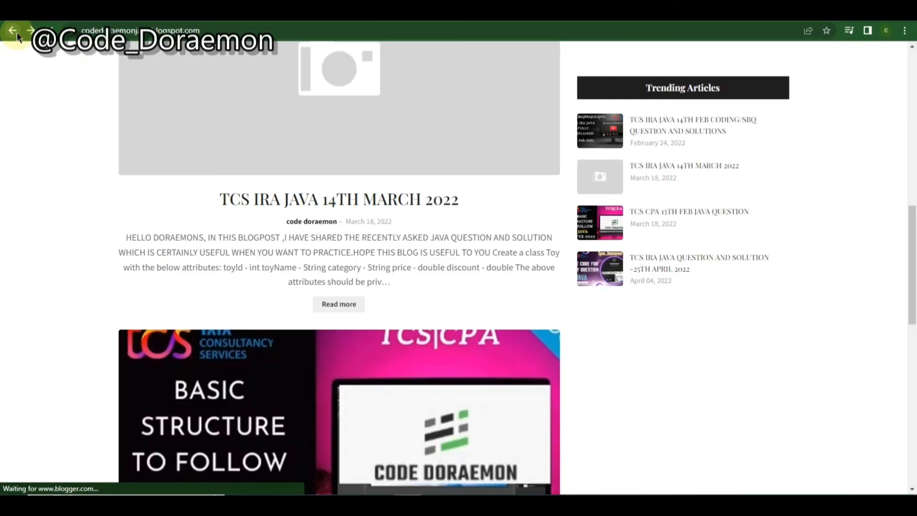
scroll("down", 3)
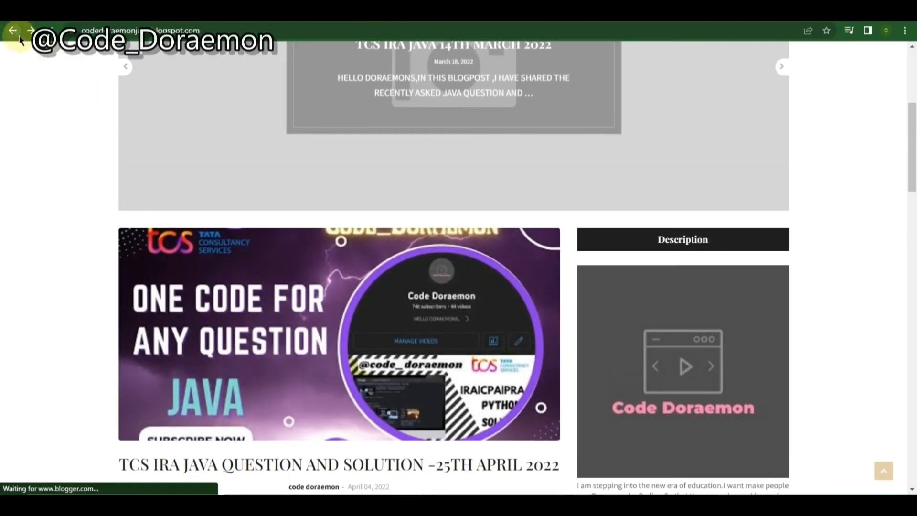
- Go back to the IRA MCQs post and open the 'TCS IRA Most Important MCQs Must Learn' article
left_click(12, 31)
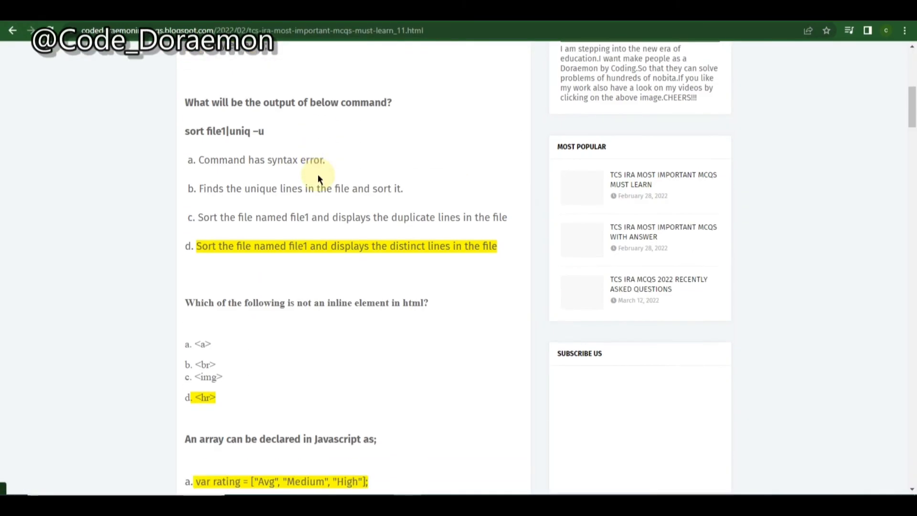
scroll("down", 3)
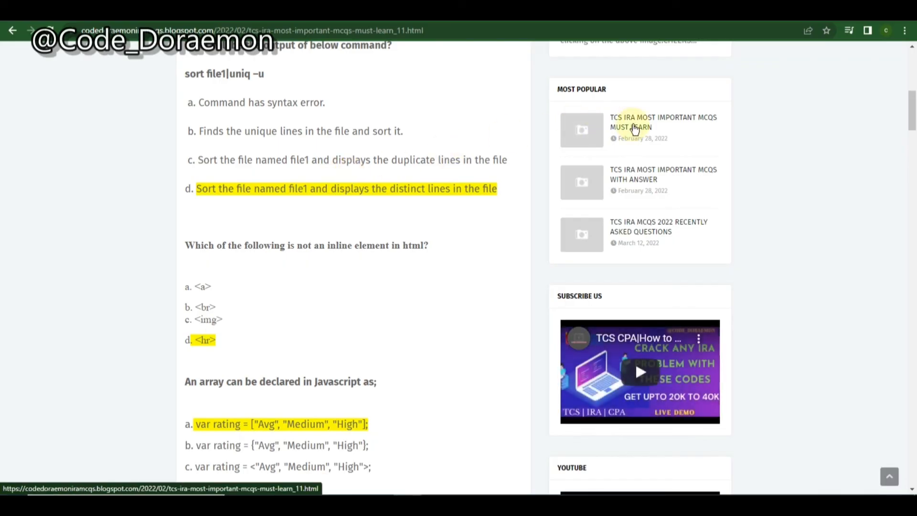
scroll("down", 3)
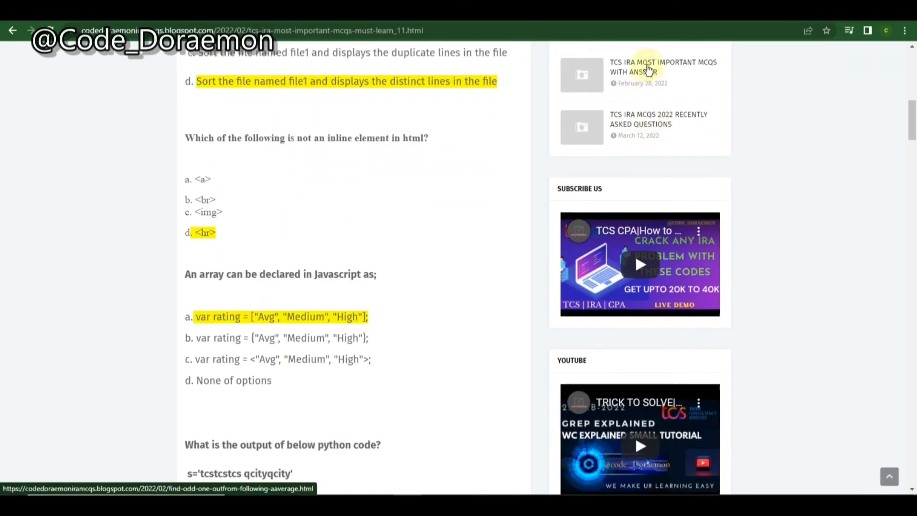
scroll("down", 3)
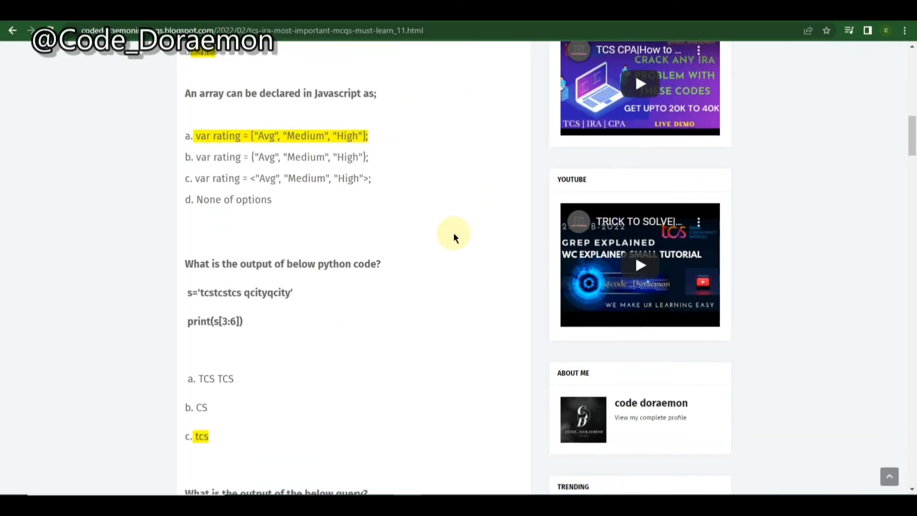
scroll("down", 3)
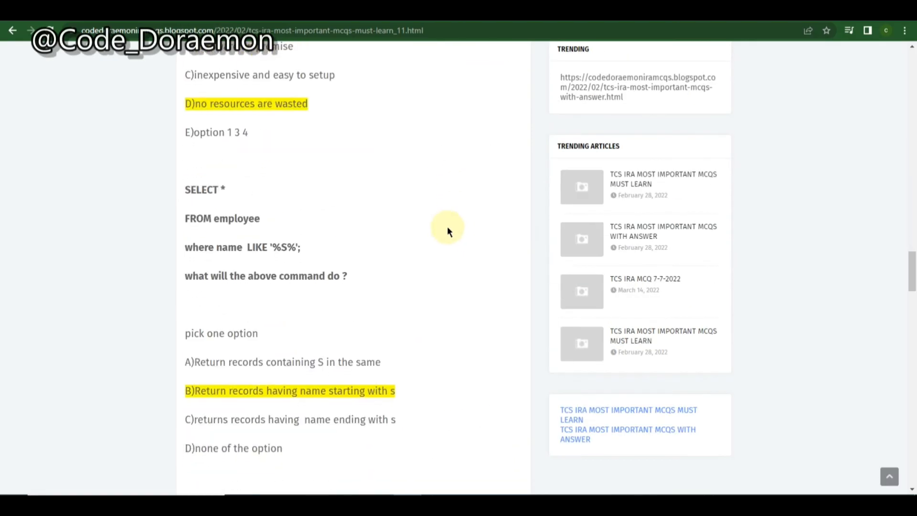
scroll("down", 3)
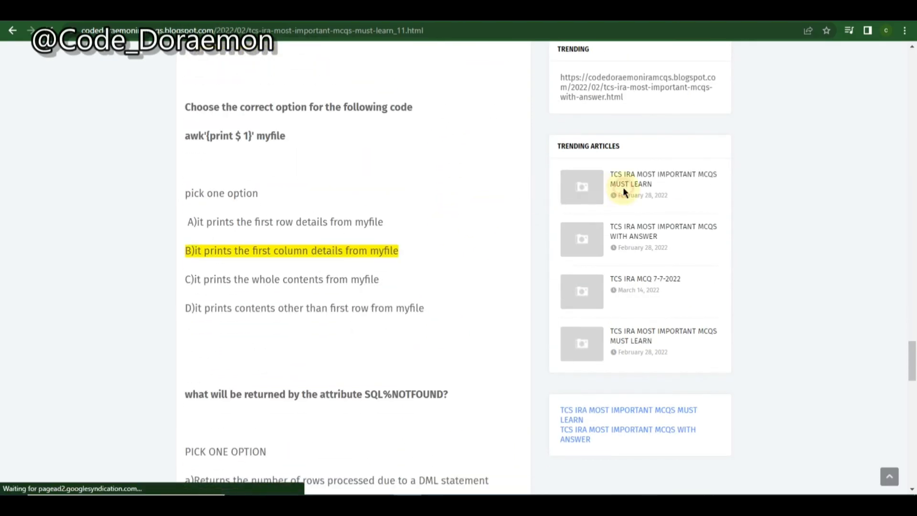
left_click(663, 178)
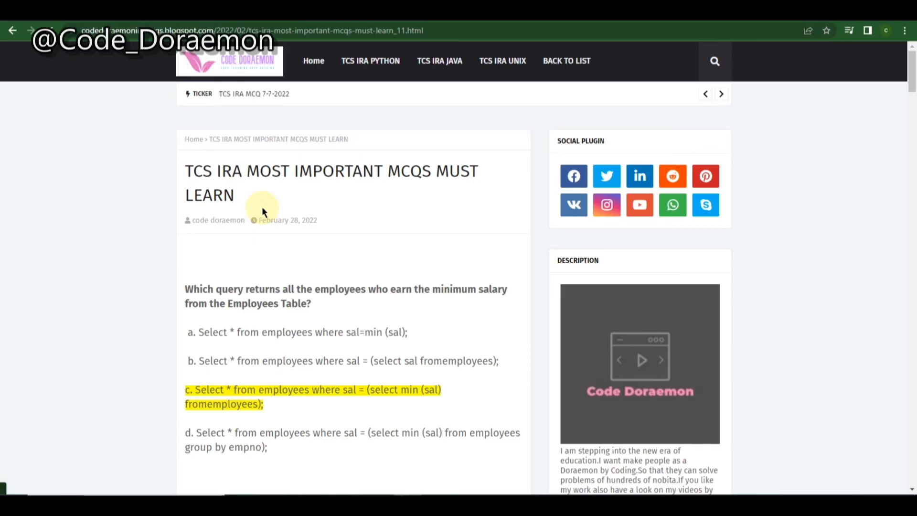
mouse_move(370, 60)
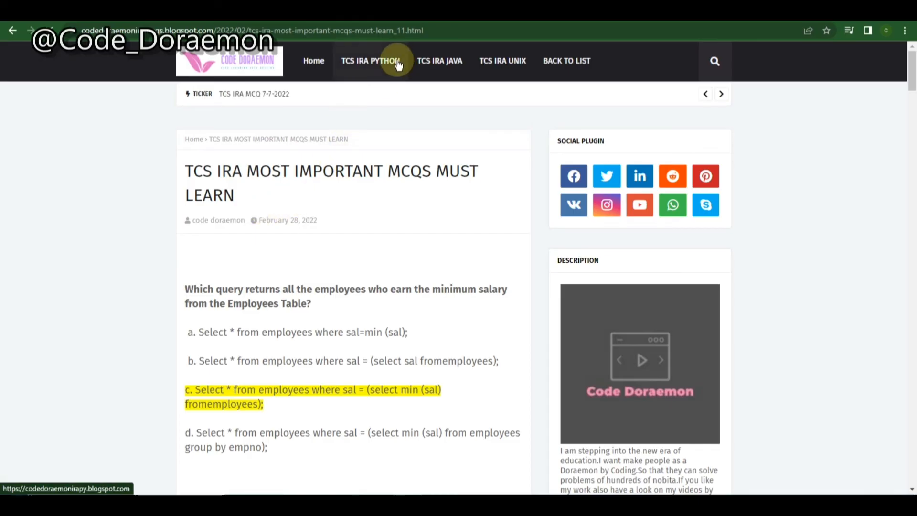